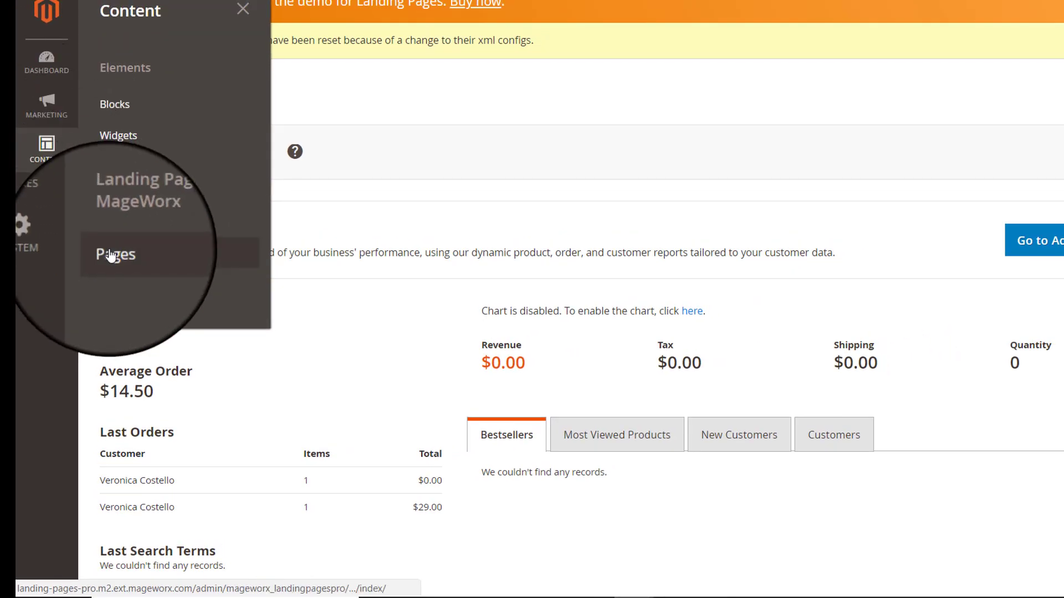
Step: Go to Content > Landing Pages by MageWorx > Pages to list the landing pages
{"action": "left_click", "coordinate": [114, 252]}
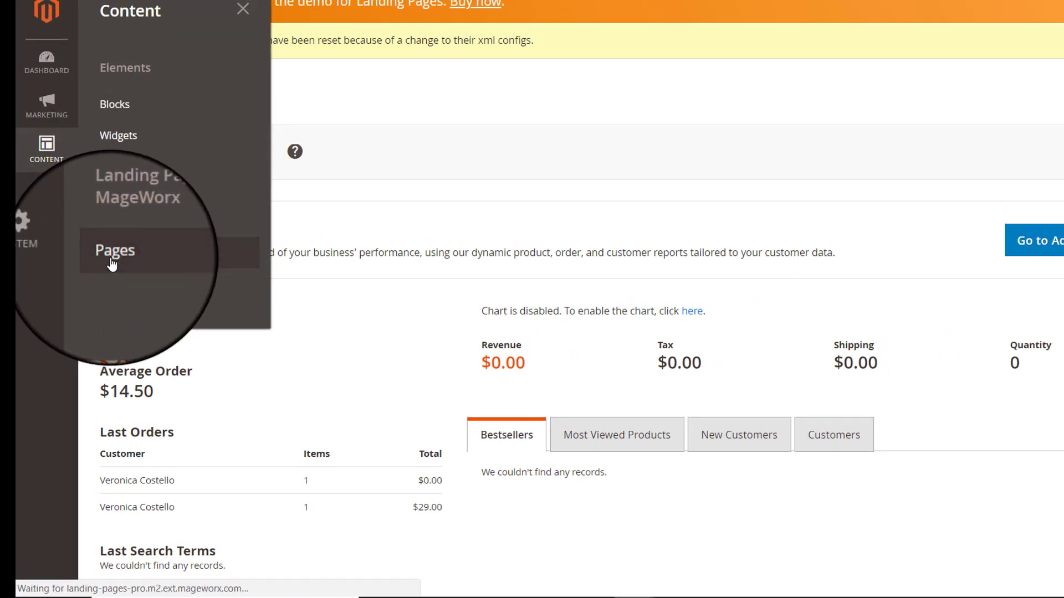
{"action": "left_click", "coordinate": [114, 250]}
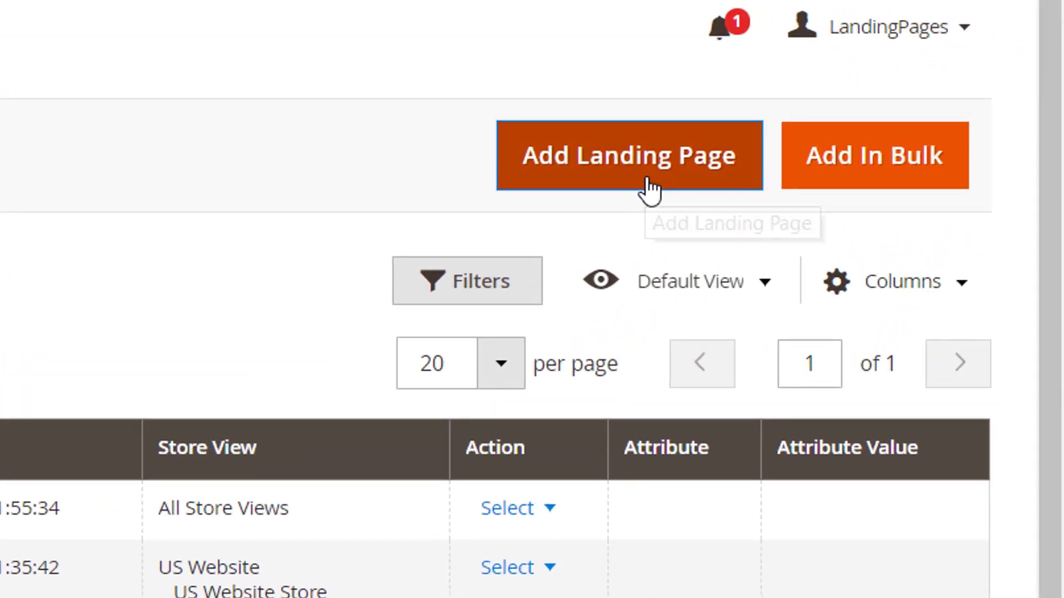
Step: Edit the Summer Sale landing page, toggling Active off and back on in General Information
{"action": "left_click", "coordinate": [629, 154]}
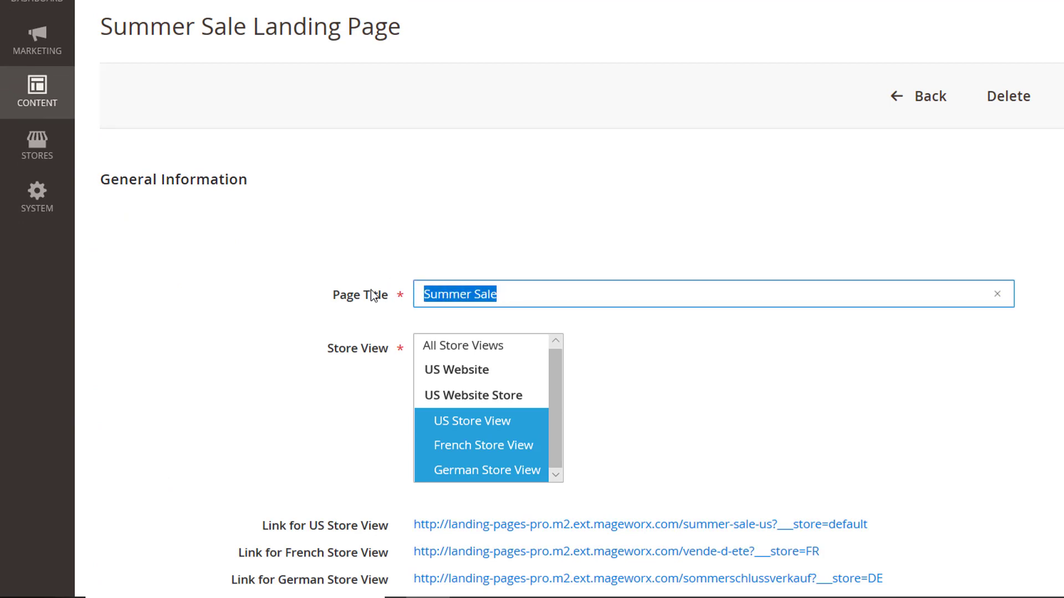
{"action": "scroll", "scroll_direction": "down", "scroll_amount": 3}
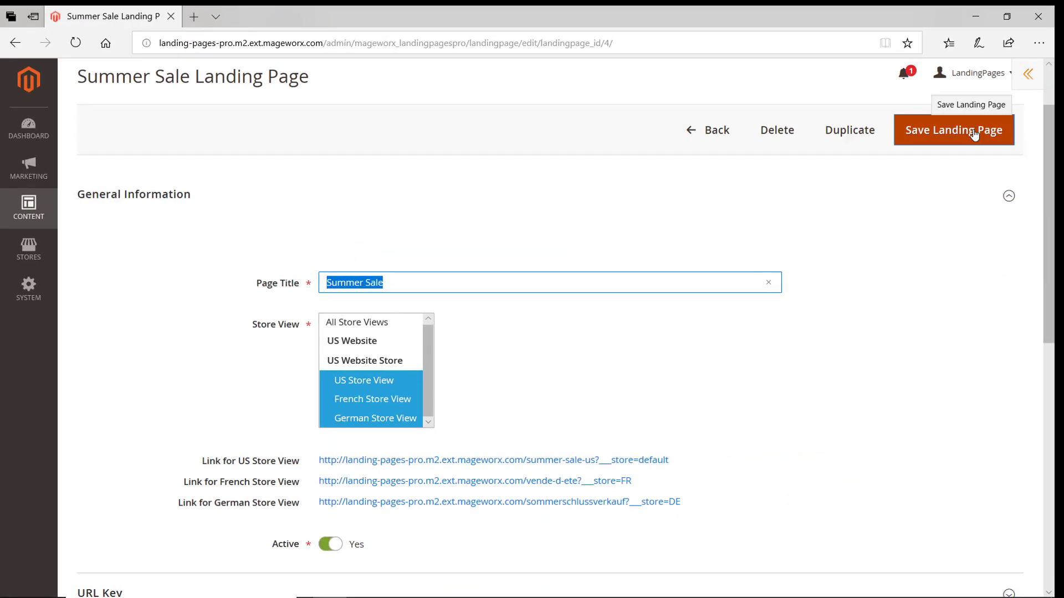
{"action": "mouse_move", "coordinate": [448, 471]}
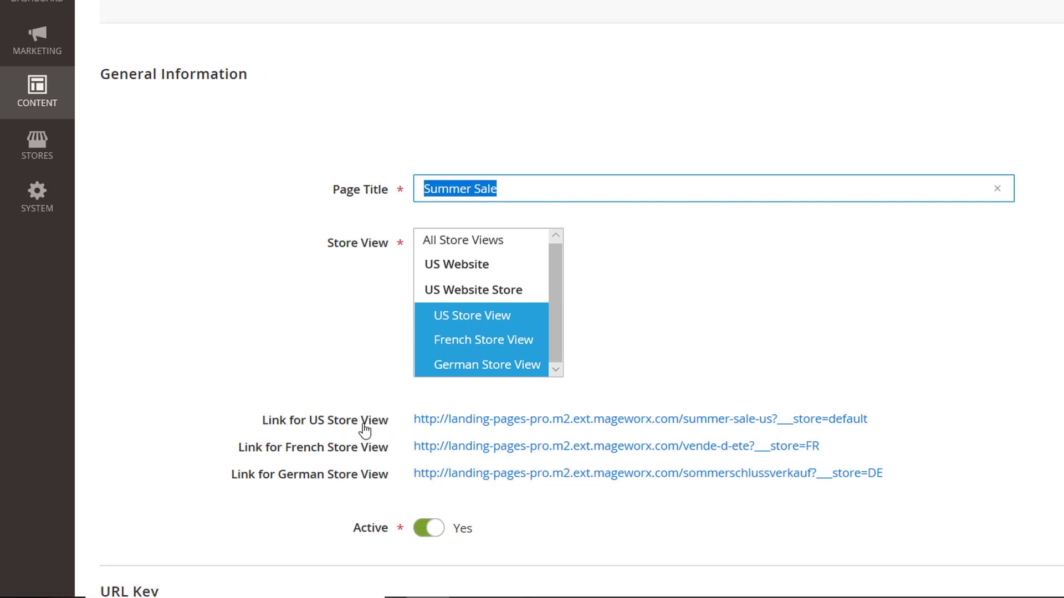
{"action": "mouse_move", "coordinate": [428, 484]}
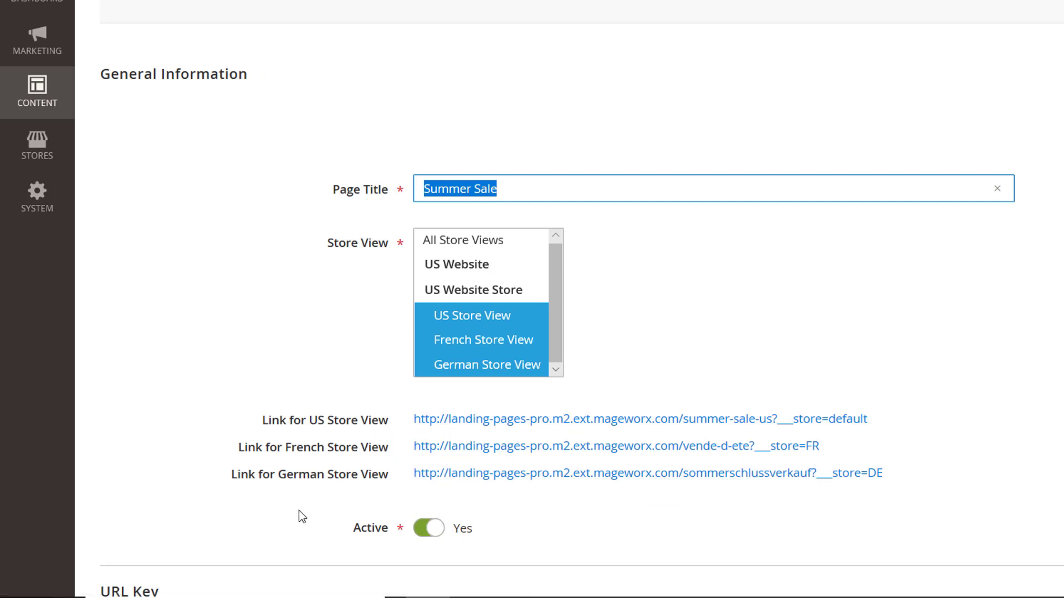
{"action": "left_click", "coordinate": [433, 529]}
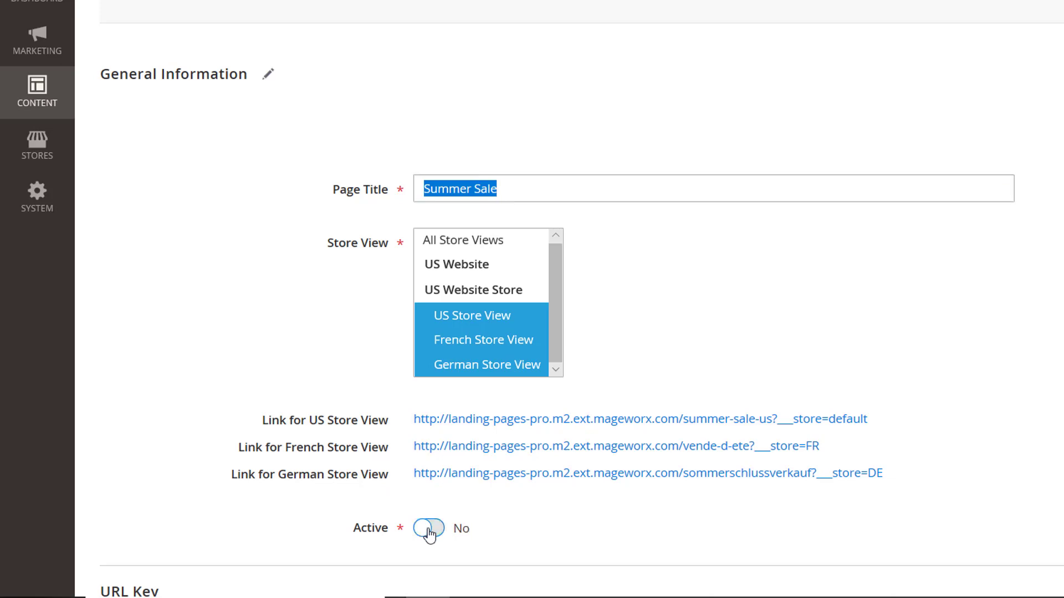
{"action": "left_click", "coordinate": [431, 528]}
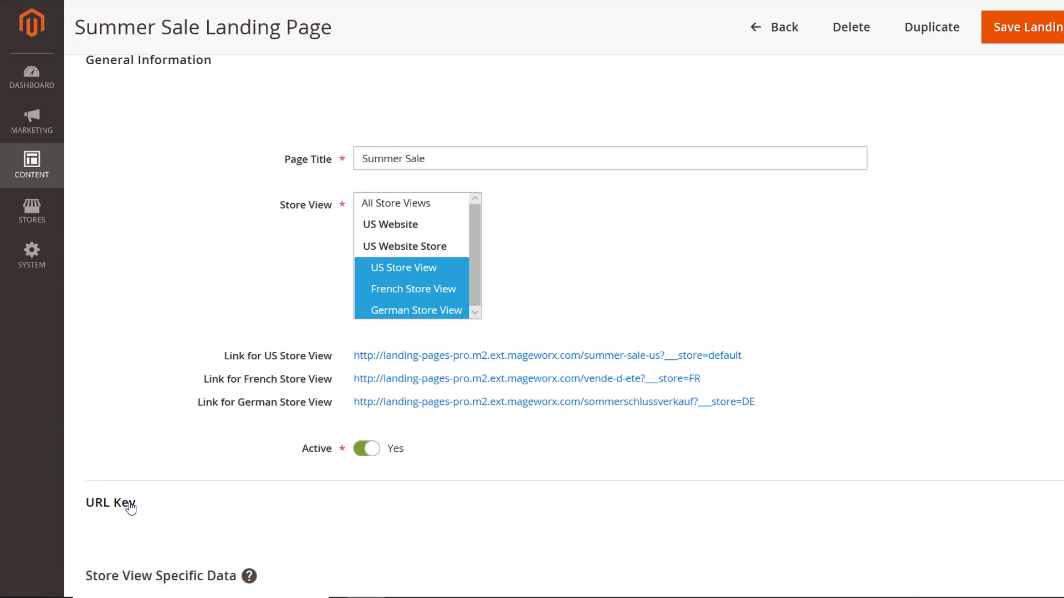
Step: Set per-store URL keys summer-sale-us, vende-d-ete and sommerschlussverkauf
{"action": "scroll", "scroll_direction": "down", "scroll_amount": 3}
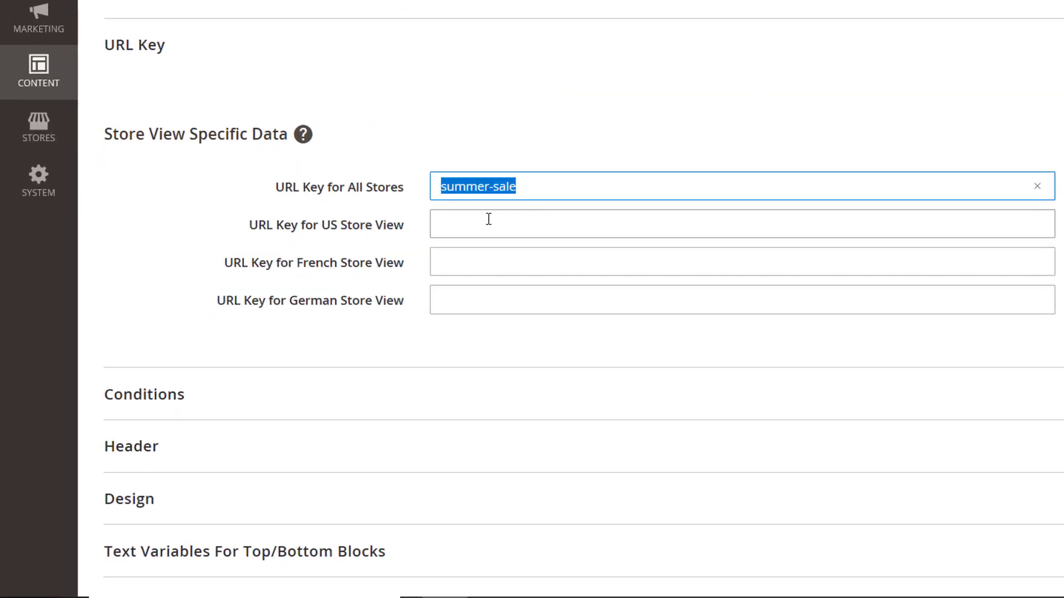
{"action": "left_click", "coordinate": [740, 217]}
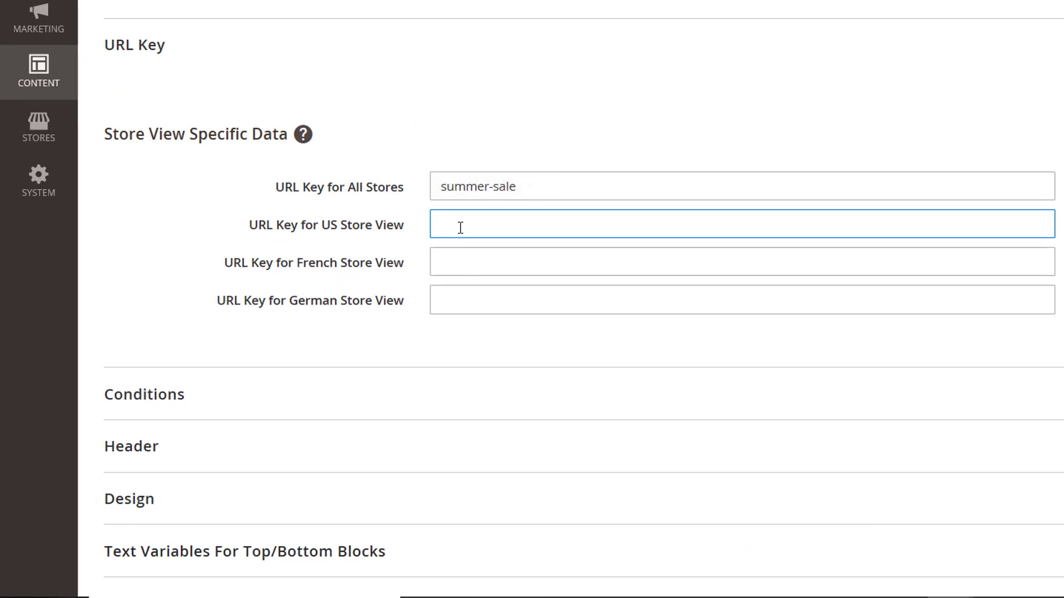
{"action": "type", "text": "summer-sale-us"}
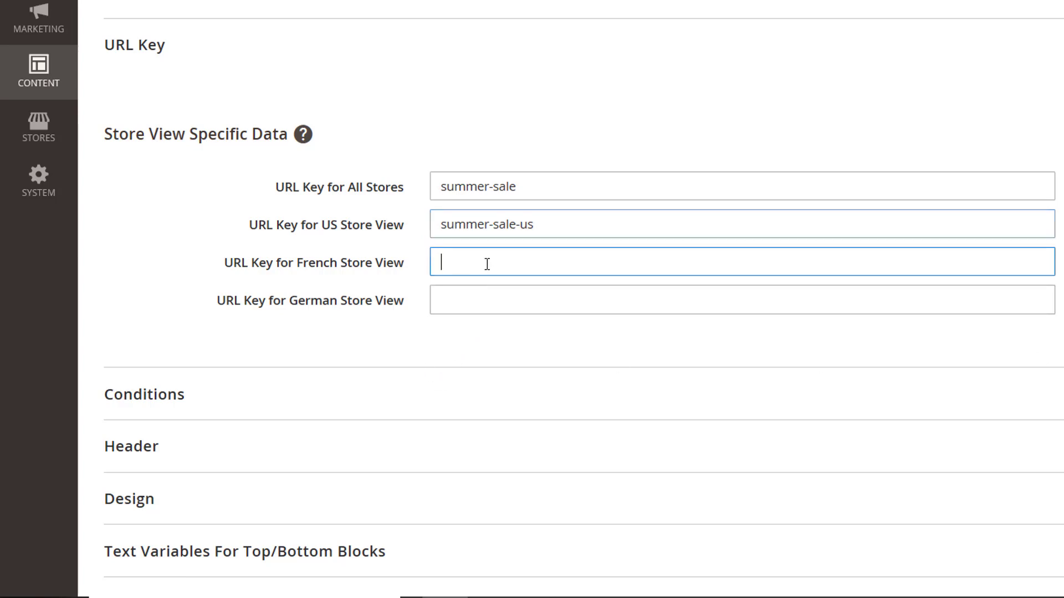
{"action": "type", "text": "vende-d-ete"}
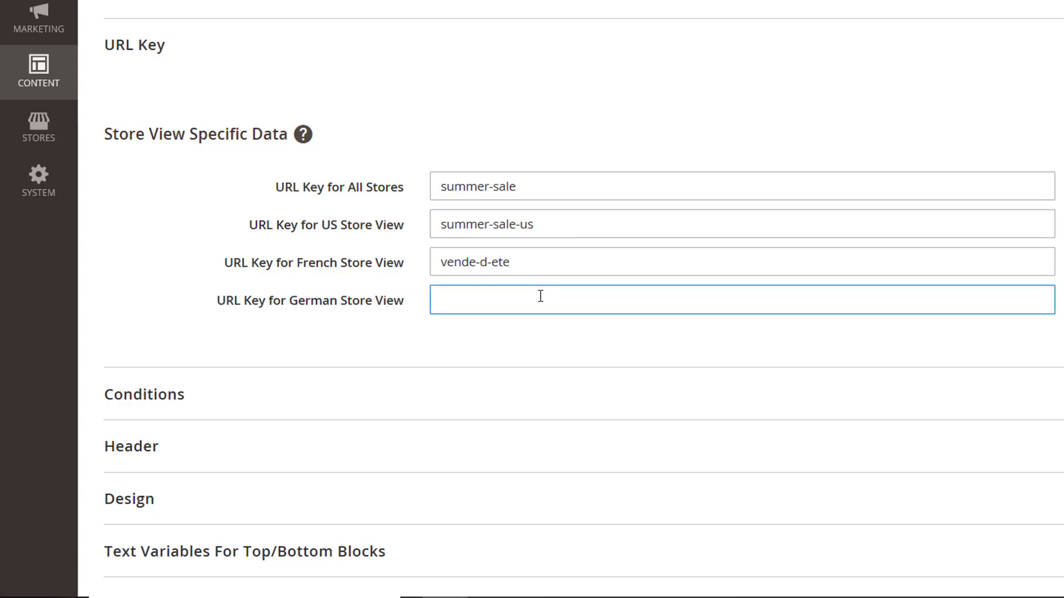
{"action": "type", "text": "sommerschlussverkauf"}
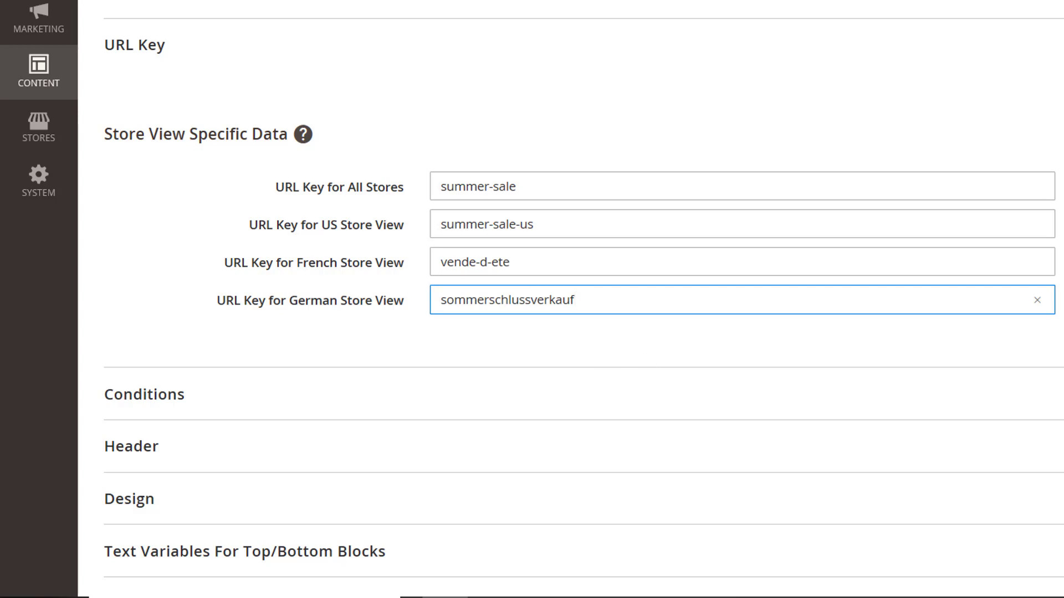
Step: Expand the Conditions section showing the Sale-is-Yes product condition
{"action": "scroll", "scroll_direction": "down", "scroll_amount": 3}
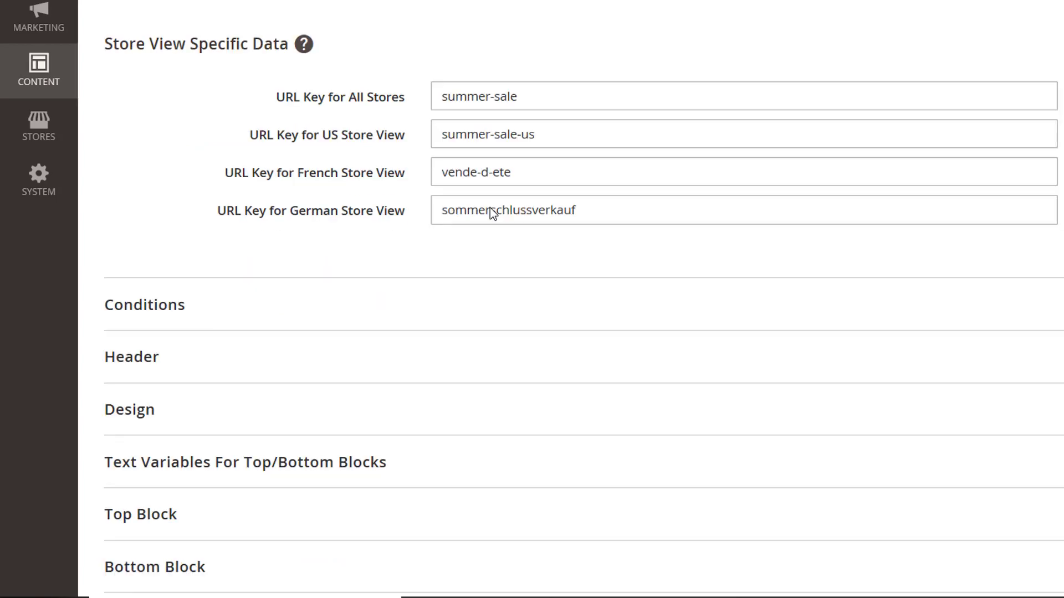
{"action": "left_click", "coordinate": [144, 304]}
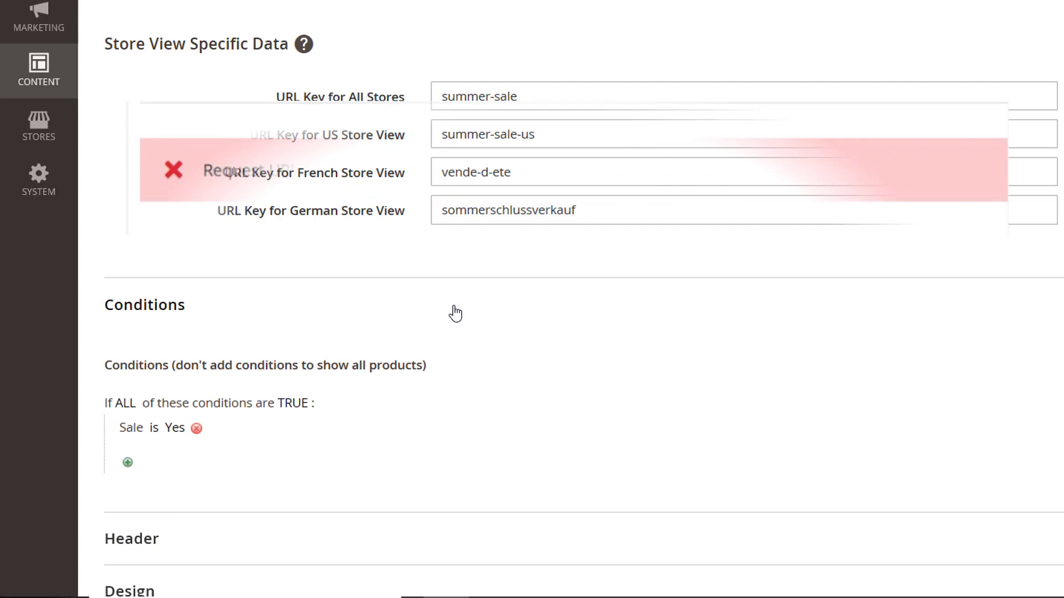
Step: Add a product condition Activity contains Yoga
{"action": "scroll", "scroll_direction": "down", "scroll_amount": 3}
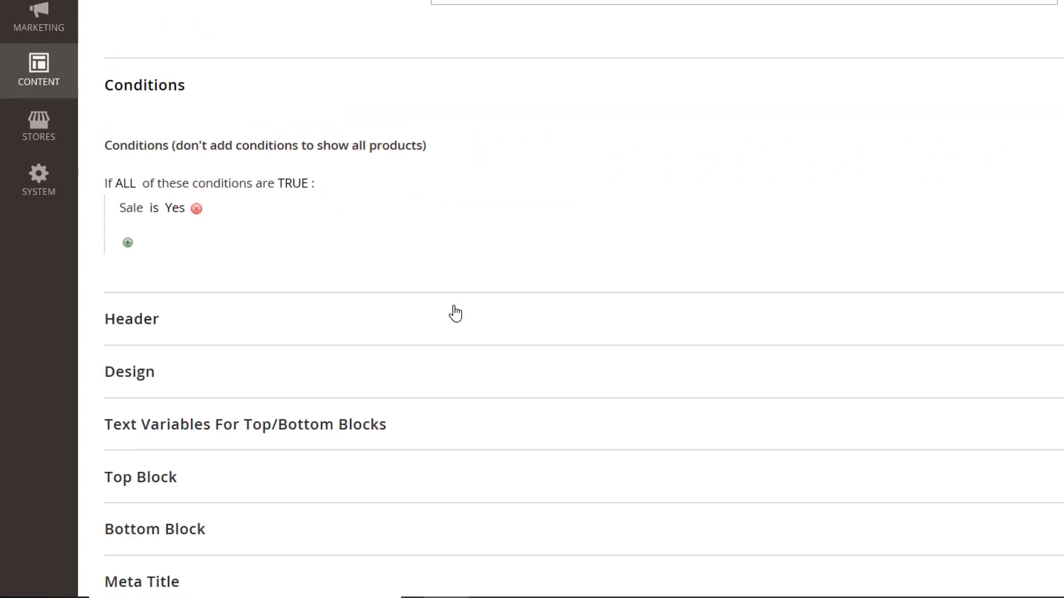
{"action": "left_click", "coordinate": [126, 243]}
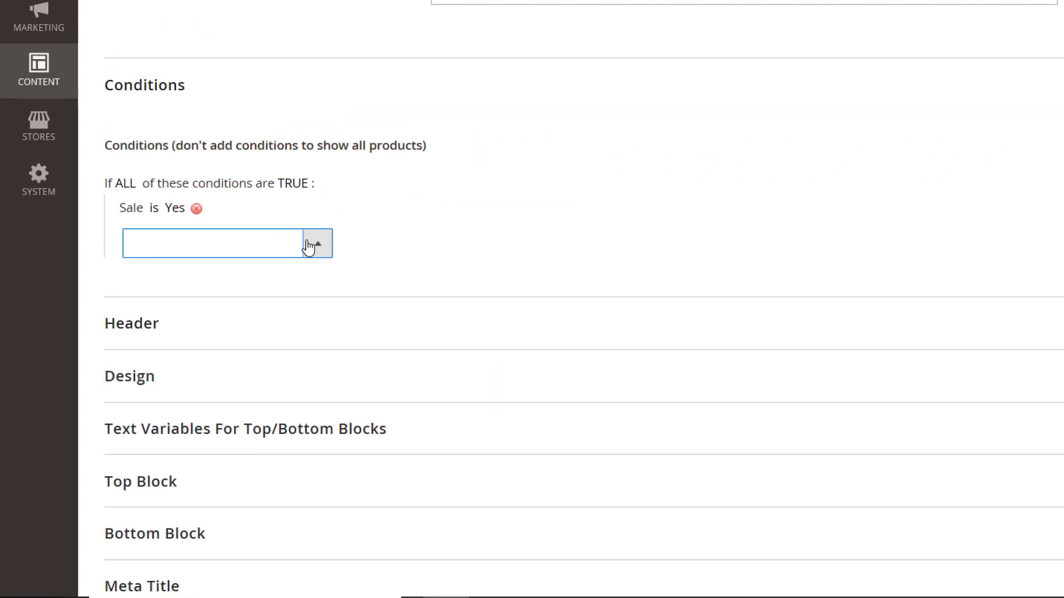
{"action": "left_click", "coordinate": [316, 243]}
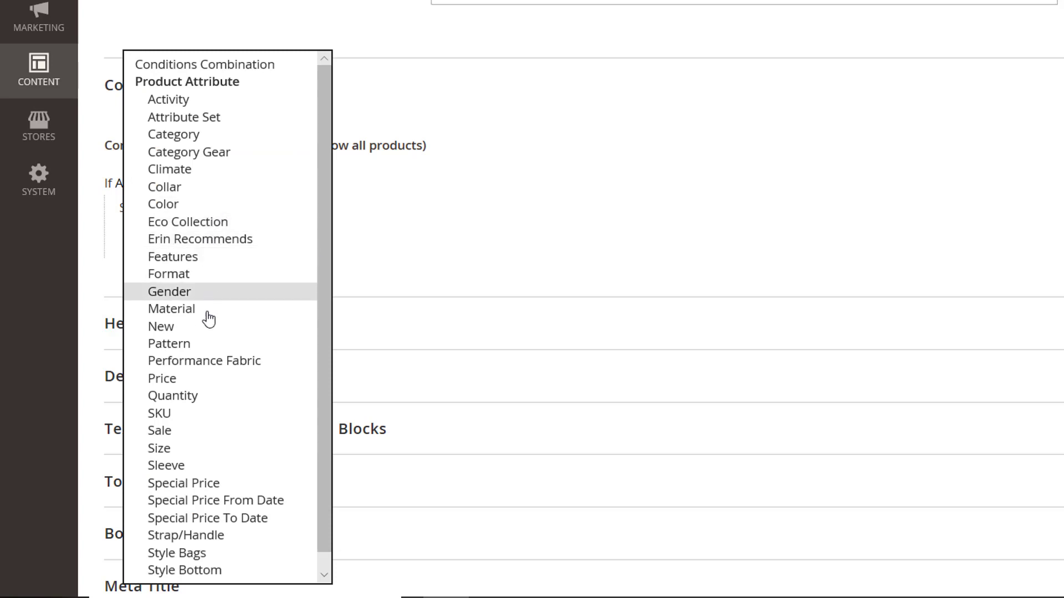
{"action": "mouse_move", "coordinate": [237, 109]}
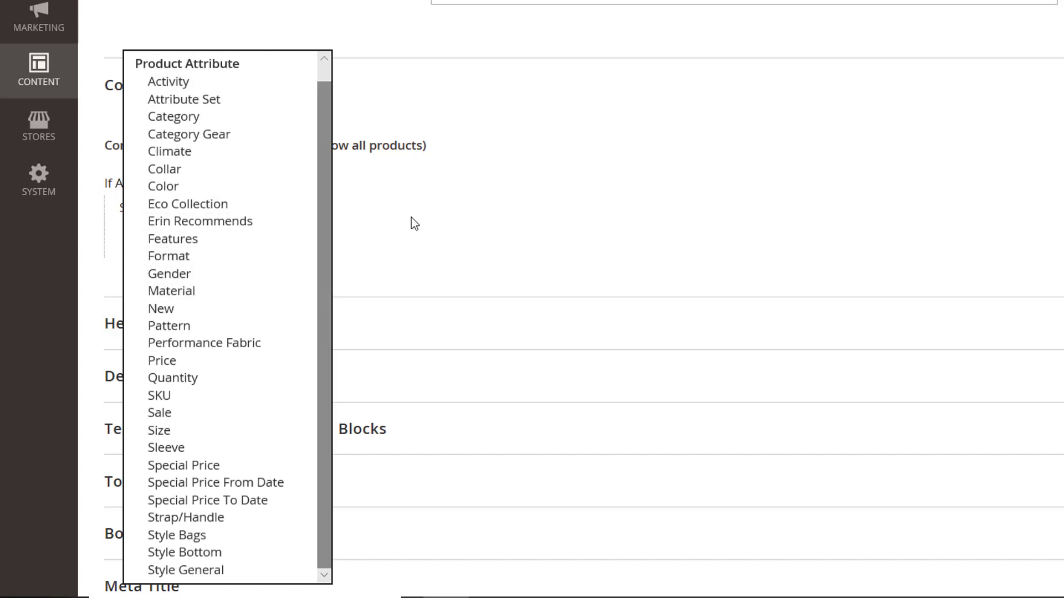
{"action": "left_click", "coordinate": [169, 81]}
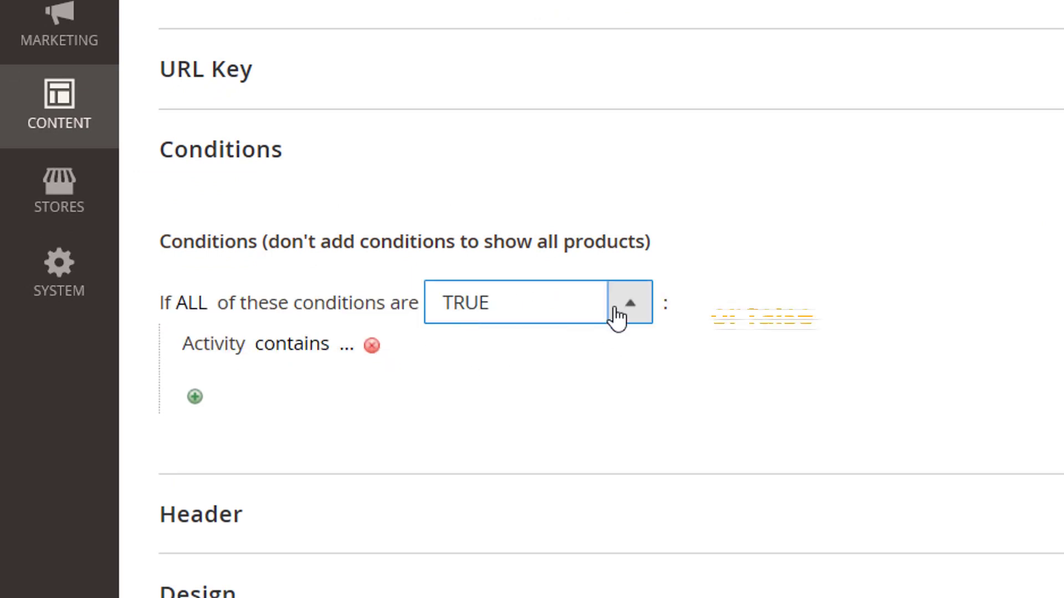
{"action": "left_click", "coordinate": [629, 303]}
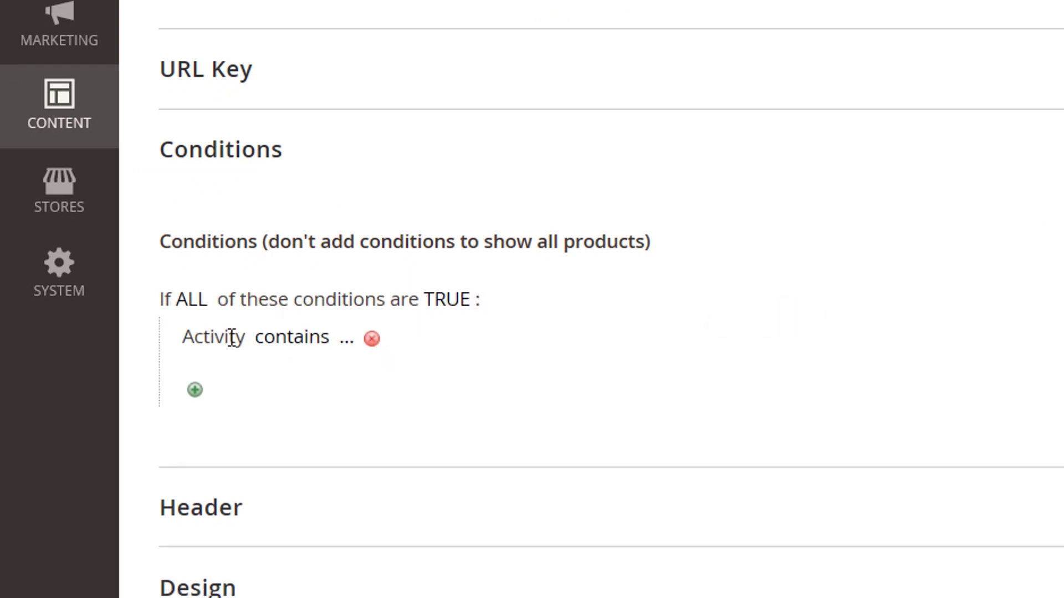
{"action": "left_click", "coordinate": [291, 337]}
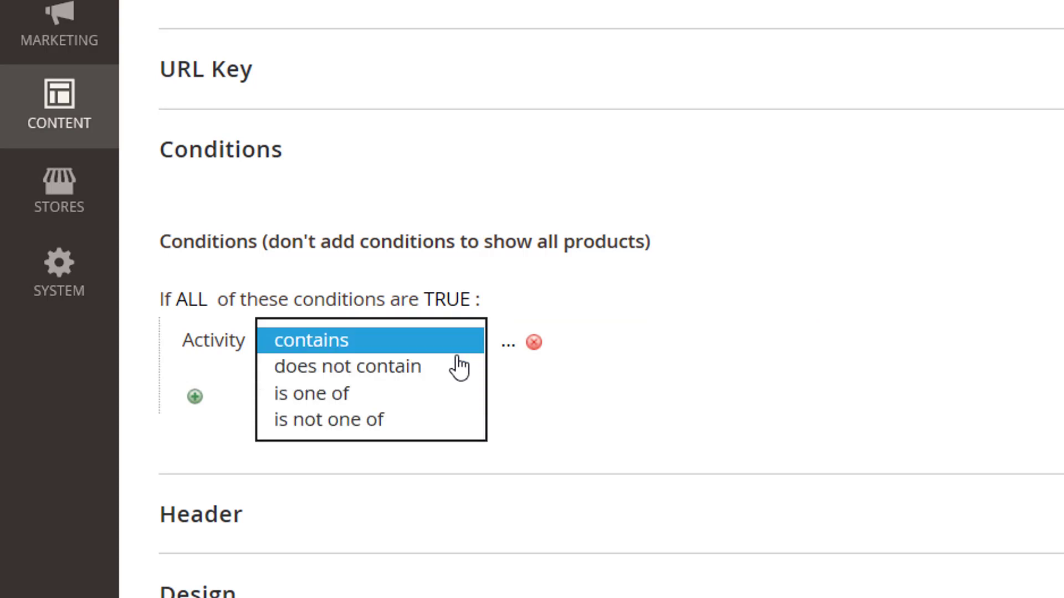
{"action": "mouse_move", "coordinate": [400, 398]}
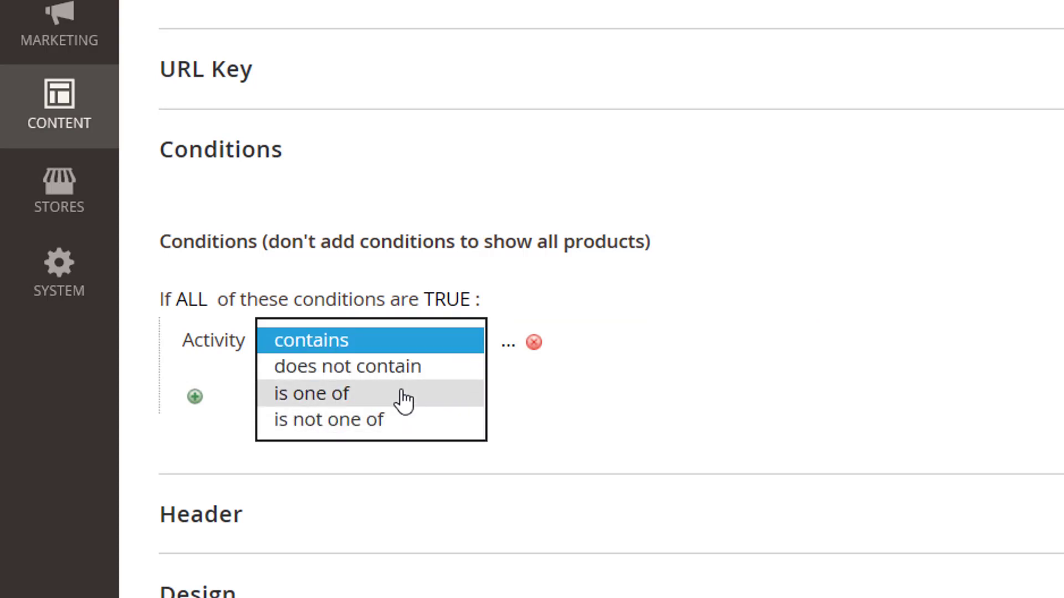
{"action": "left_click", "coordinate": [310, 393]}
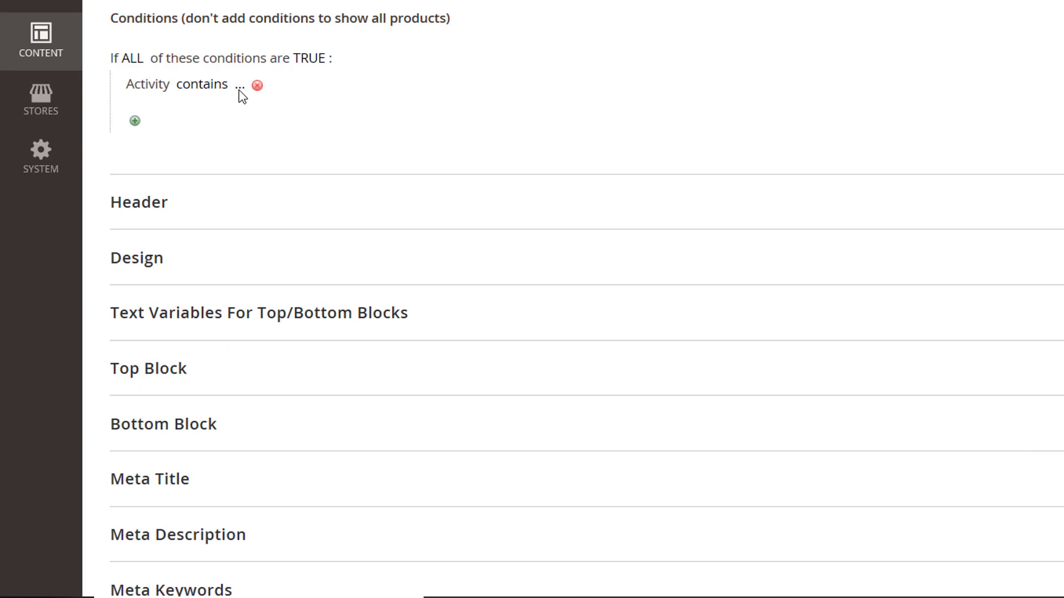
{"action": "left_click", "coordinate": [239, 84]}
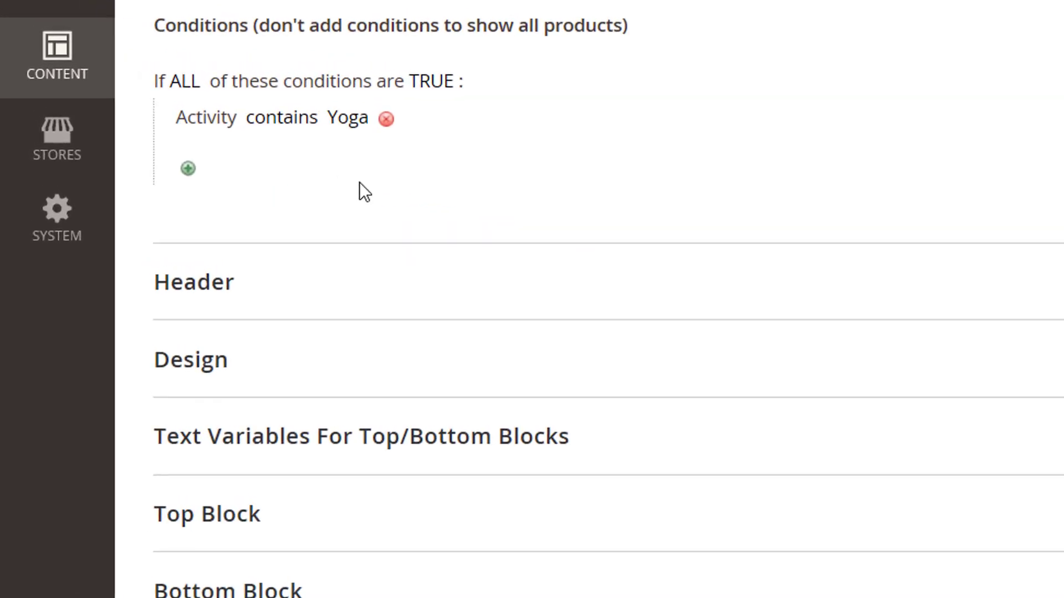
Step: Change the Activity condition operator to 'is not one of' to exclude Yoga products
{"action": "left_click", "coordinate": [282, 117]}
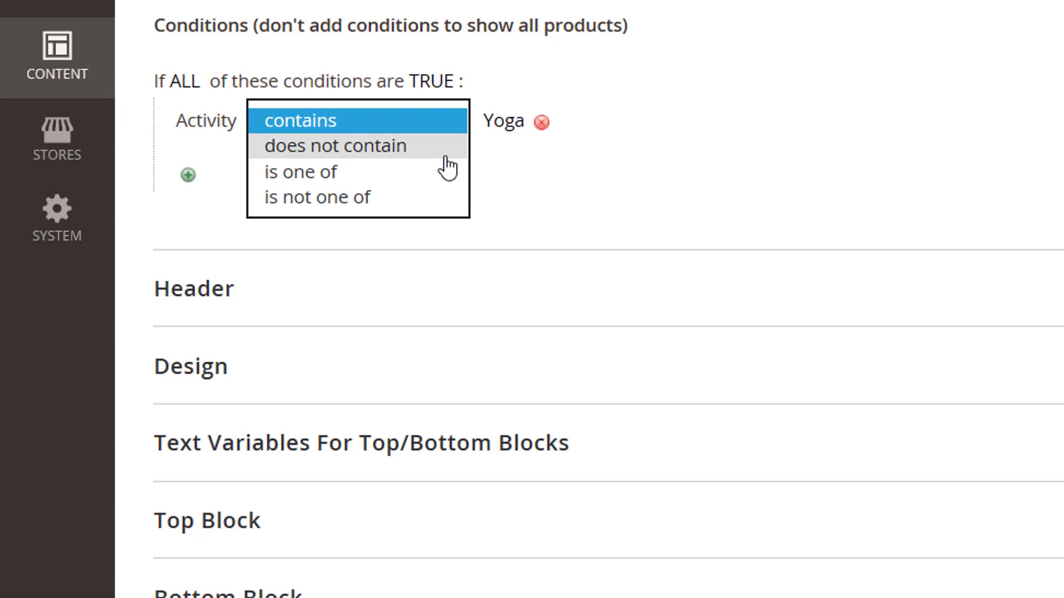
{"action": "left_click", "coordinate": [334, 147]}
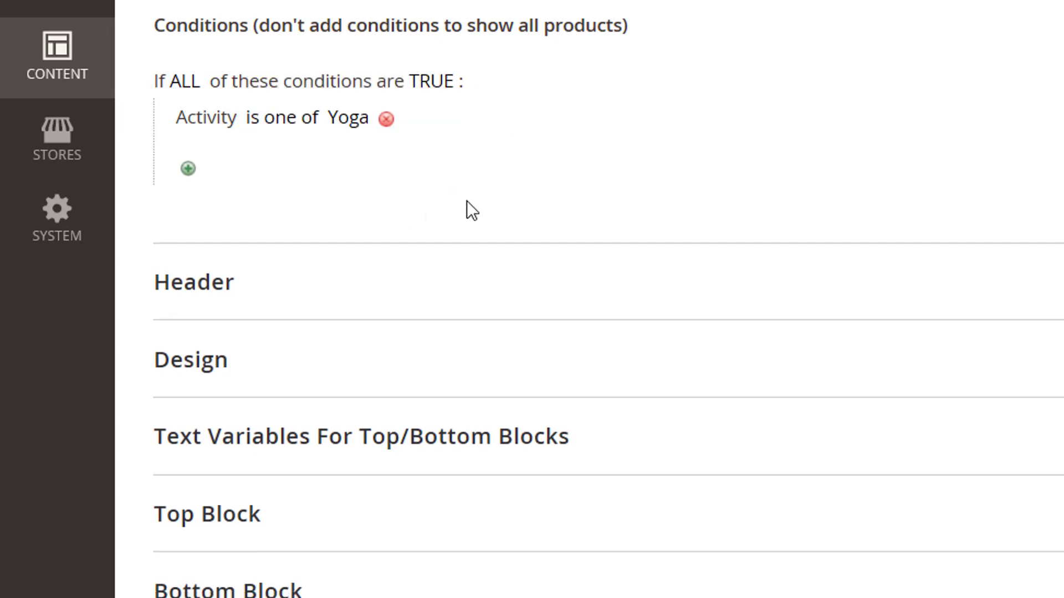
{"action": "left_click", "coordinate": [288, 117]}
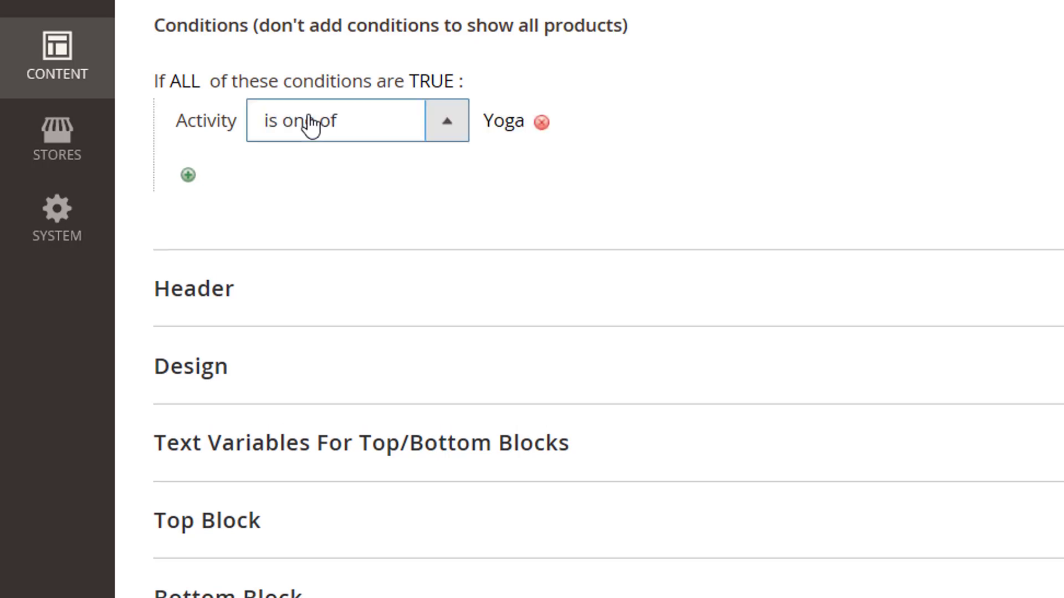
{"action": "left_click", "coordinate": [447, 121]}
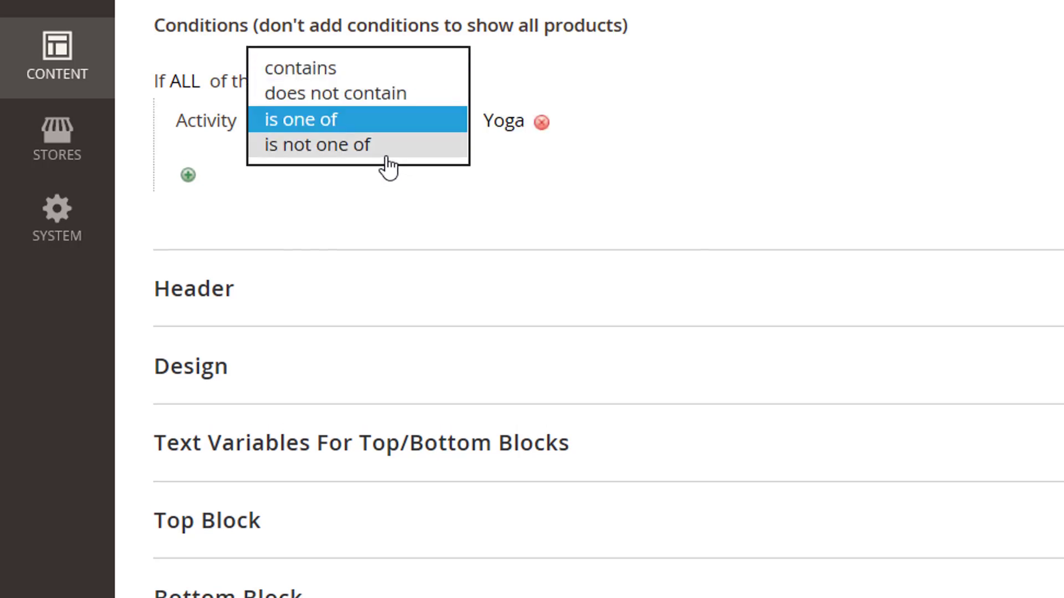
{"action": "left_click", "coordinate": [318, 145]}
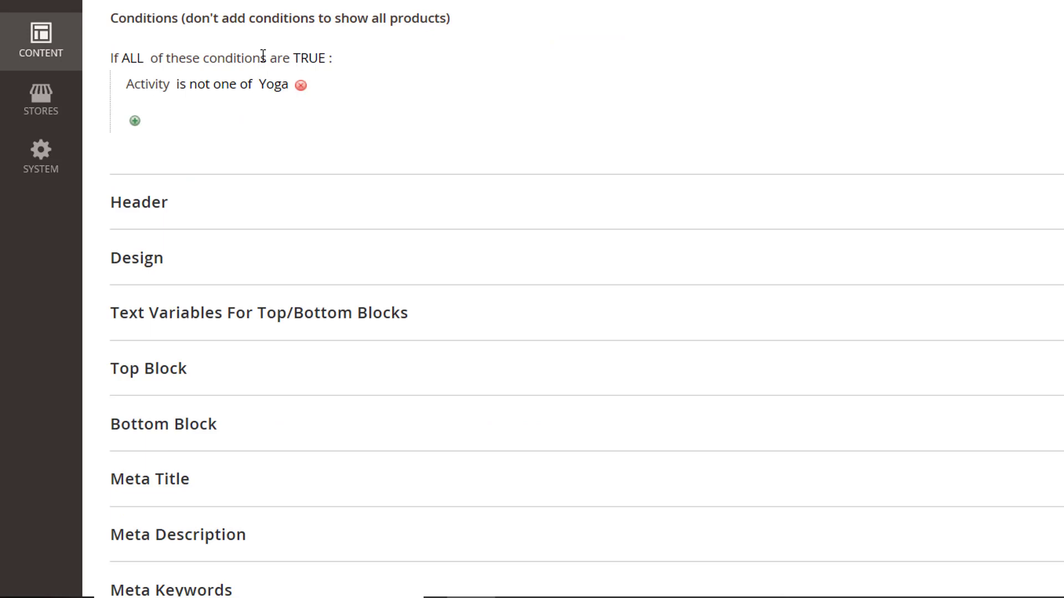
{"action": "left_click", "coordinate": [301, 84]}
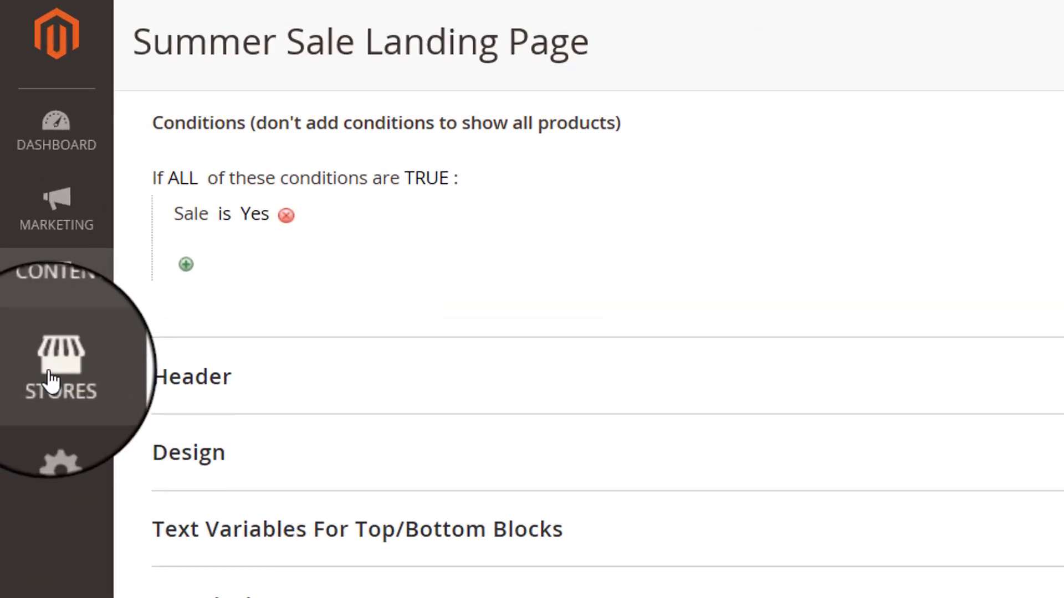
Step: Under Stores > Product attributes, edit the cost attribute's Storefront Properties
{"action": "left_click", "coordinate": [59, 377]}
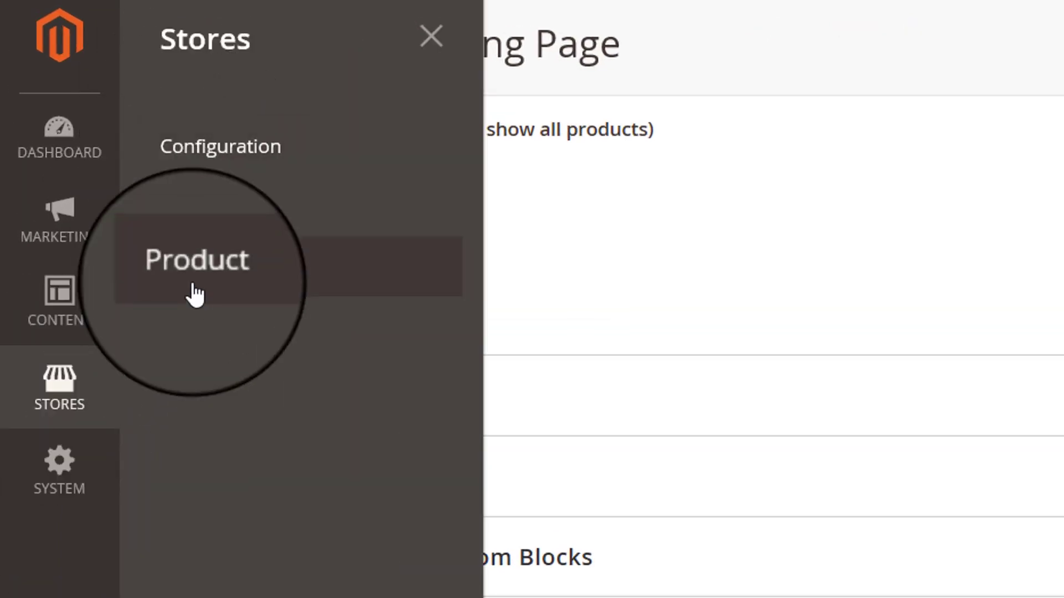
{"action": "left_click", "coordinate": [196, 260]}
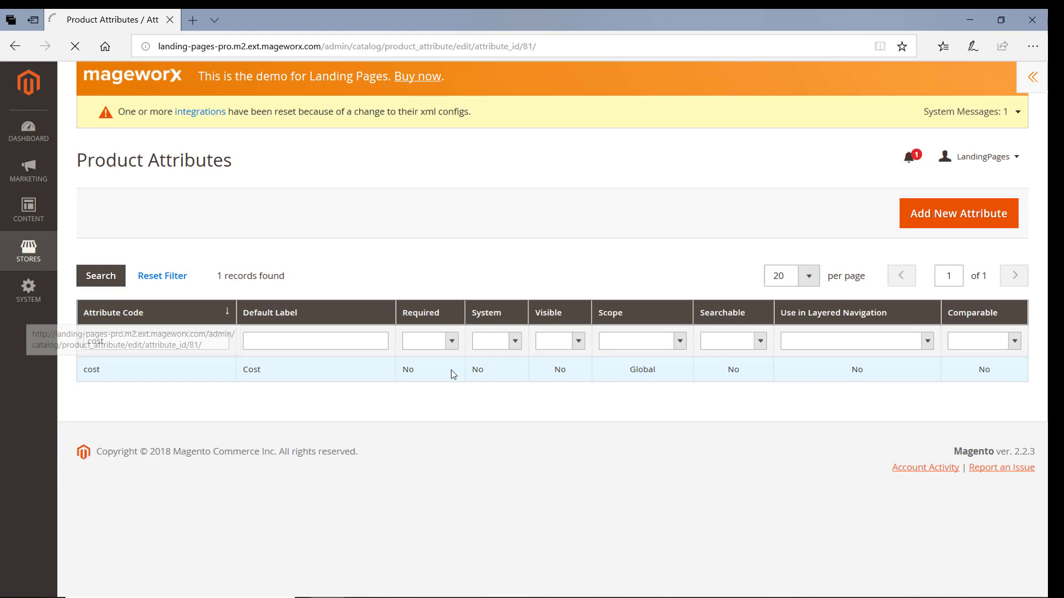
{"action": "left_click", "coordinate": [91, 369]}
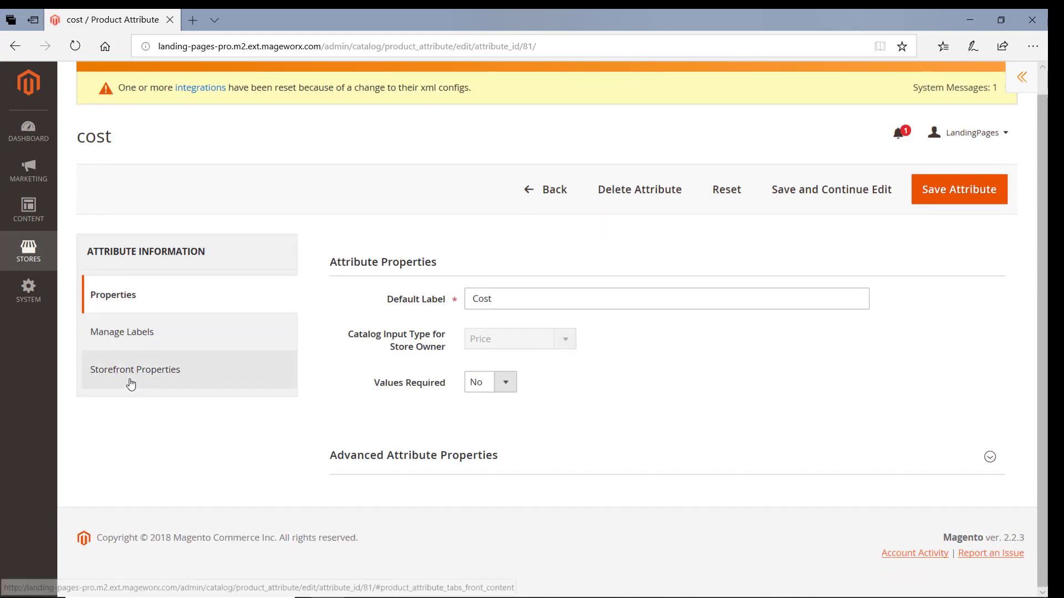
{"action": "left_click", "coordinate": [135, 370]}
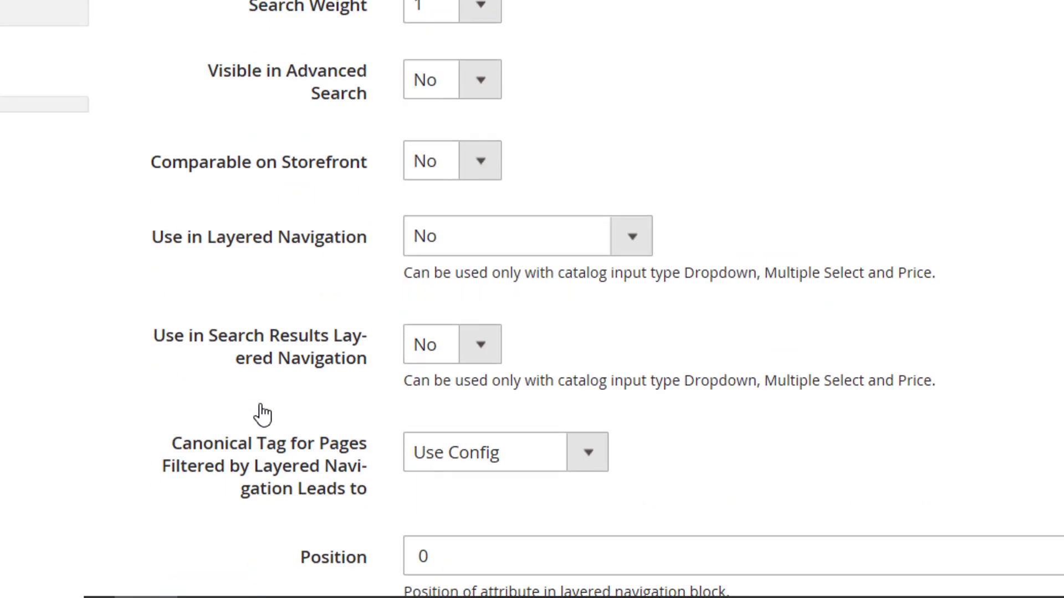
Step: Set Visible in Advanced Search to Yes and save the cost attribute
{"action": "scroll", "scroll_direction": "down", "scroll_amount": 3}
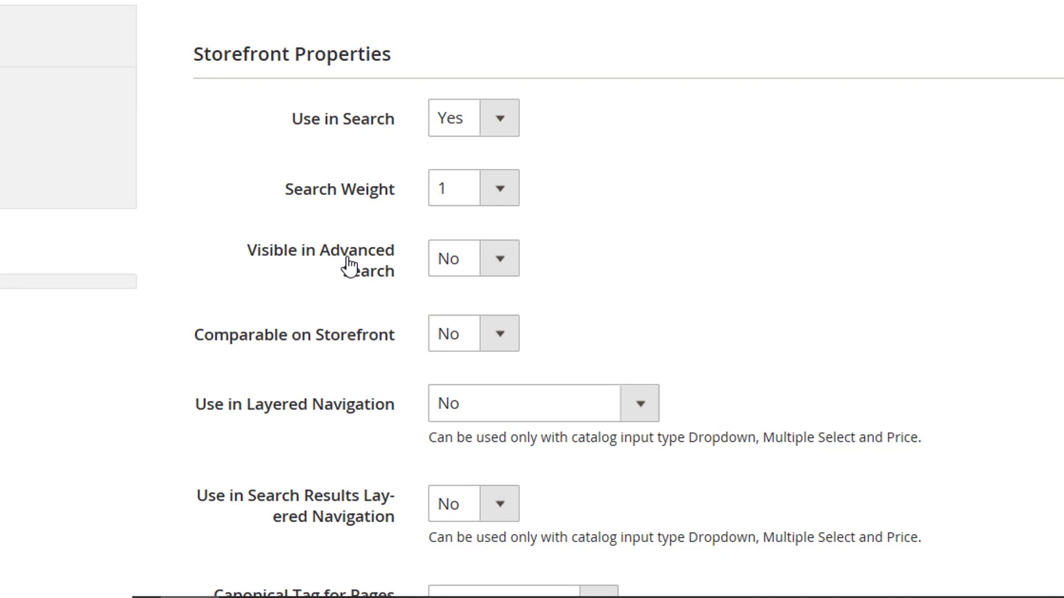
{"action": "left_click", "coordinate": [473, 258]}
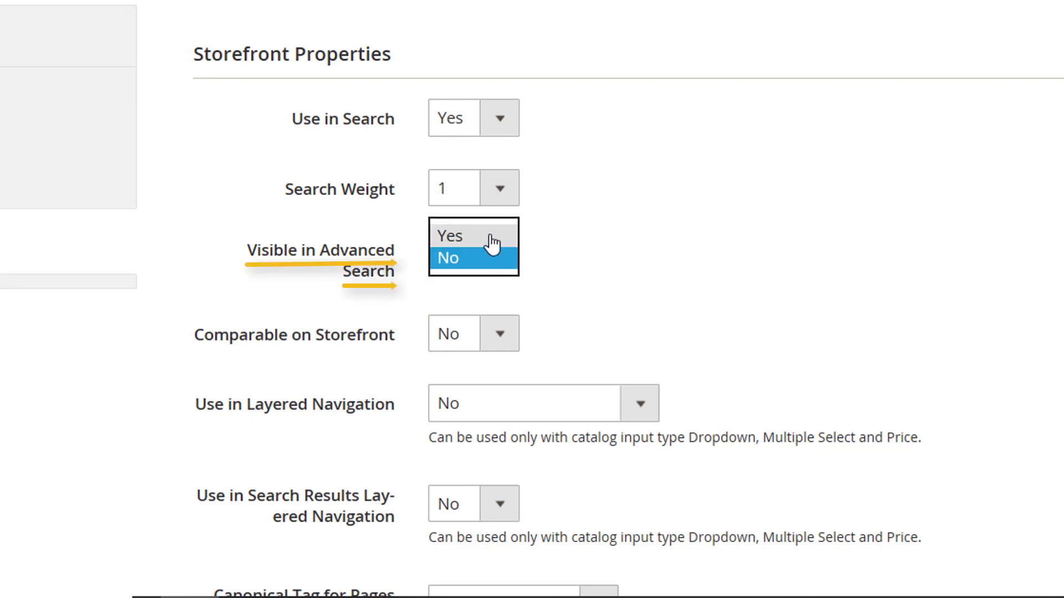
{"action": "left_click", "coordinate": [451, 235]}
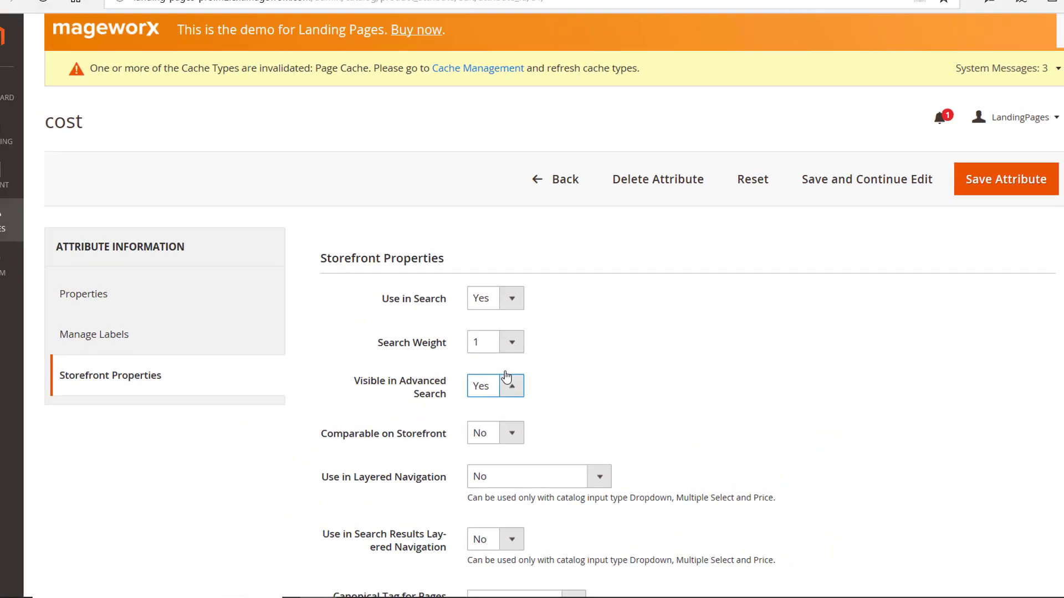
{"action": "left_click", "coordinate": [1006, 179]}
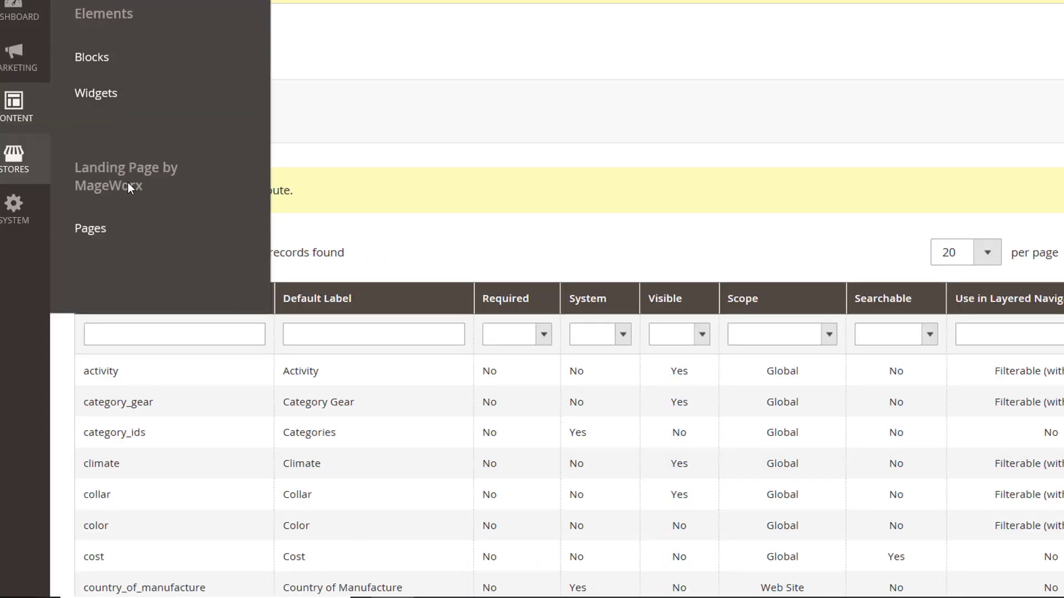
Step: Reopen the Summer Sale landing page and expand its Header section with per-store headers
{"action": "left_click", "coordinate": [91, 229]}
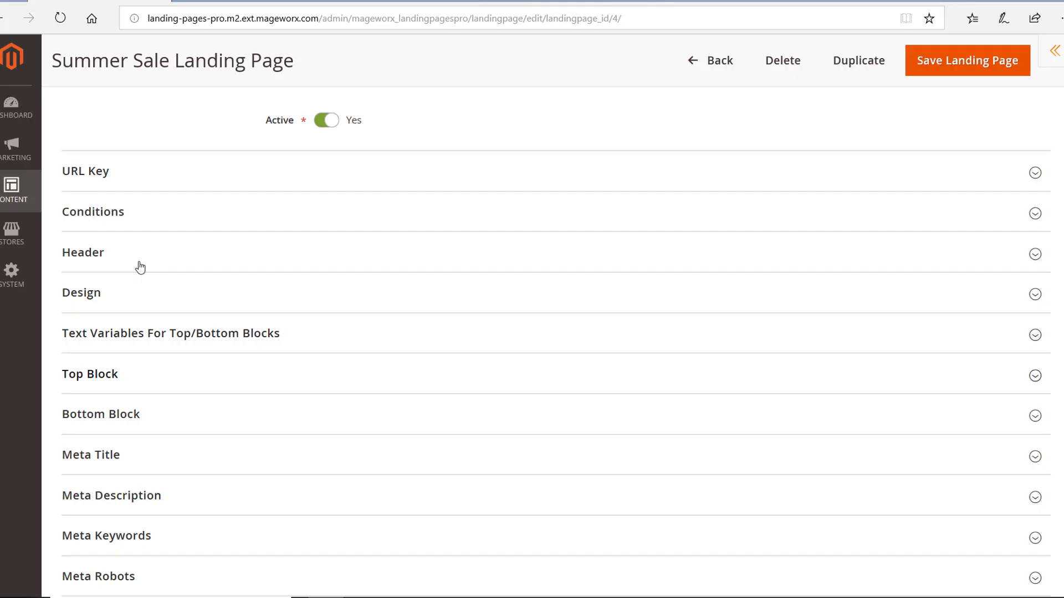
{"action": "left_click", "coordinate": [83, 253]}
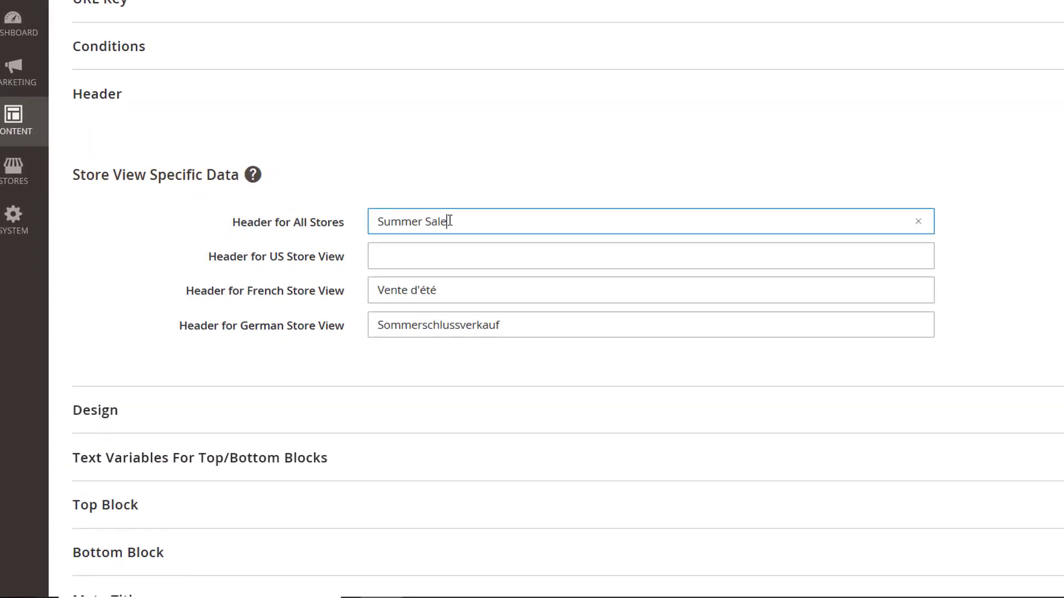
{"action": "left_click", "coordinate": [475, 289]}
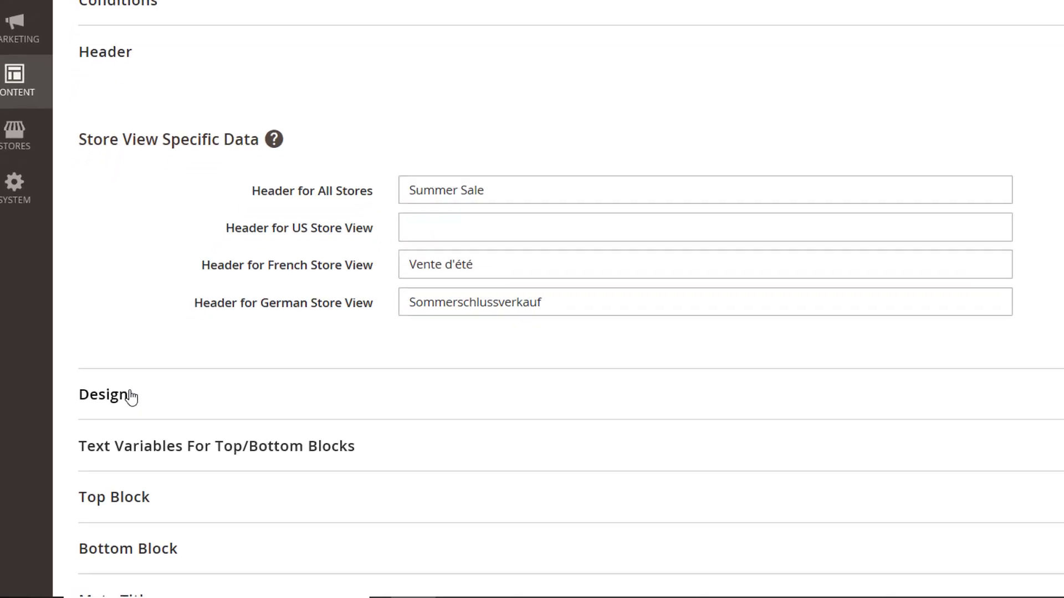
Step: In Design, choose 3 columns layout, keep navigation and grid mode, sort products by price
{"action": "left_click", "coordinate": [100, 394]}
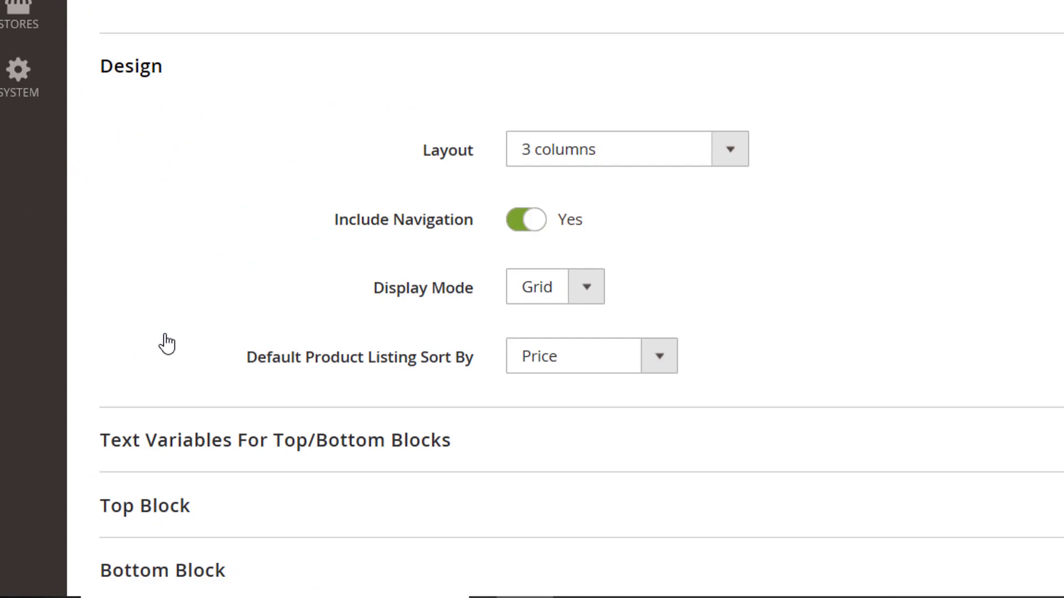
{"action": "left_click", "coordinate": [731, 149]}
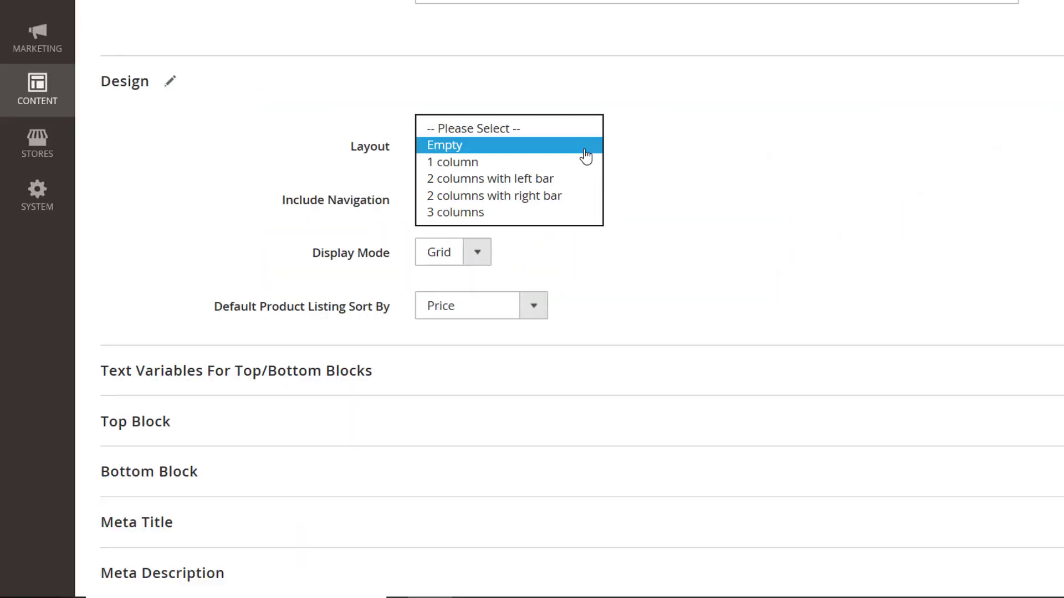
{"action": "left_click", "coordinate": [494, 195]}
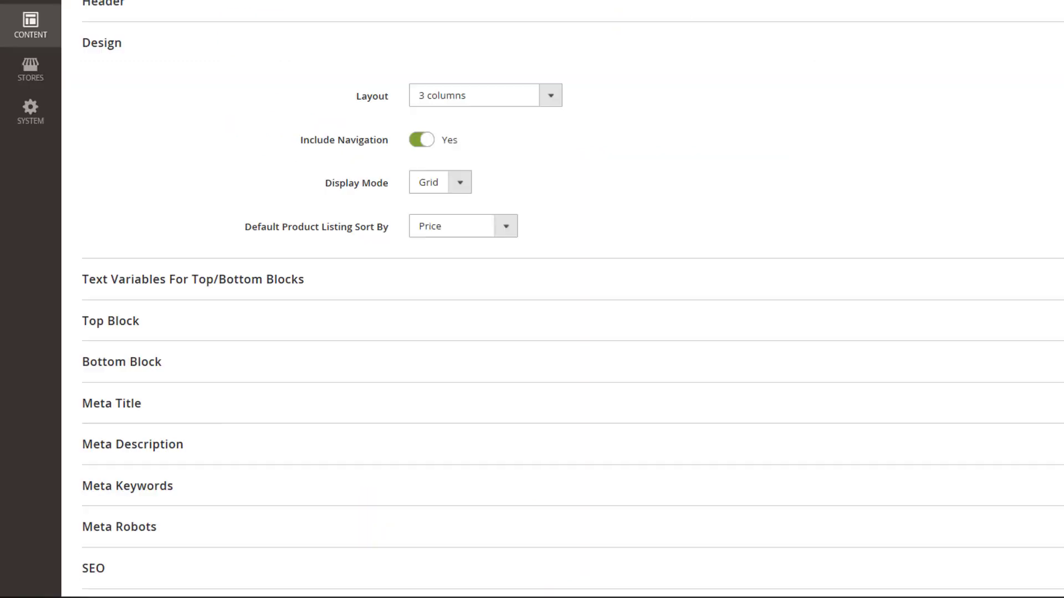
{"action": "mouse_move", "coordinate": [204, 596]}
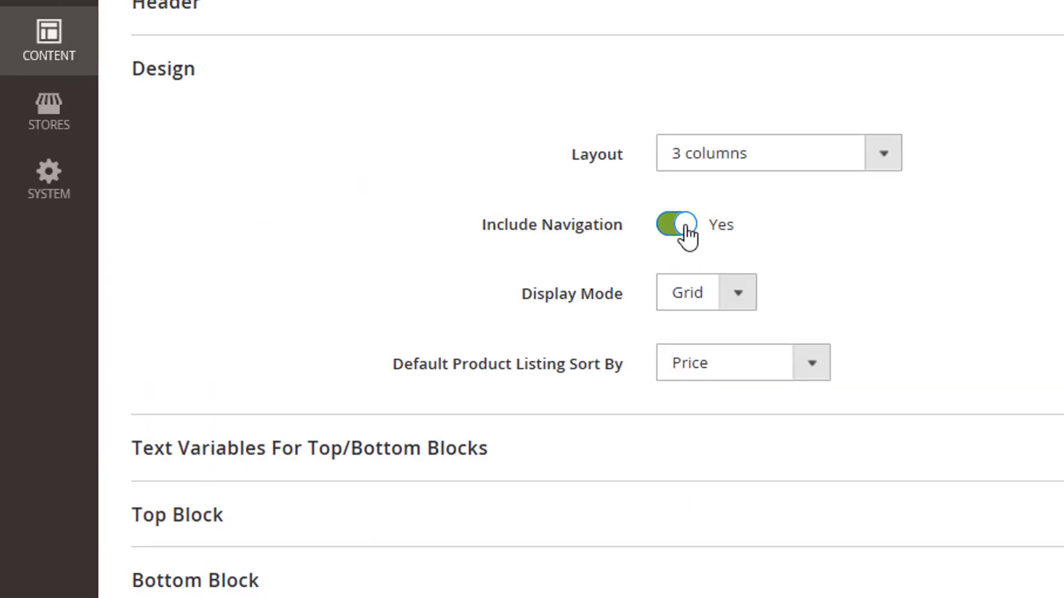
{"action": "left_click", "coordinate": [696, 292]}
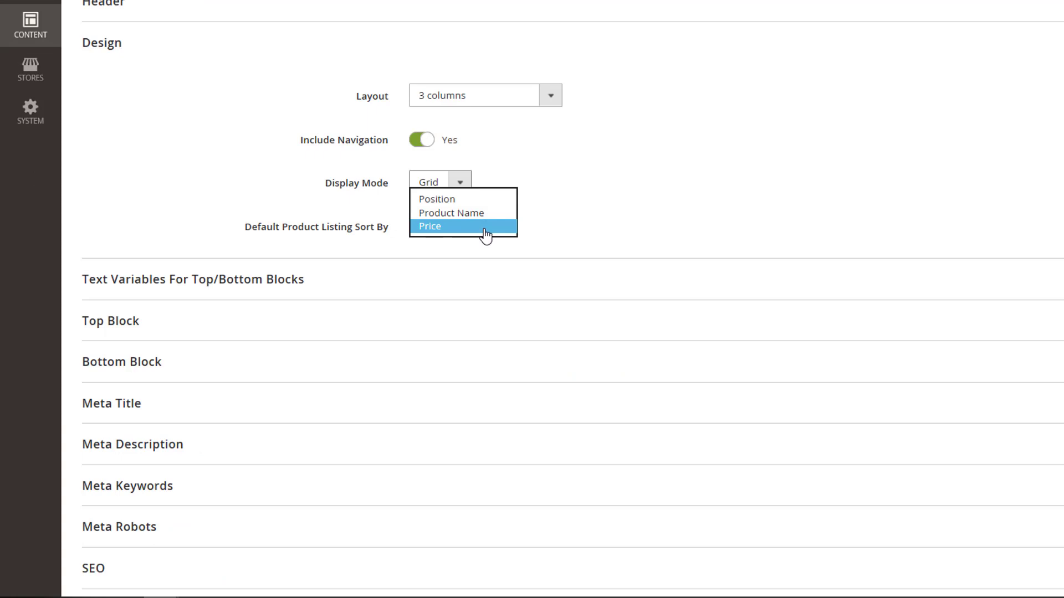
{"action": "left_click", "coordinate": [430, 226]}
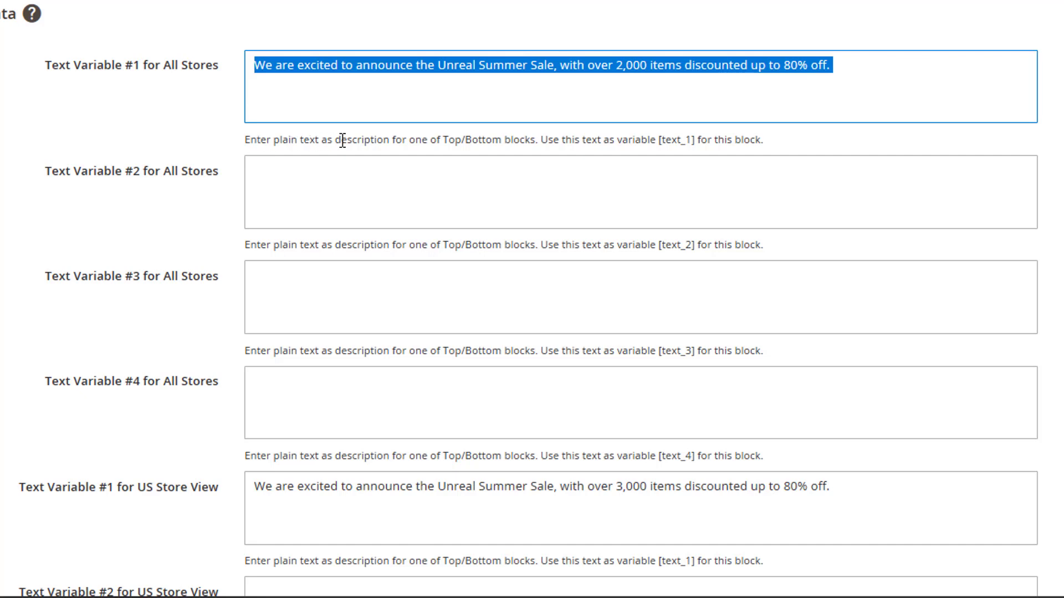
{"action": "mouse_move", "coordinate": [583, 145]}
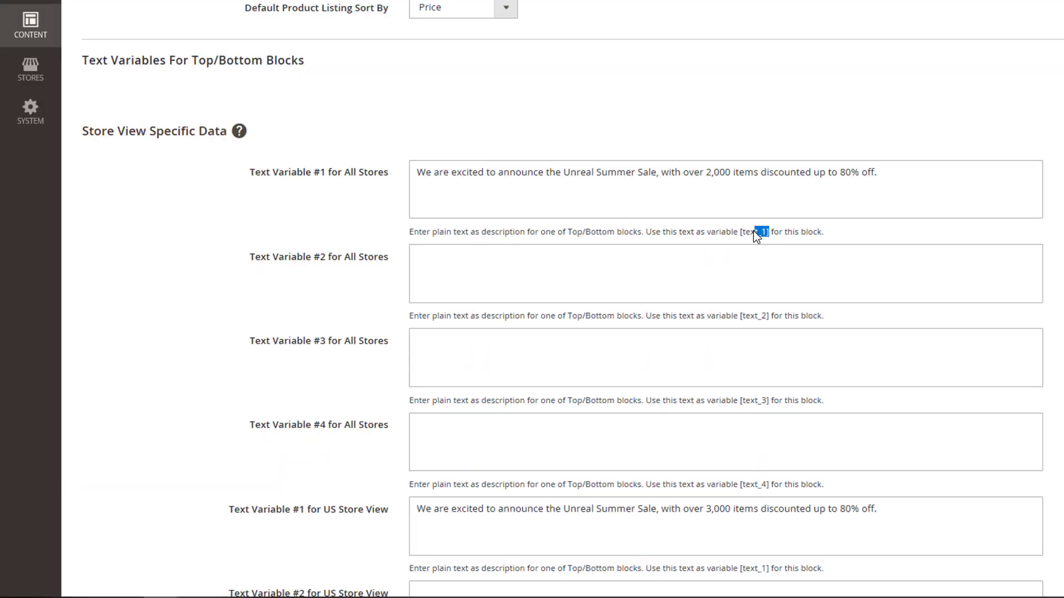
Step: Review the text_1 Unreal Summer Sale variable and the Top Block HTML that uses it
{"action": "double_click", "coordinate": [753, 231]}
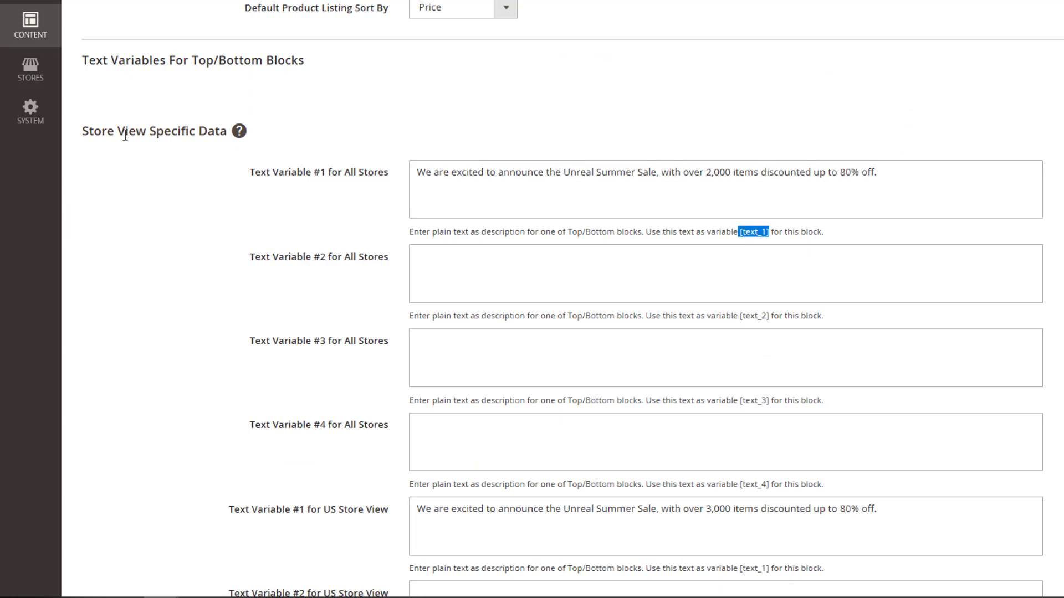
{"action": "scroll", "scroll_direction": "down", "scroll_amount": 3}
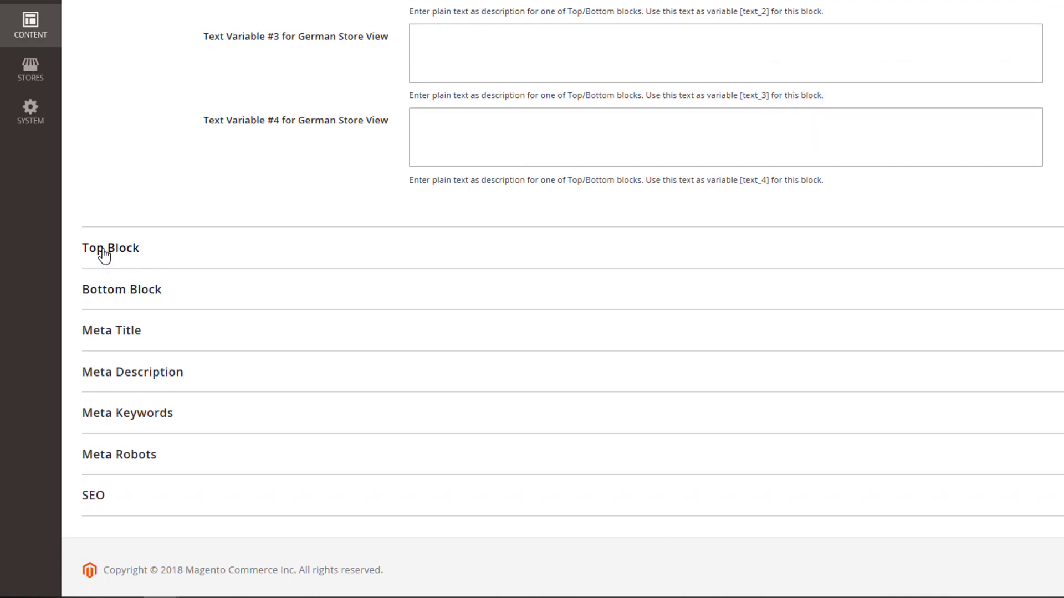
{"action": "left_click", "coordinate": [111, 249]}
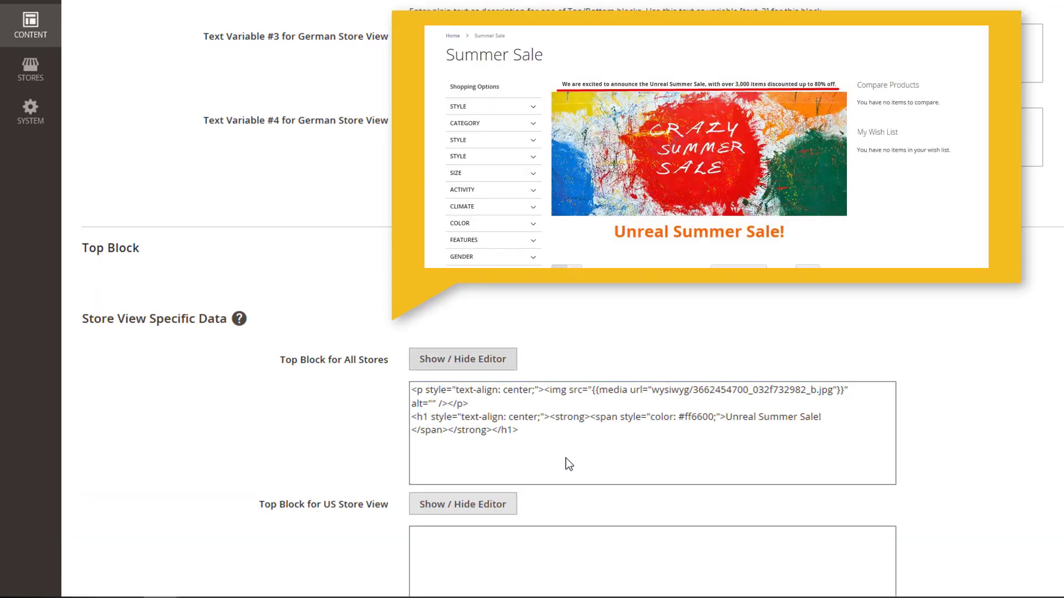
{"action": "left_click", "coordinate": [463, 359]}
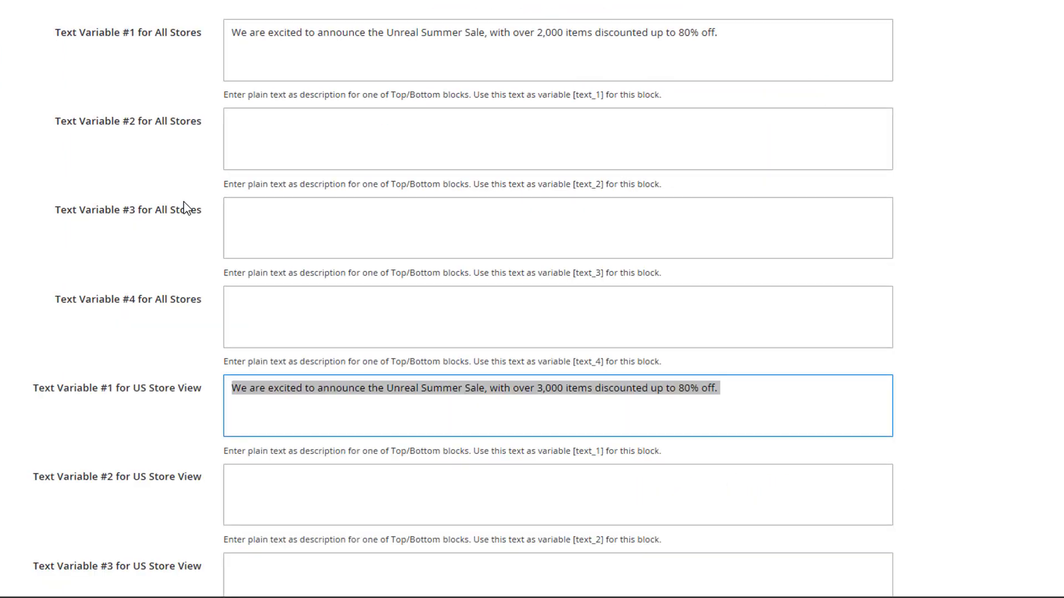
{"action": "scroll", "scroll_direction": "down", "scroll_amount": 3}
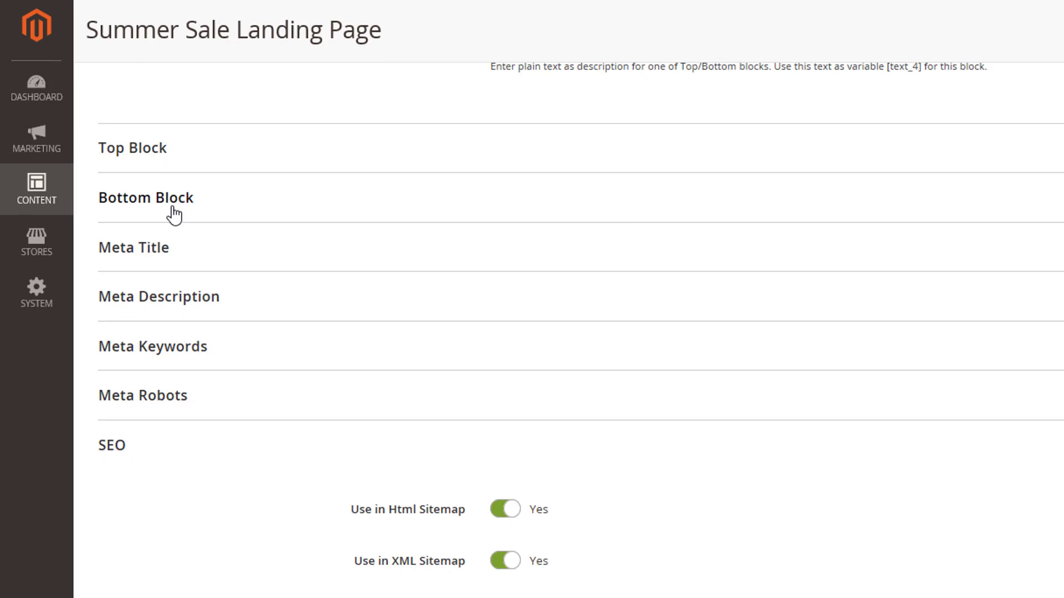
{"action": "left_click", "coordinate": [145, 197]}
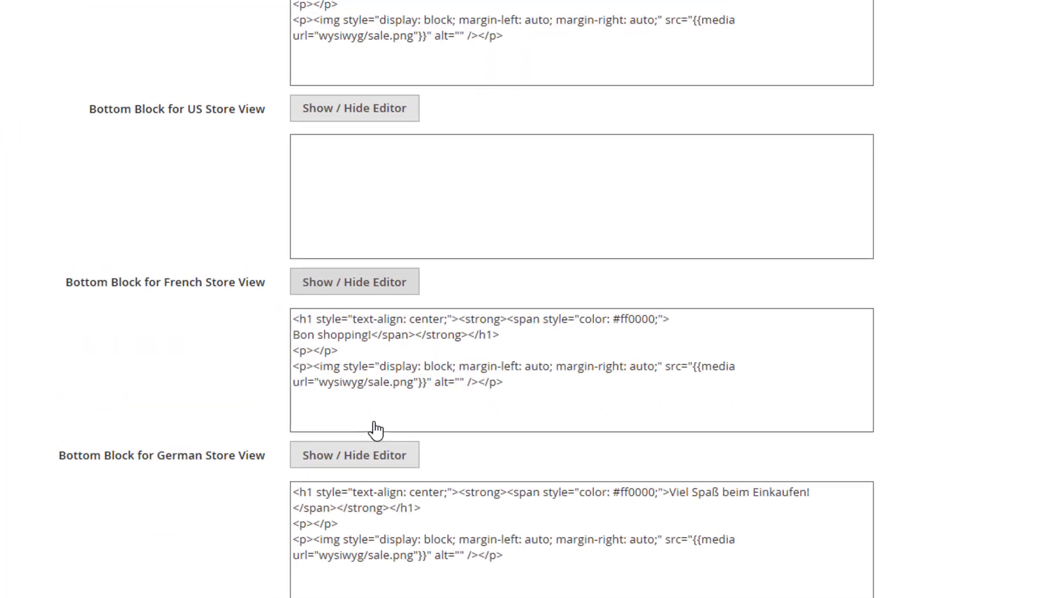
{"action": "scroll", "scroll_direction": "down", "scroll_amount": 3}
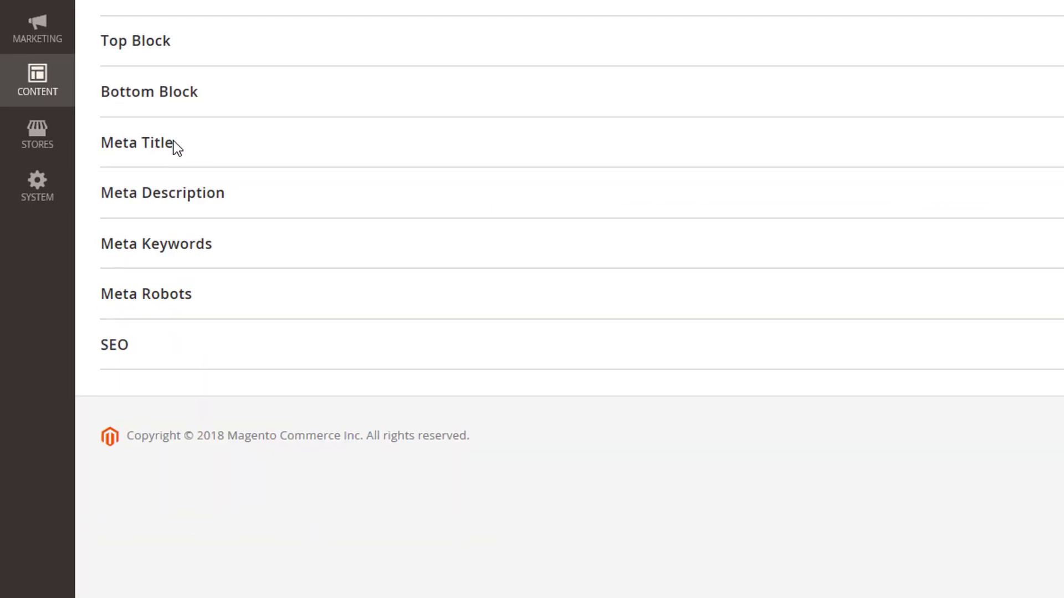
{"action": "left_click", "coordinate": [138, 143]}
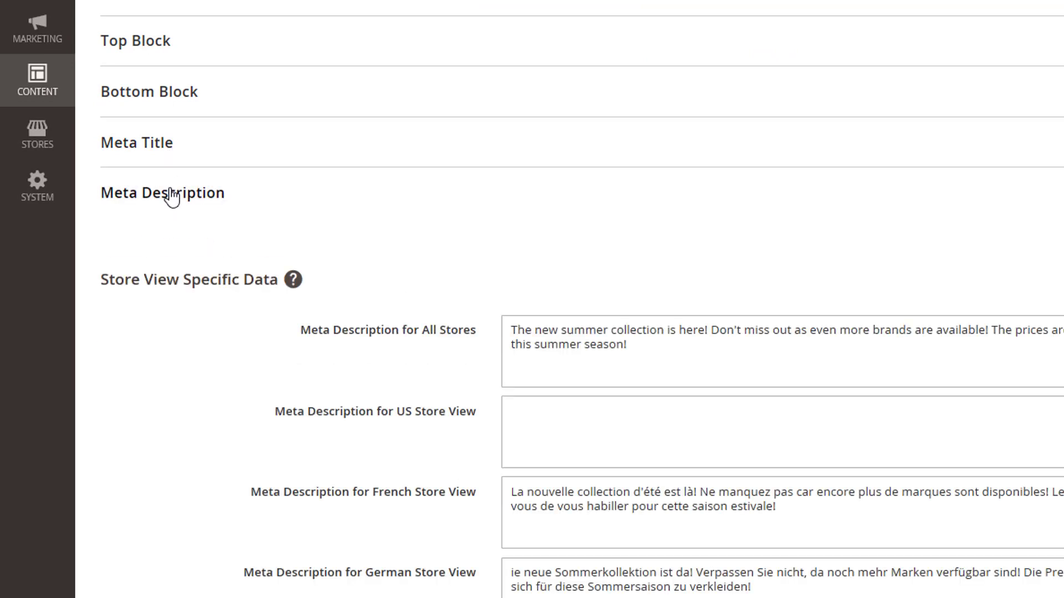
{"action": "left_click", "coordinate": [162, 193]}
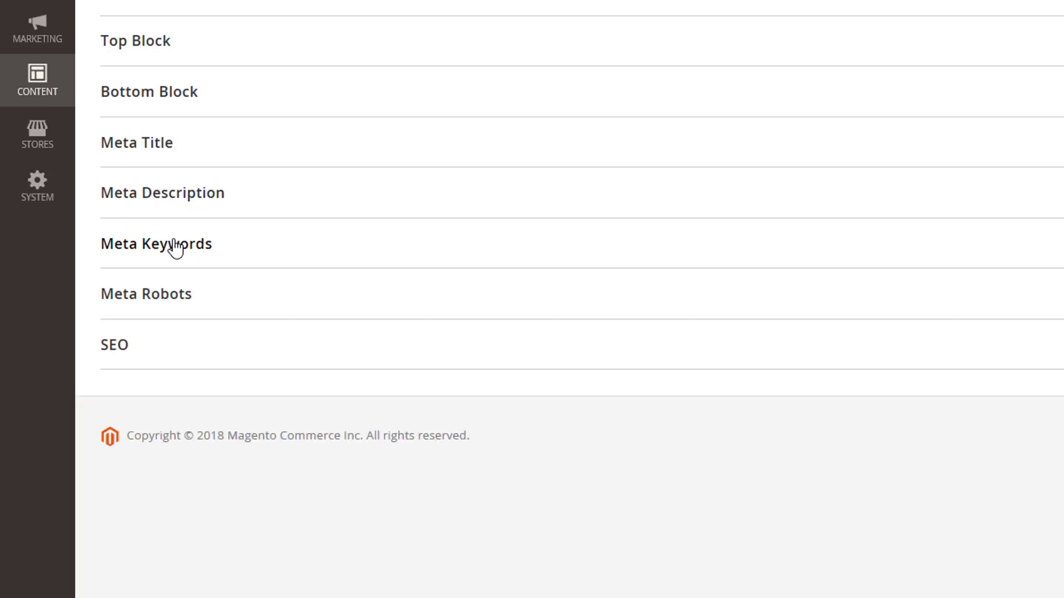
{"action": "left_click", "coordinate": [145, 294]}
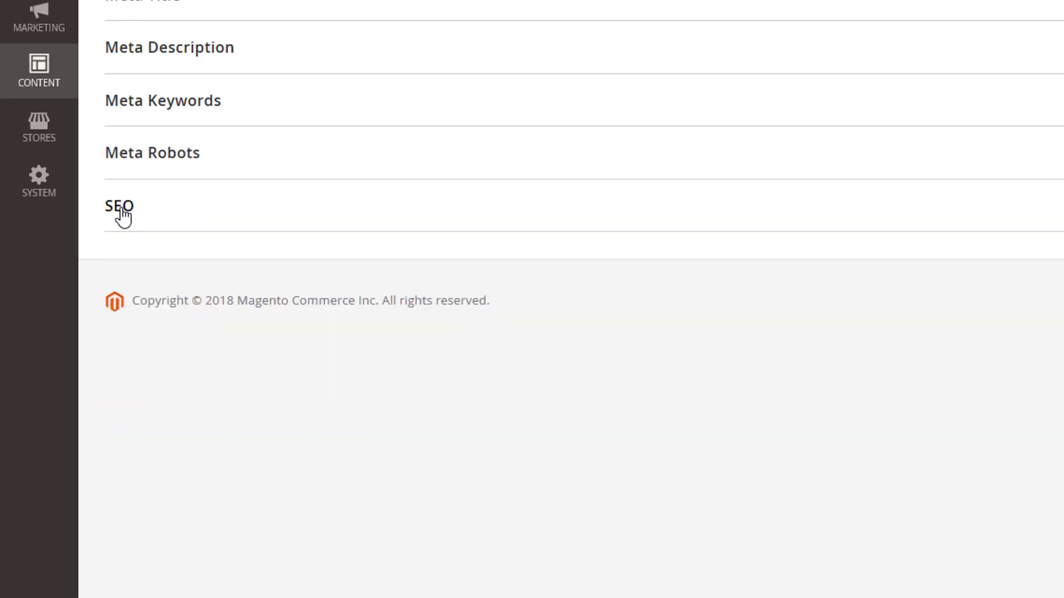
Step: Expand SEO options, toggling Use in XML Sitemap off and back on, keeping all enabled
{"action": "left_click", "coordinate": [120, 206]}
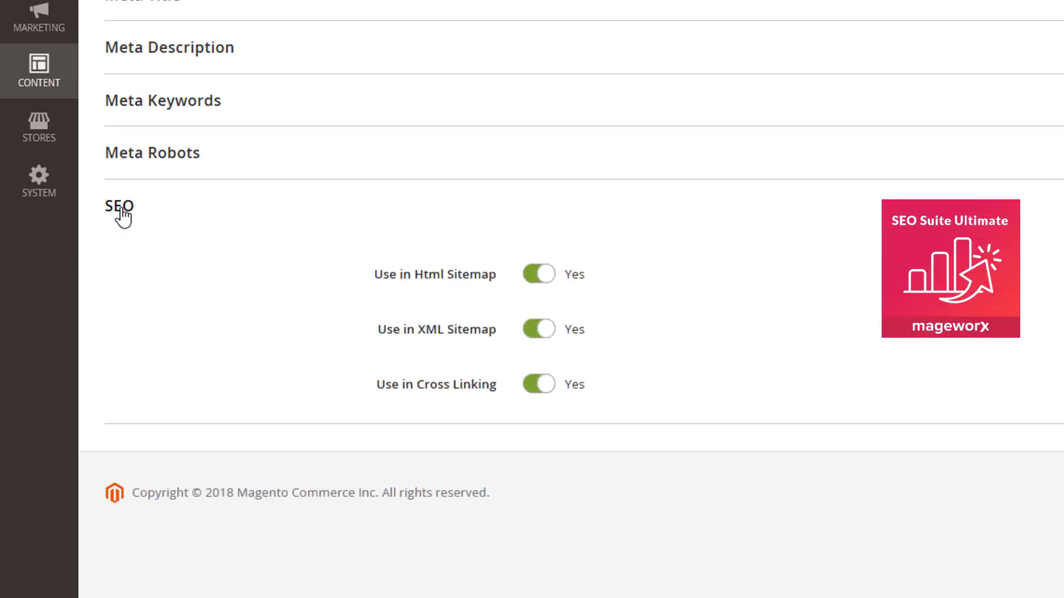
{"action": "mouse_move", "coordinate": [516, 316]}
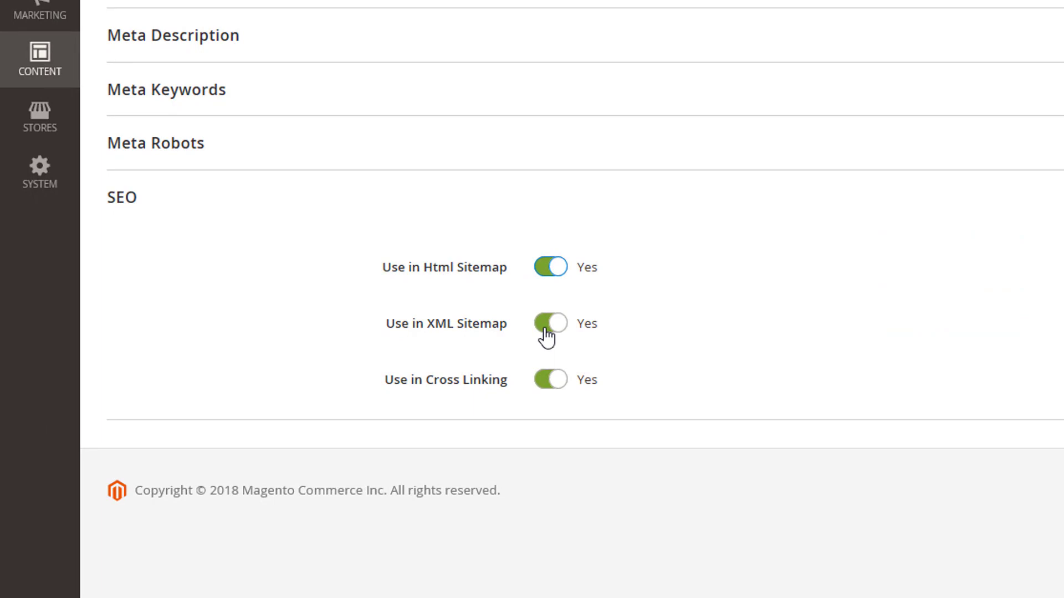
{"action": "left_click", "coordinate": [549, 324]}
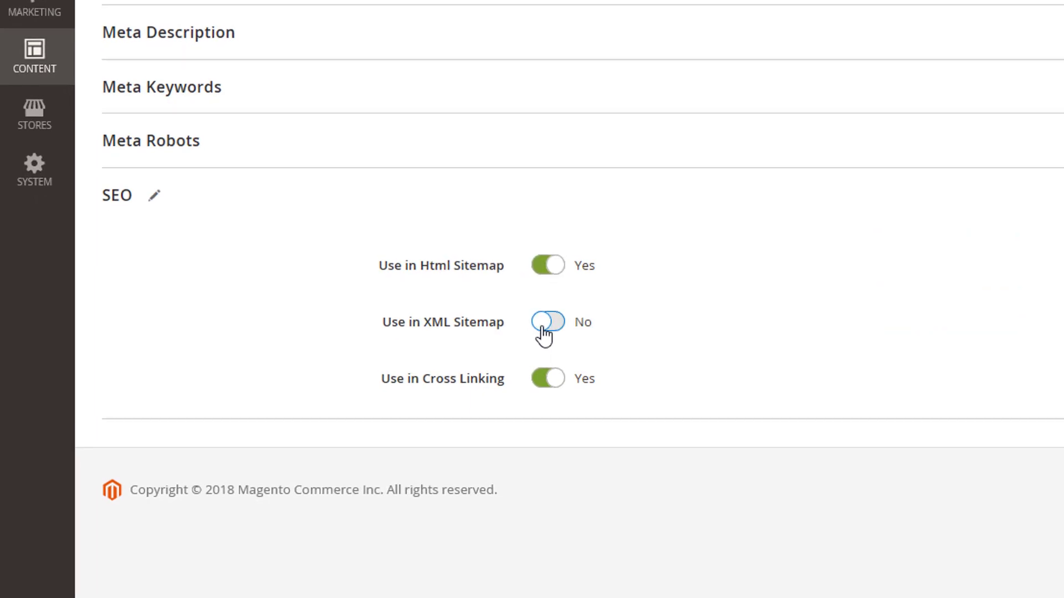
{"action": "left_click", "coordinate": [547, 323]}
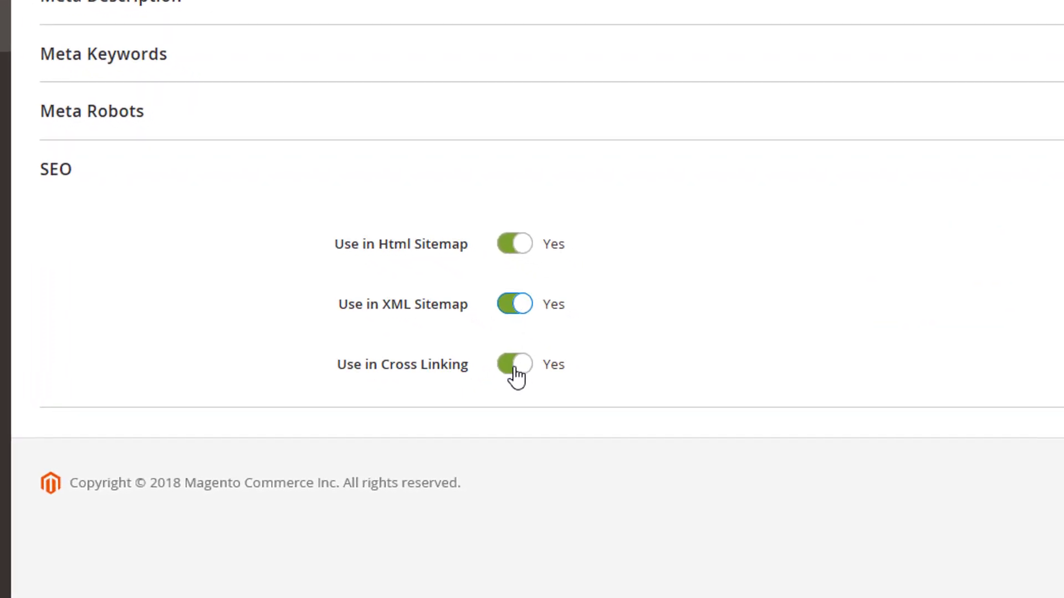
{"action": "left_click", "coordinate": [514, 365]}
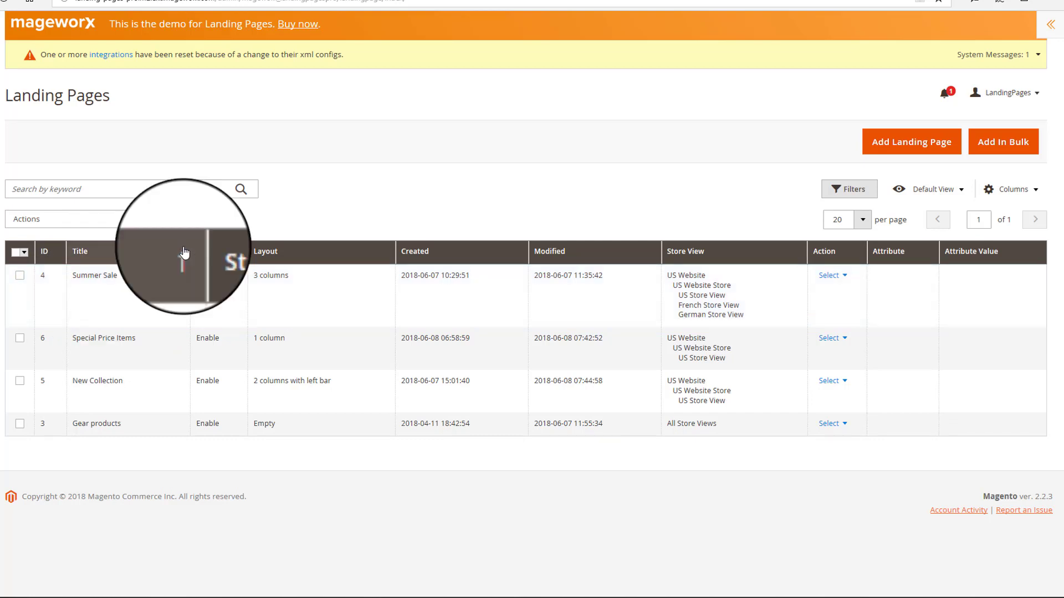
Step: Return to the landing pages grid and sort the four pages by the Title column
{"action": "left_click", "coordinate": [43, 252]}
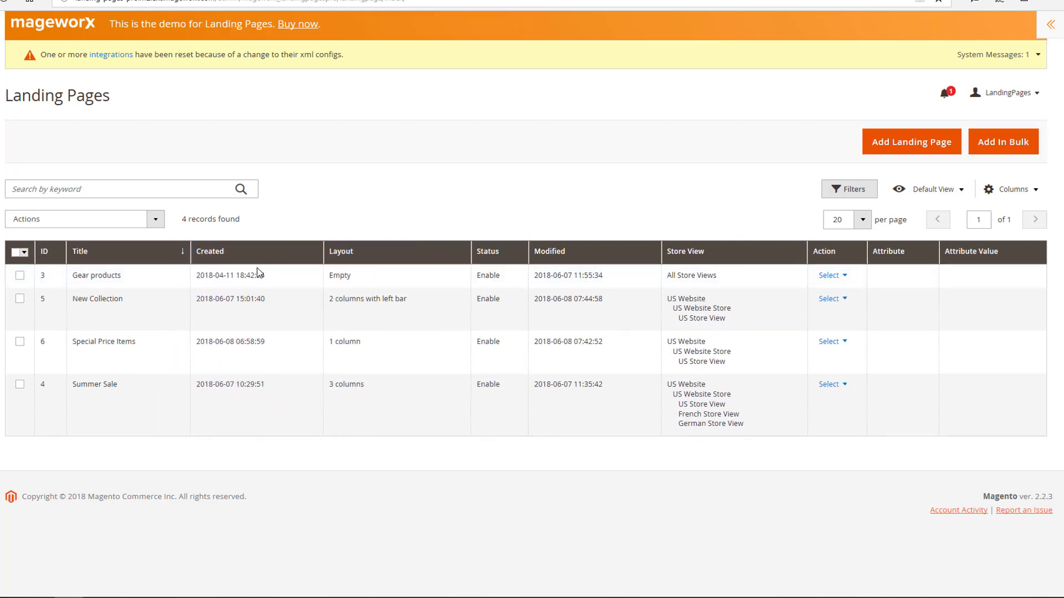
{"action": "left_click", "coordinate": [829, 275]}
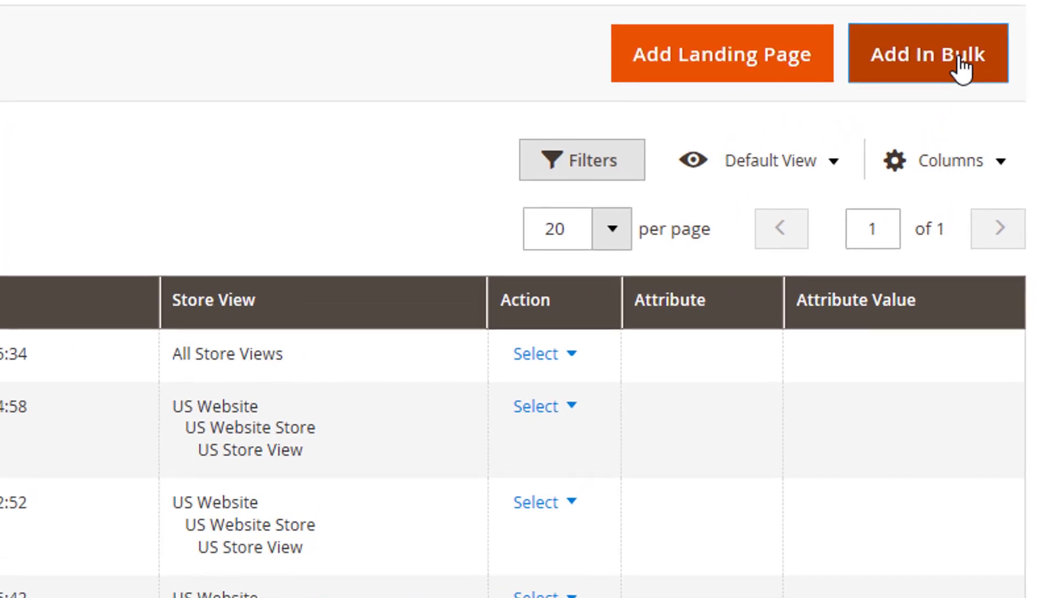
Step: Start an Add In Bulk form with Color as the generating attribute and grab the [attribute_code] variable
{"action": "left_click", "coordinate": [926, 55]}
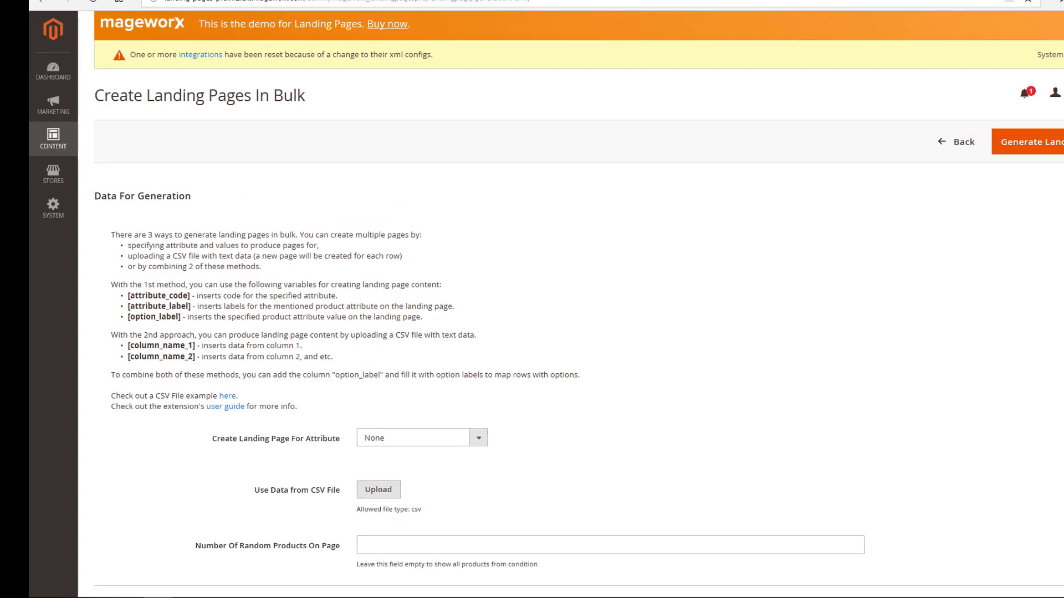
{"action": "scroll", "scroll_direction": "down", "scroll_amount": 3}
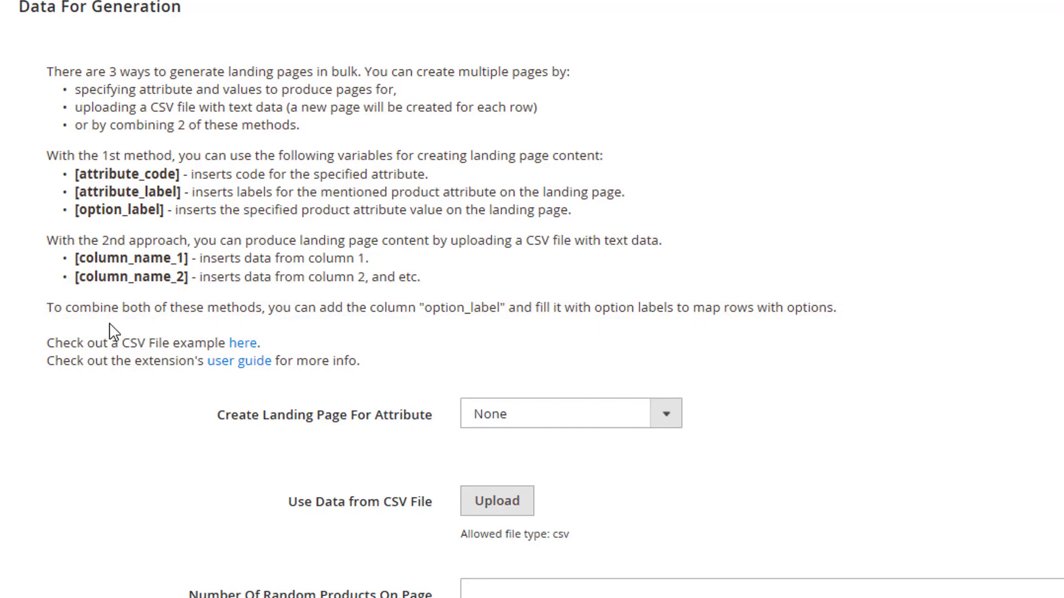
{"action": "mouse_move", "coordinate": [493, 361]}
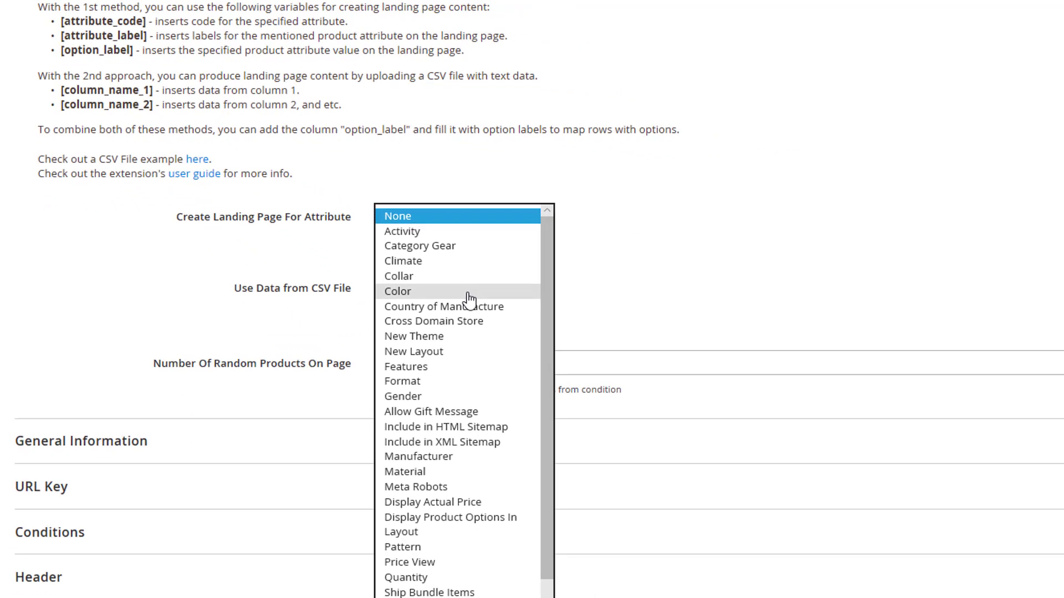
{"action": "left_click", "coordinate": [398, 290]}
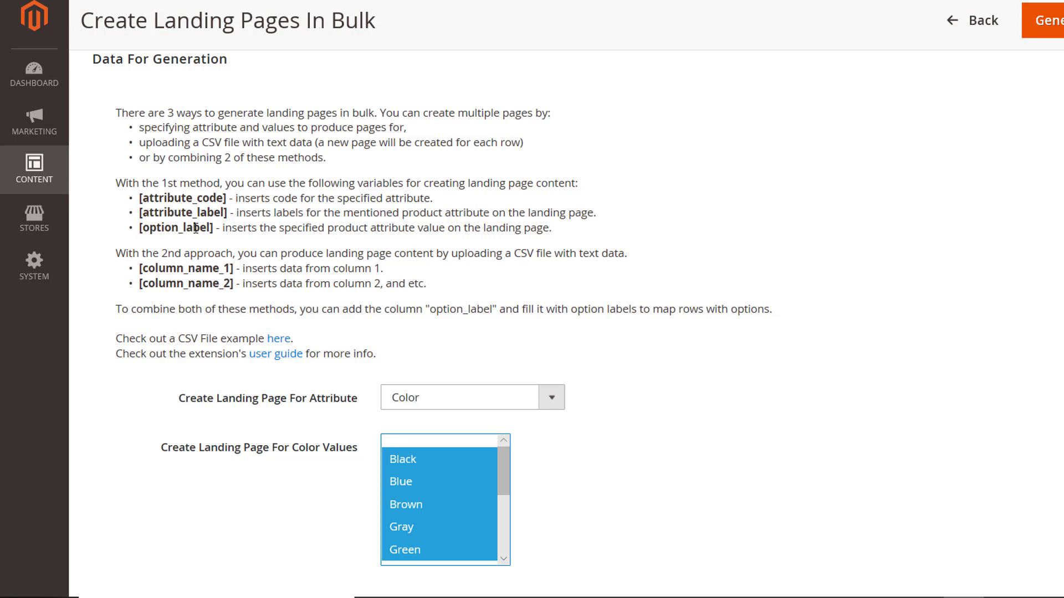
{"action": "mouse_move", "coordinate": [232, 195]}
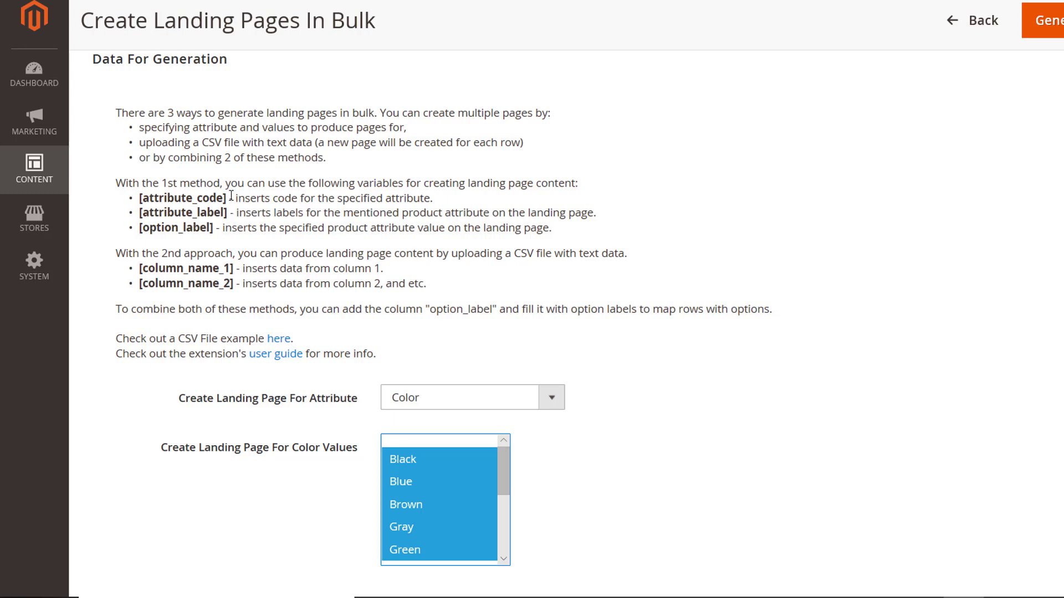
{"action": "double_click", "coordinate": [183, 197]}
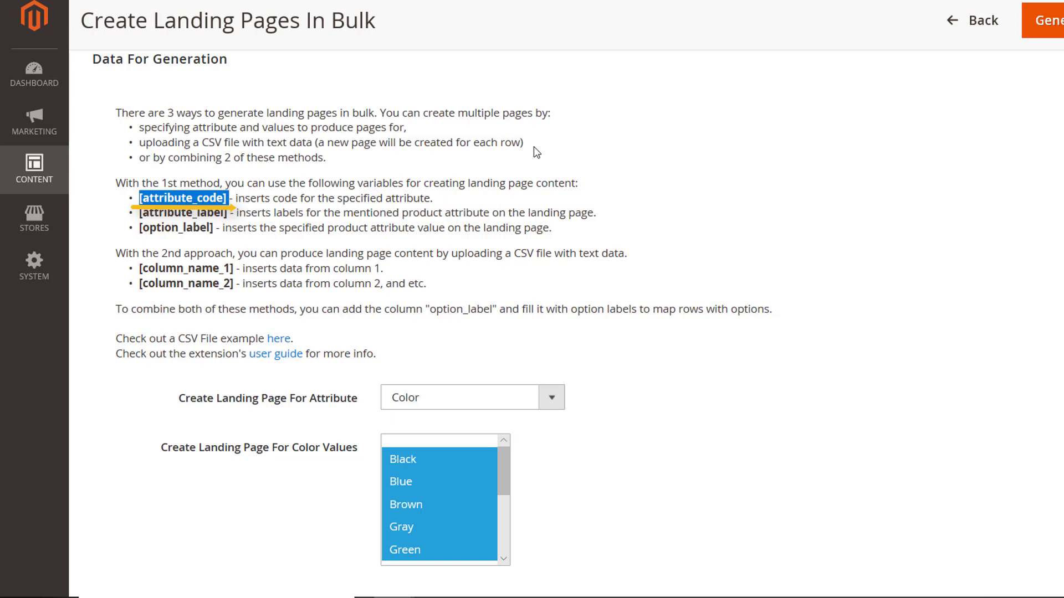
{"action": "scroll", "scroll_direction": "down", "scroll_amount": 3}
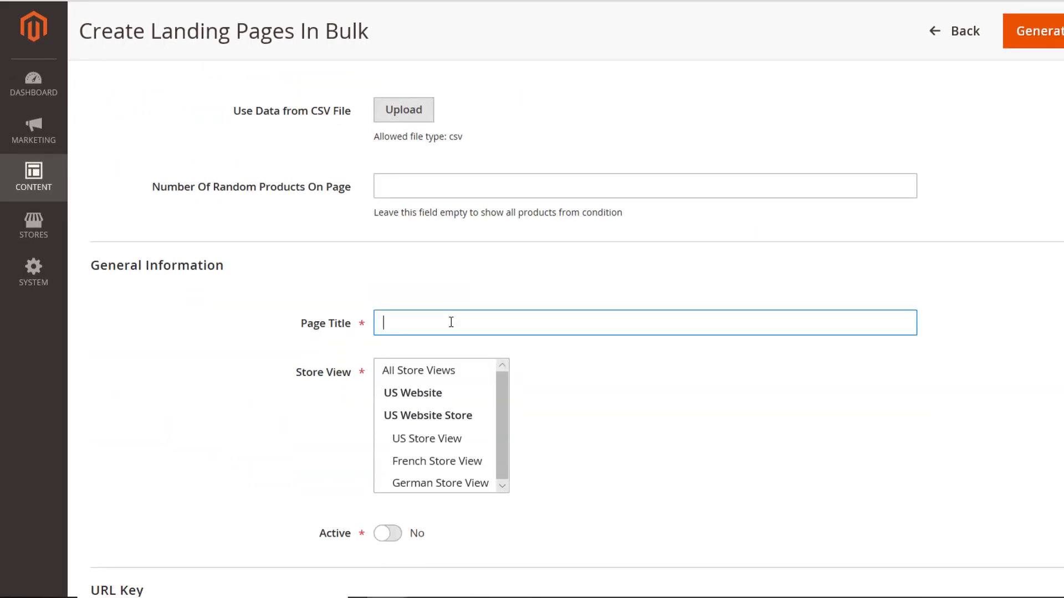
{"action": "left_click", "coordinate": [425, 439]}
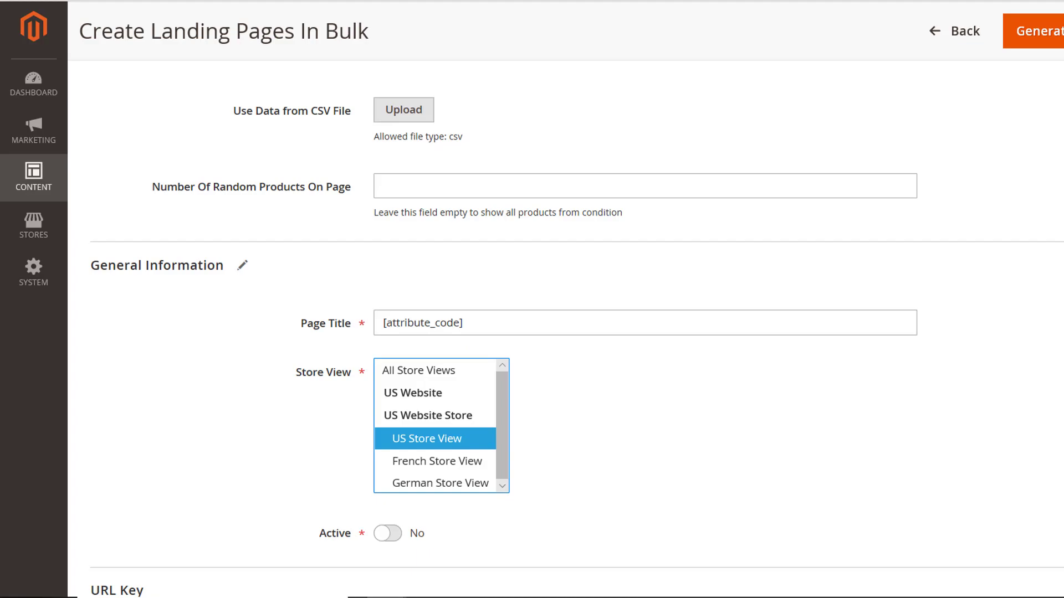
{"action": "left_click", "coordinate": [1037, 31]}
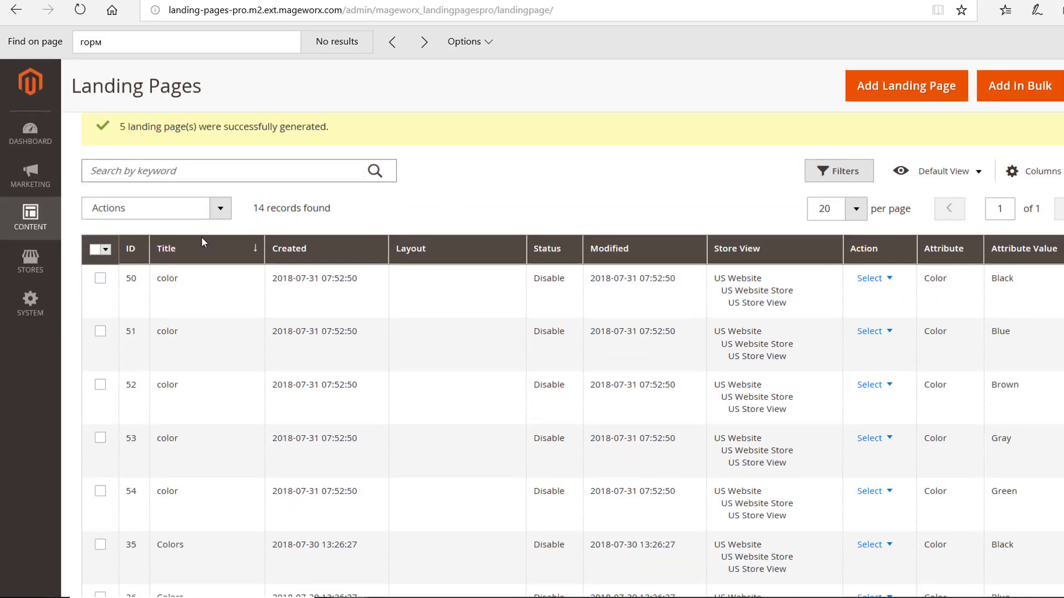
{"action": "left_click", "coordinate": [1020, 86]}
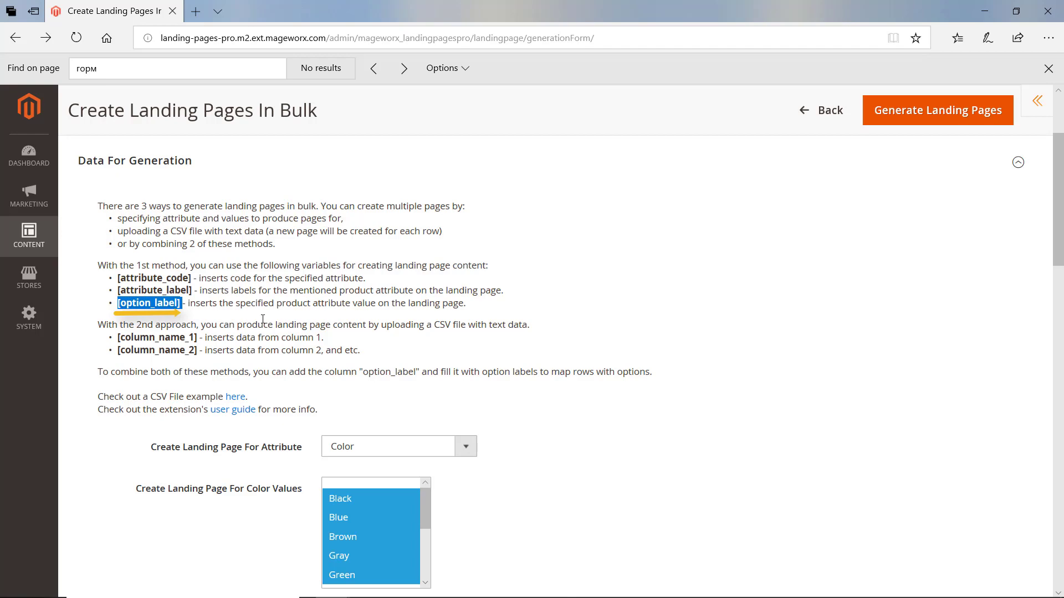
{"action": "scroll", "scroll_direction": "down", "scroll_amount": 3}
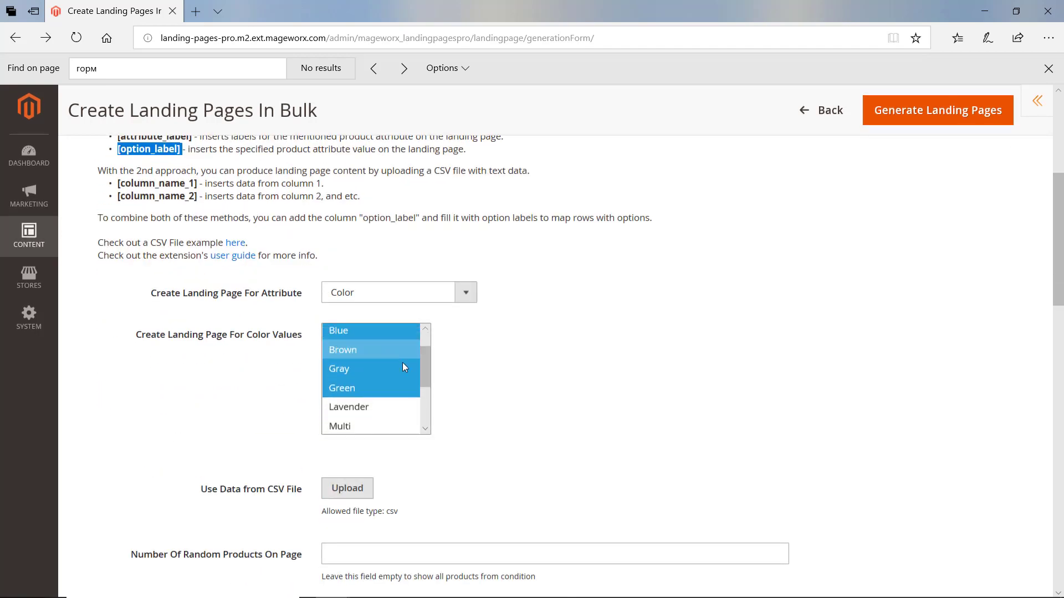
{"action": "scroll", "scroll_direction": "down", "scroll_amount": 3}
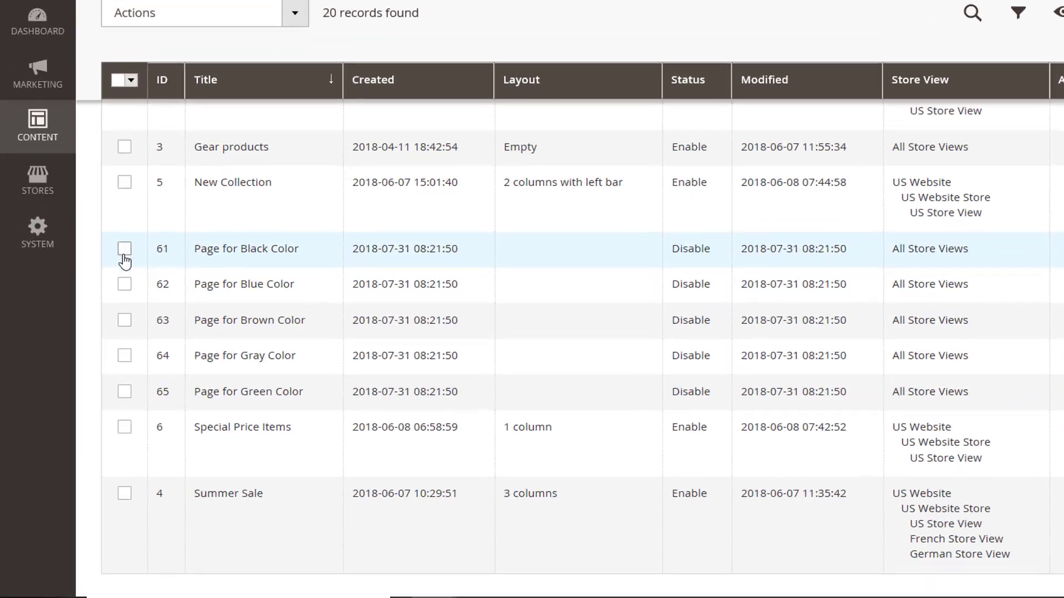
{"action": "left_click", "coordinate": [140, 366]}
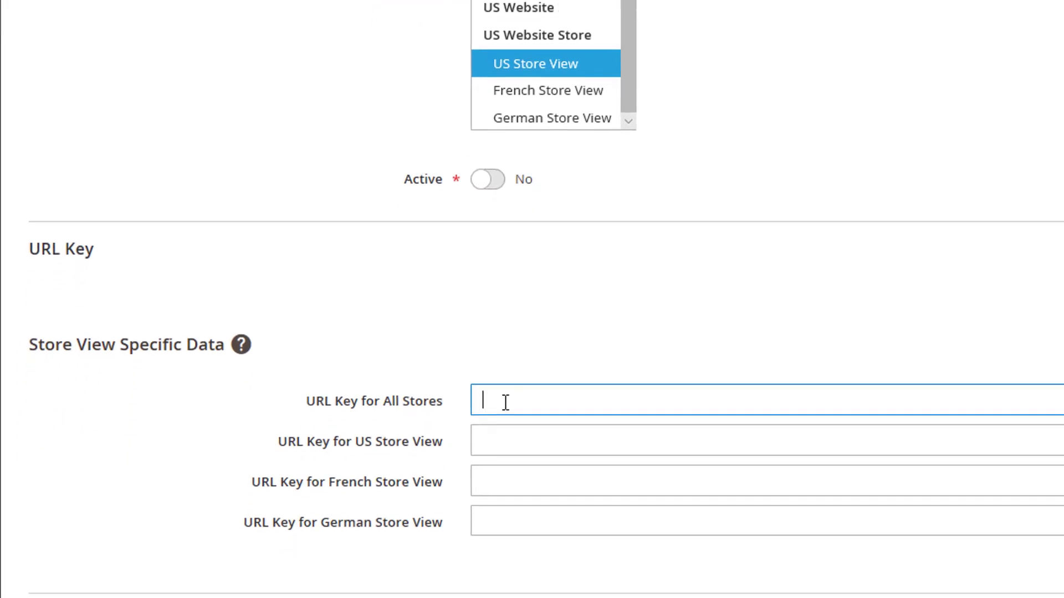
{"action": "type", "text": "[option_label]"}
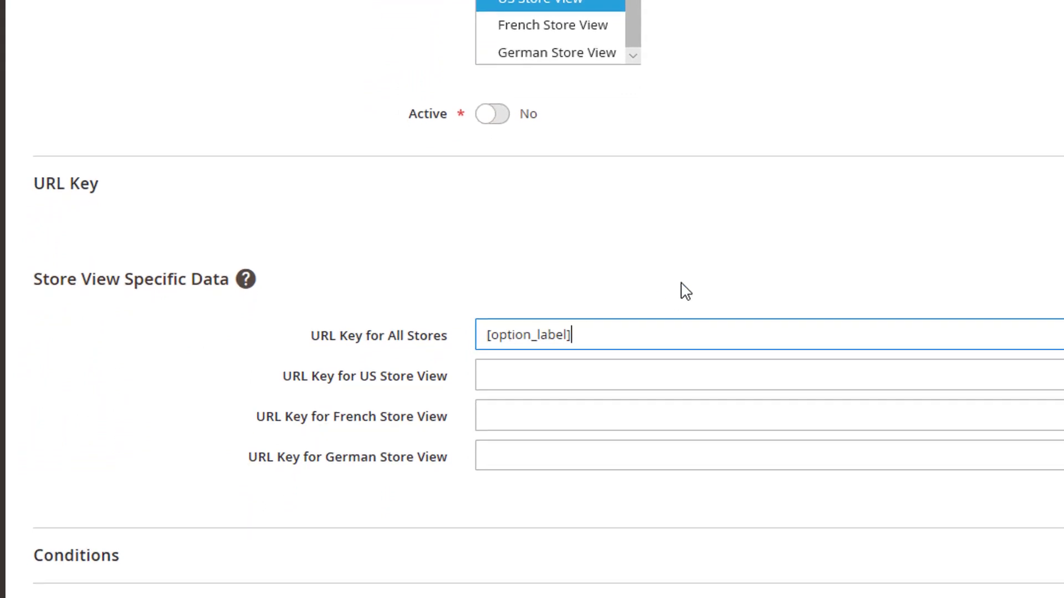
{"action": "type", "text": "page"}
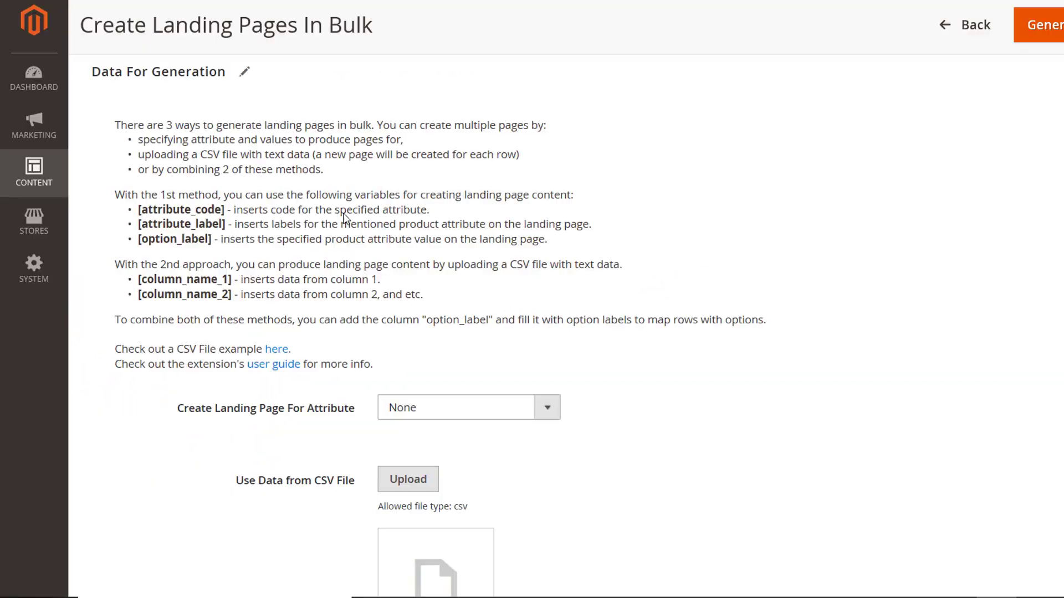
{"action": "mouse_move", "coordinate": [394, 259]}
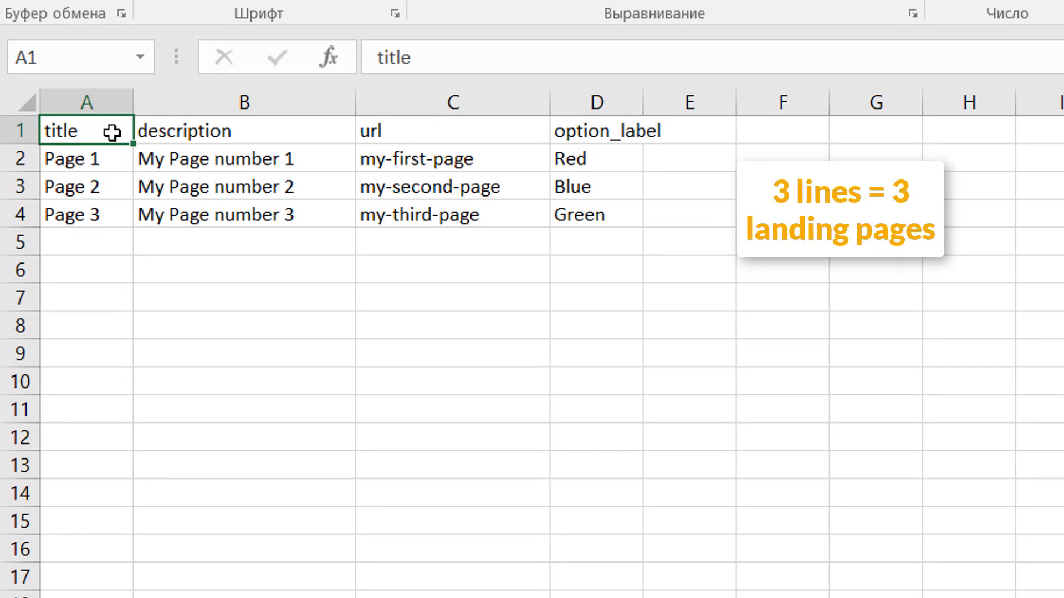
Step: Upload lp.csv, set Page Title to [title] and URL Key to [url], and generate the landing pages
{"action": "left_click", "coordinate": [451, 131]}
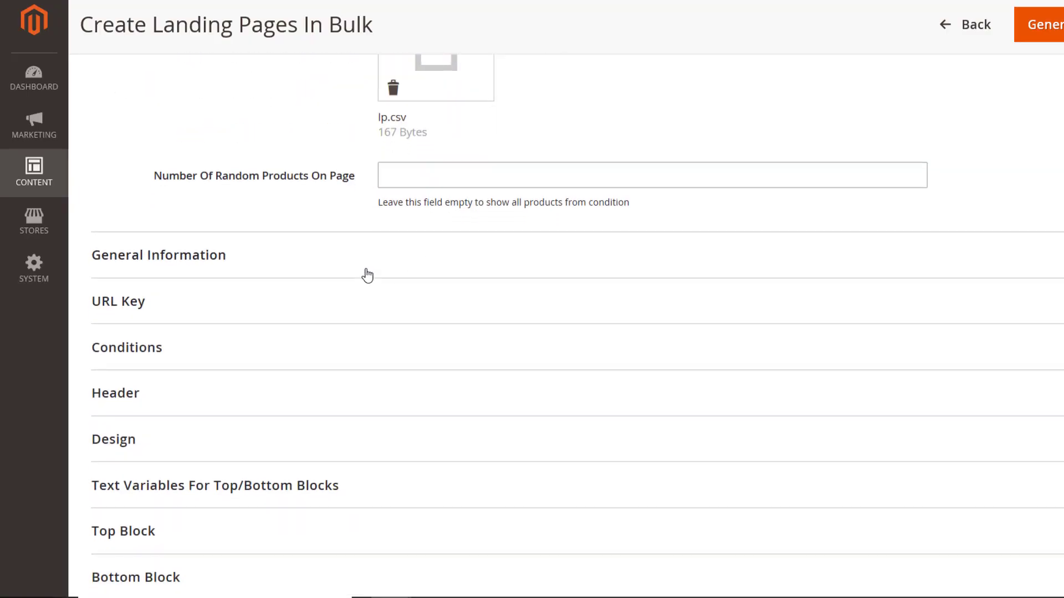
{"action": "left_click", "coordinate": [157, 255]}
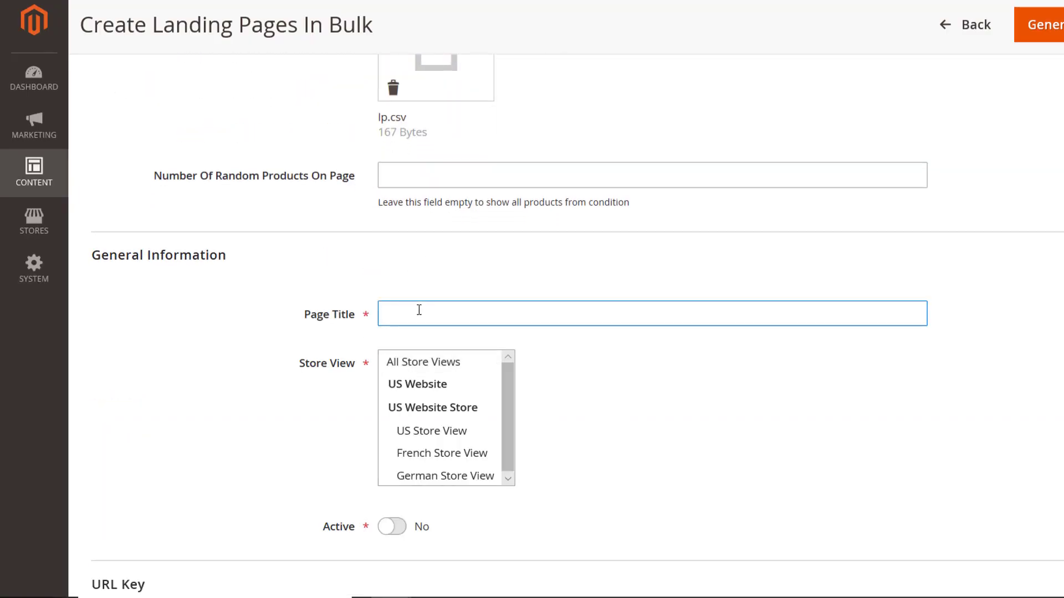
{"action": "type", "text": "[t"}
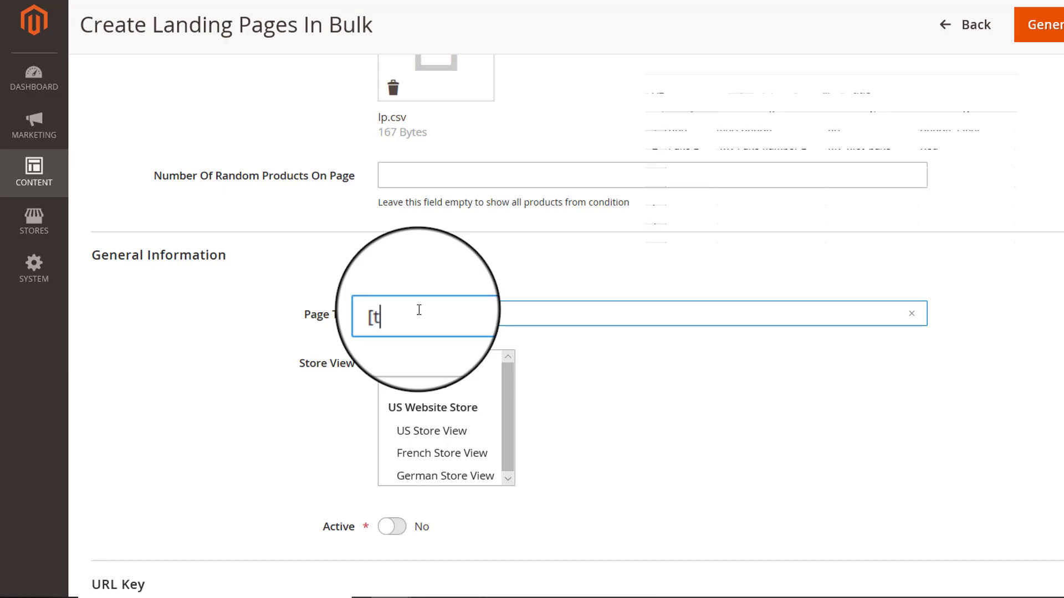
{"action": "type", "text": "it"}
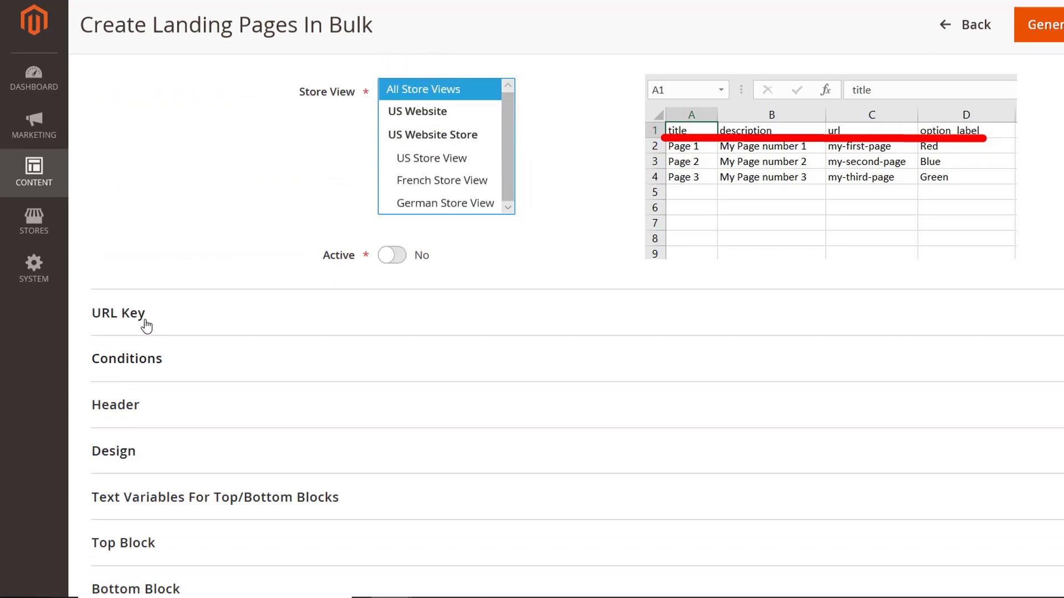
{"action": "left_click", "coordinate": [118, 313]}
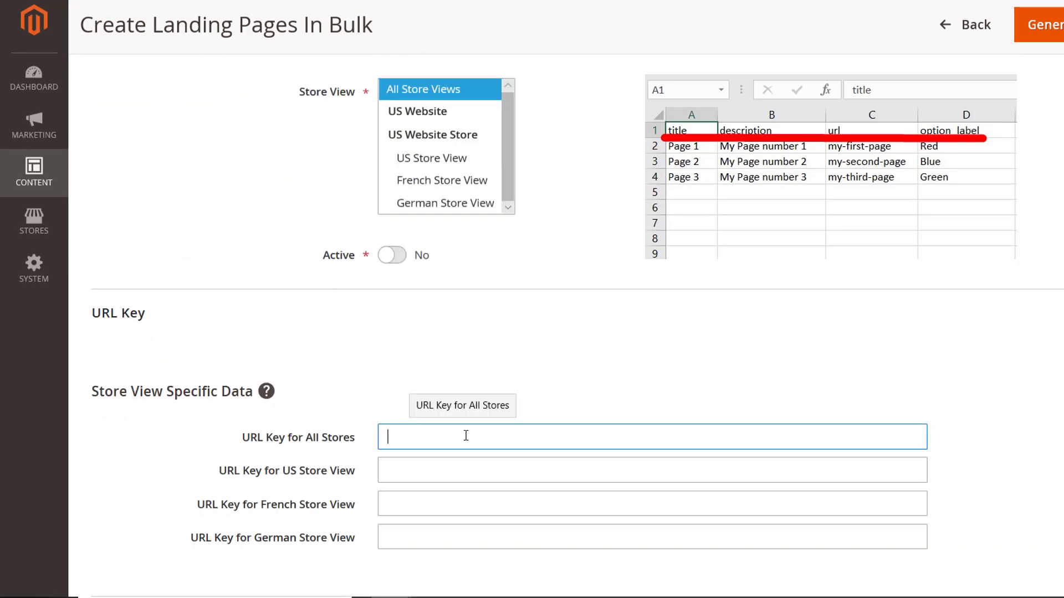
{"action": "type", "text": "[url"}
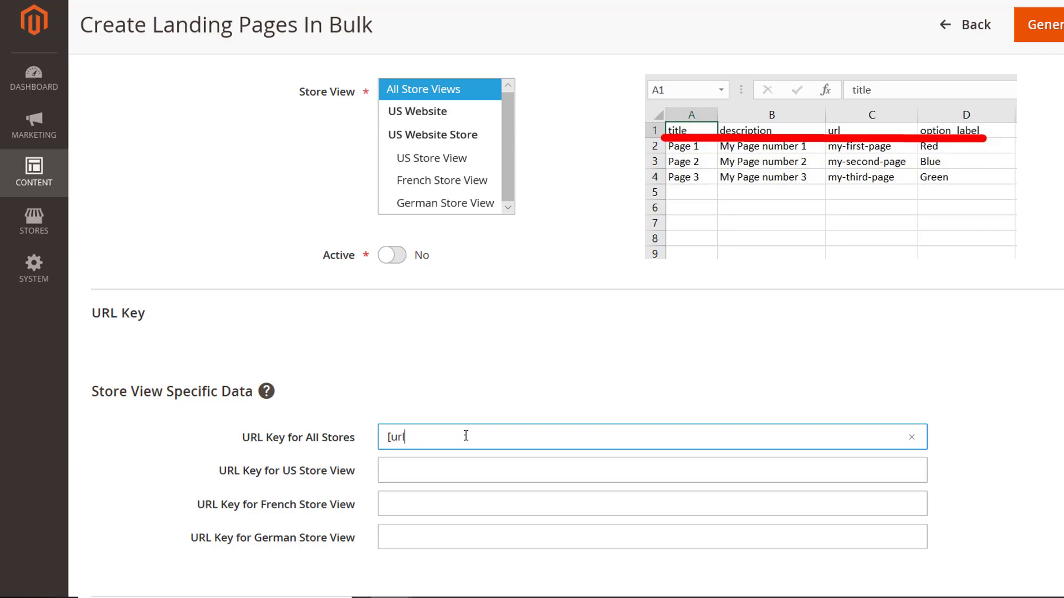
{"action": "type", "text": "]"}
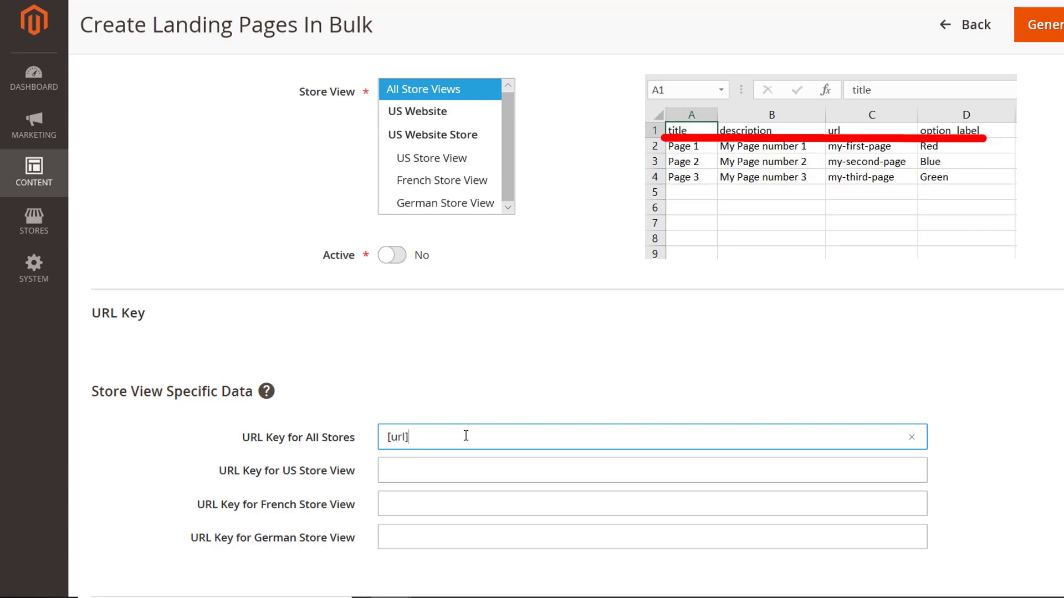
{"action": "left_click", "coordinate": [1053, 26]}
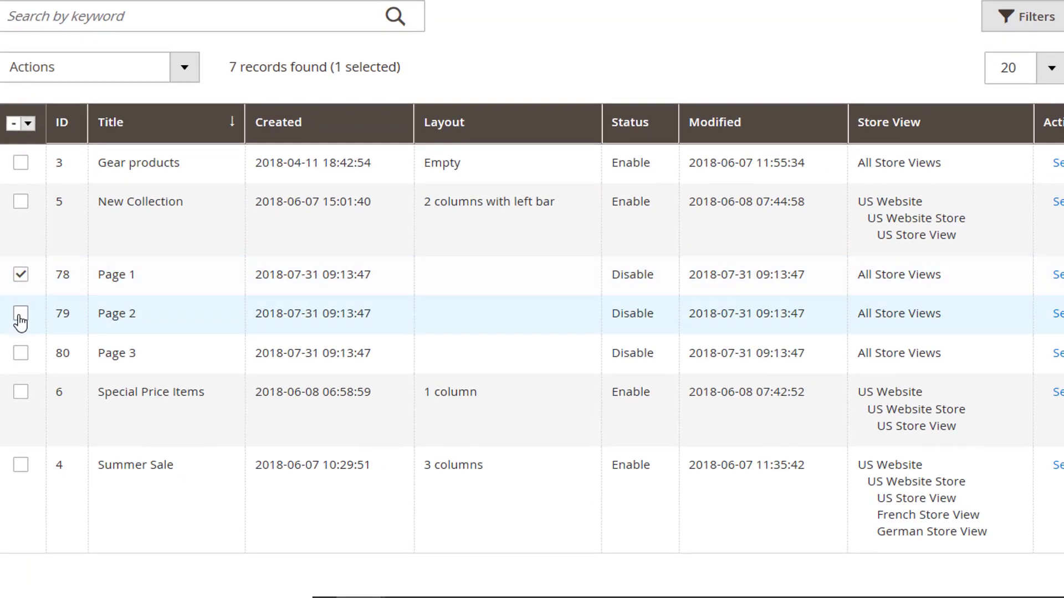
Step: Map the generated pages to the Color attribute and tick Page 2 in the list
{"action": "left_click", "coordinate": [20, 354]}
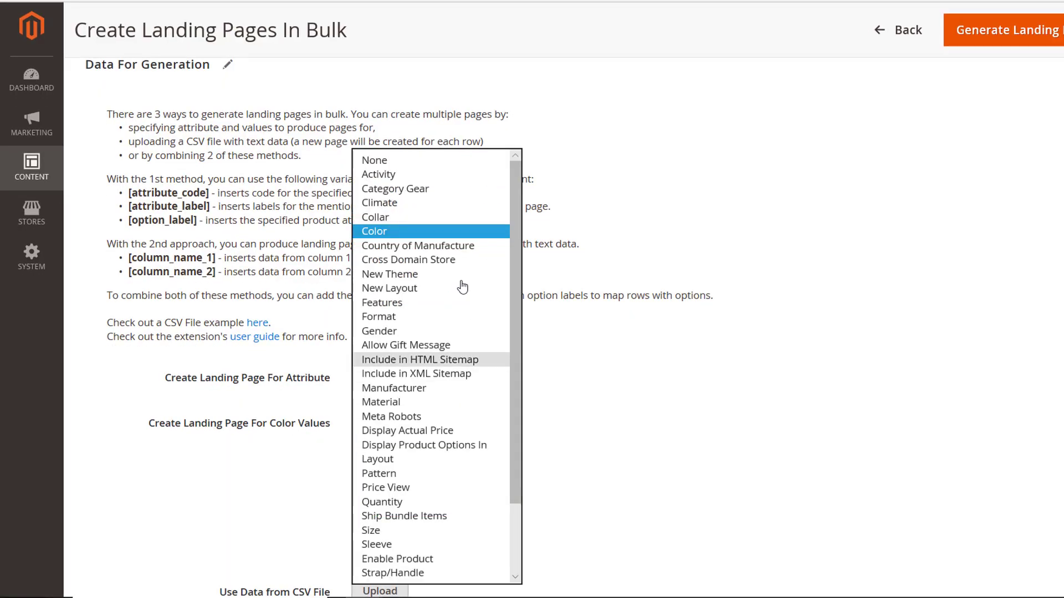
{"action": "left_click", "coordinate": [374, 231]}
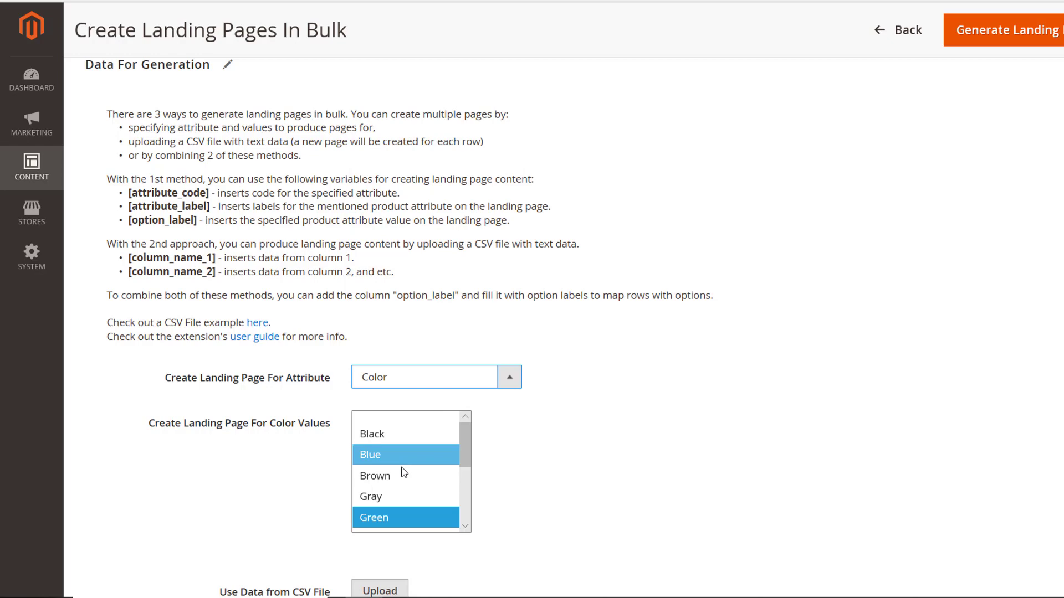
{"action": "scroll", "scroll_direction": "down", "scroll_amount": 3}
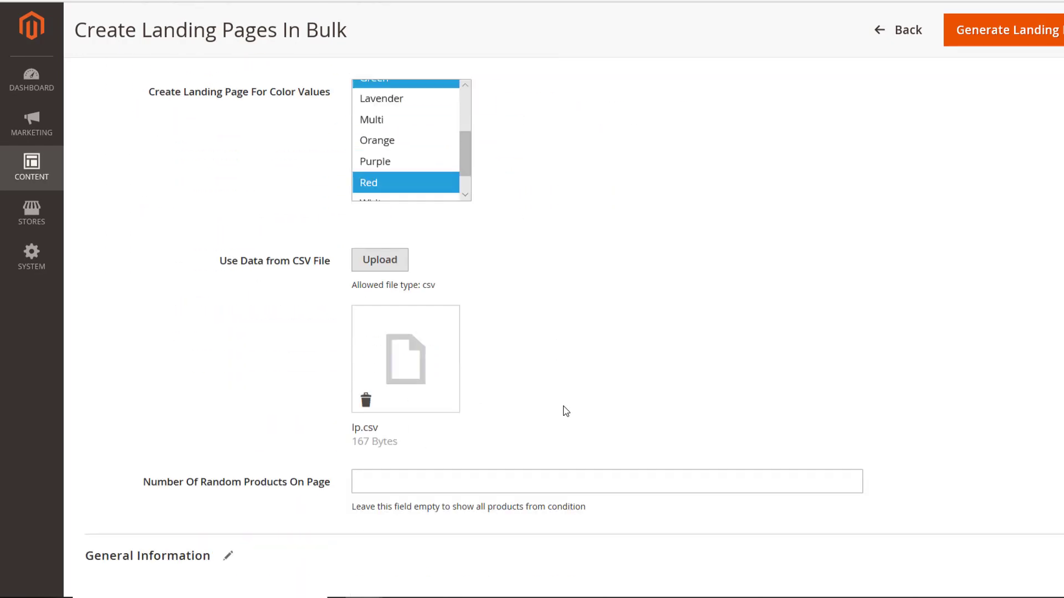
{"action": "scroll", "scroll_direction": "down", "scroll_amount": 3}
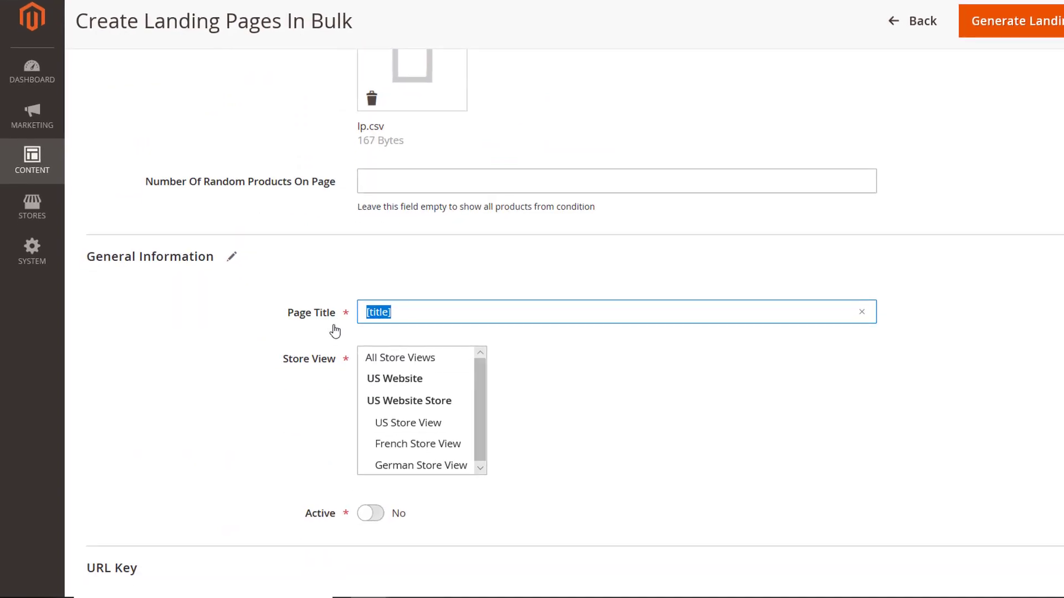
{"action": "scroll", "scroll_direction": "down", "scroll_amount": 3}
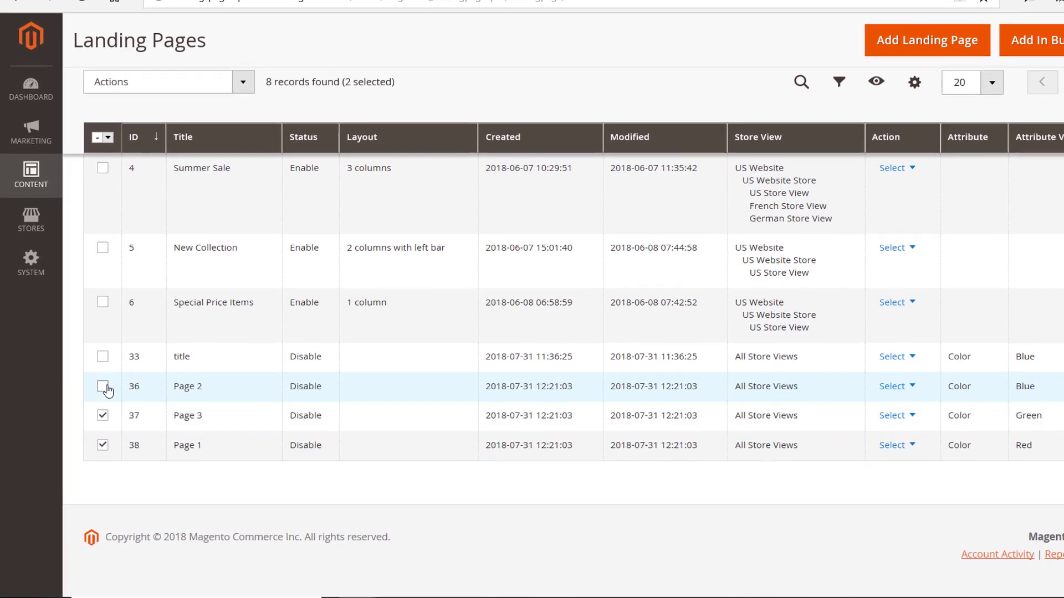
{"action": "left_click", "coordinate": [102, 385]}
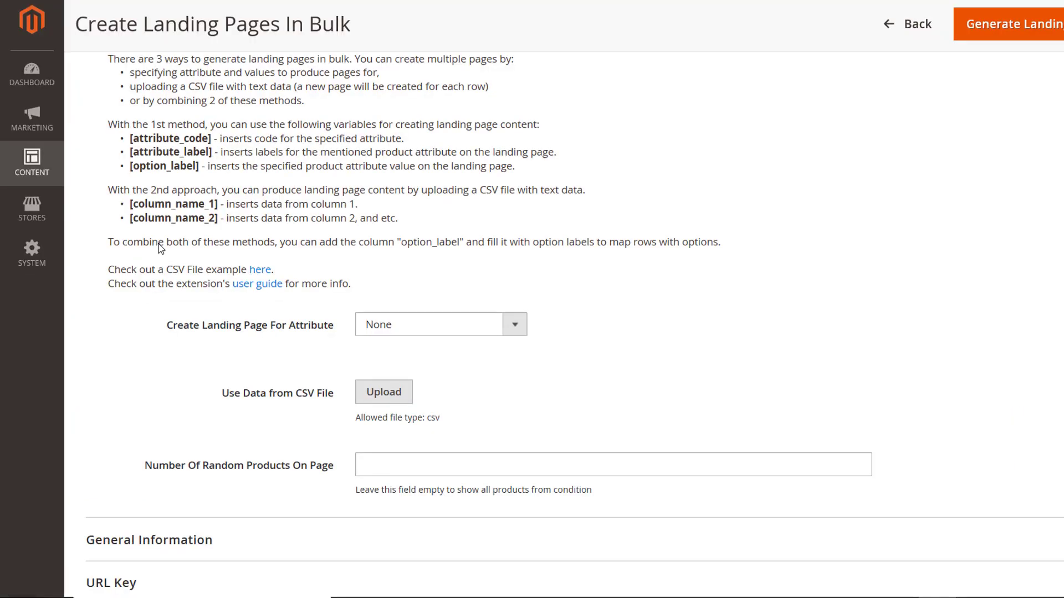
Step: Reach the Landing Pages Pro configuration and leave Default Meta Robots at INDEX, FOLLOW
{"action": "left_click", "coordinate": [31, 207]}
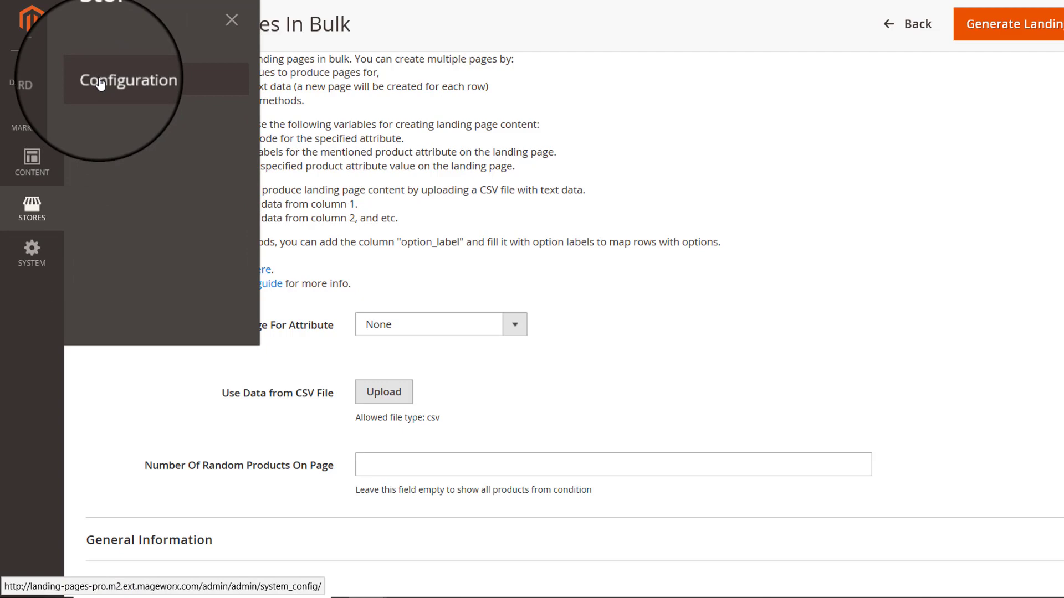
{"action": "left_click", "coordinate": [128, 80]}
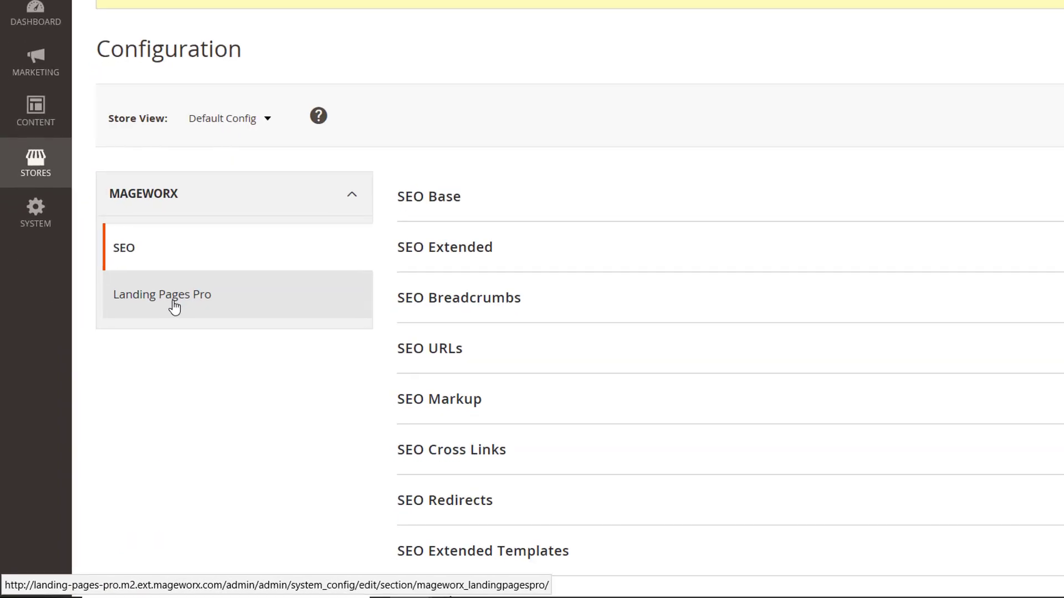
{"action": "left_click", "coordinate": [162, 295]}
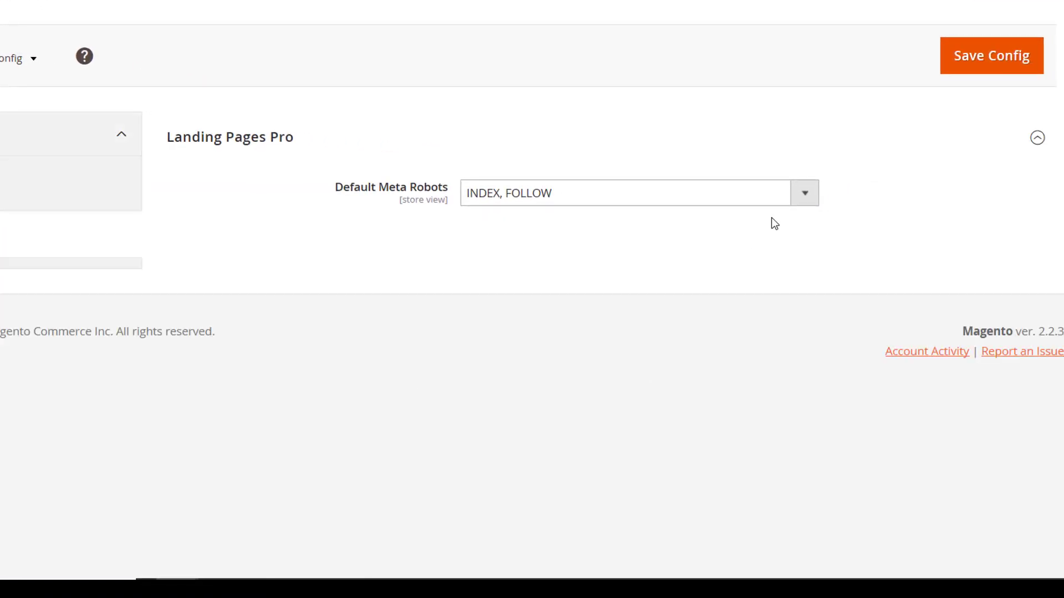
{"action": "left_click", "coordinate": [805, 193]}
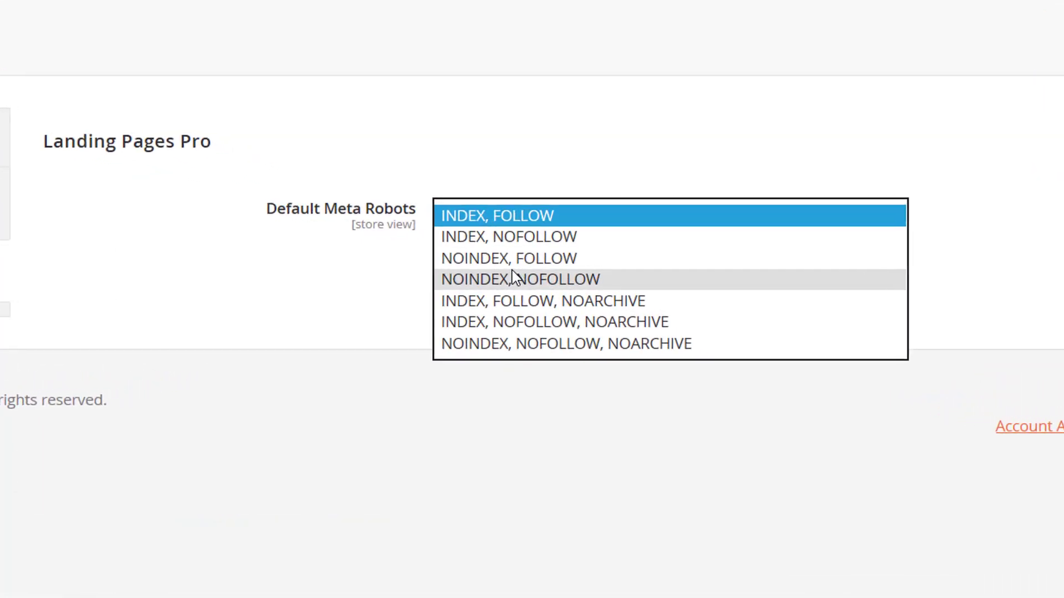
{"action": "mouse_move", "coordinate": [538, 243]}
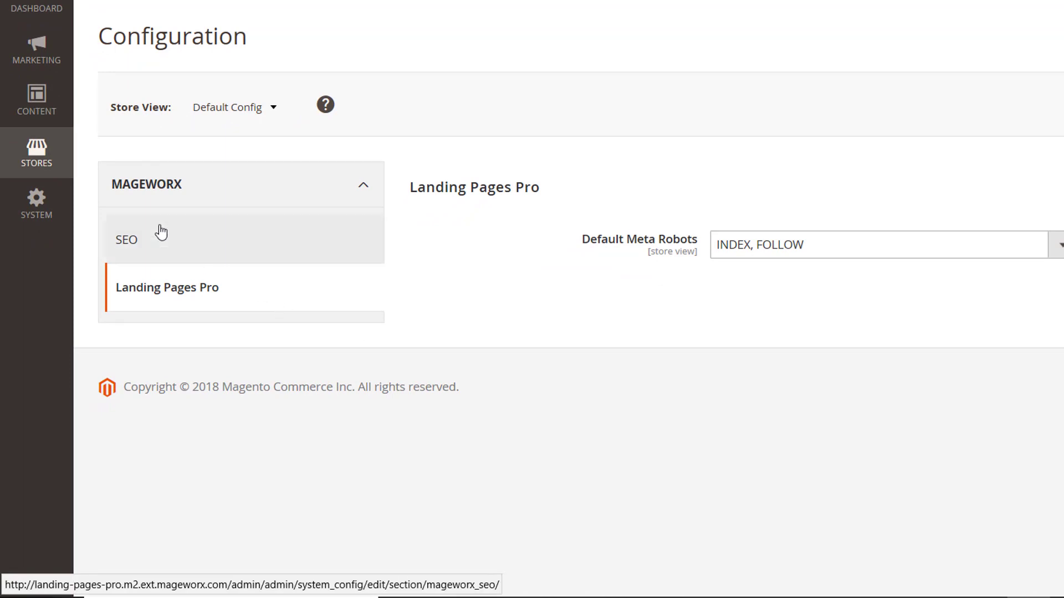
Step: Reach the MageWorx SEO Base settings group and save the configuration
{"action": "left_click", "coordinate": [35, 153]}
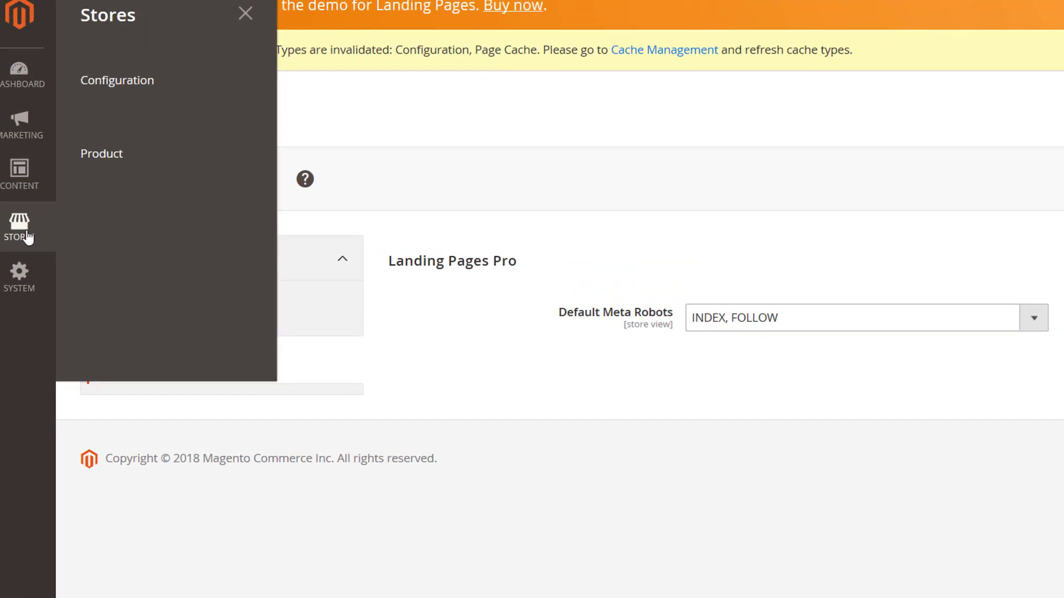
{"action": "left_click", "coordinate": [118, 80]}
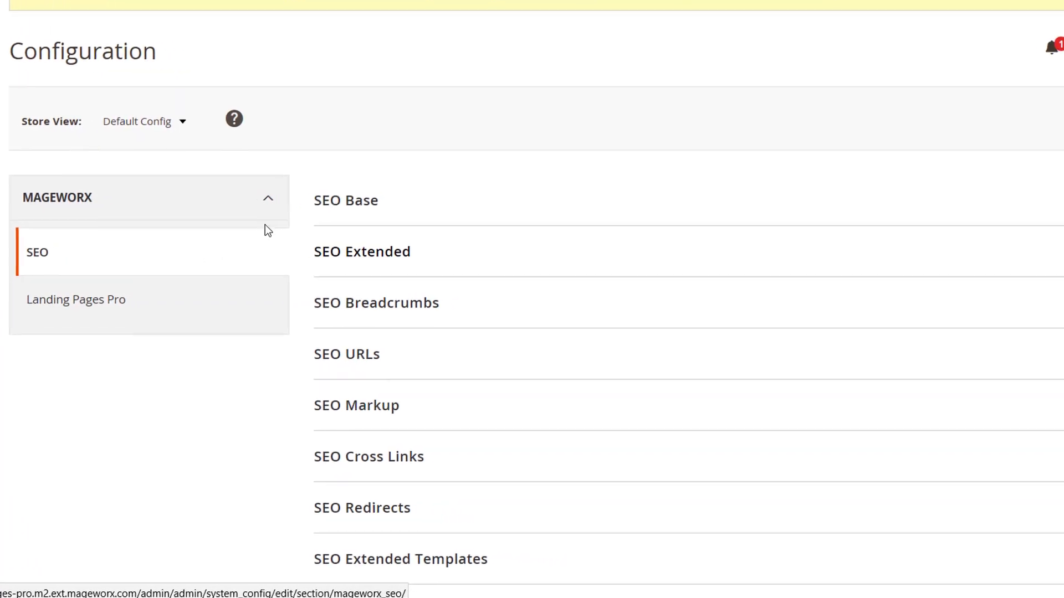
{"action": "left_click", "coordinate": [345, 200]}
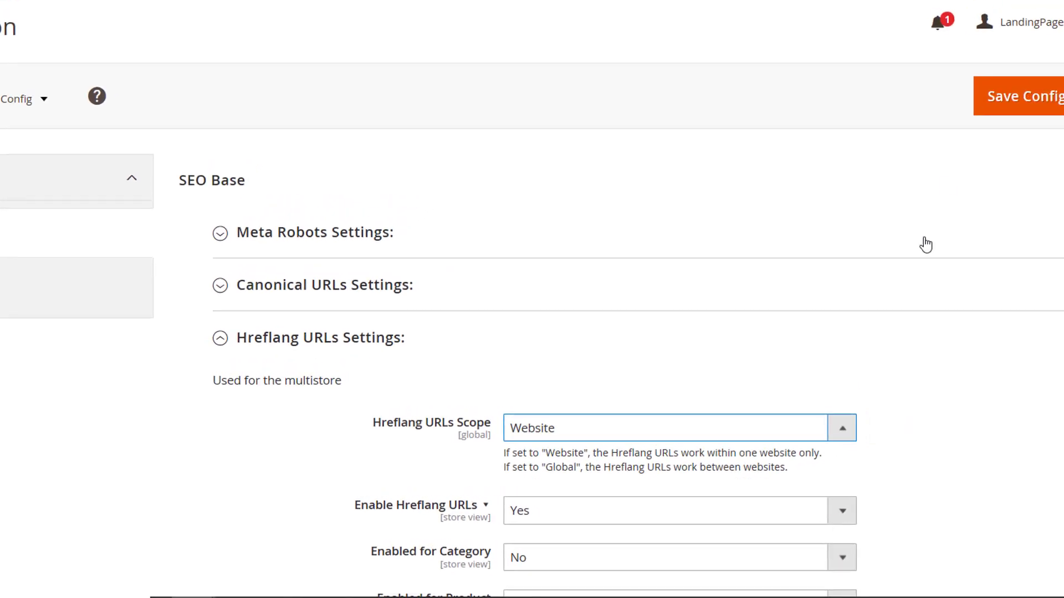
{"action": "left_click", "coordinate": [1021, 95]}
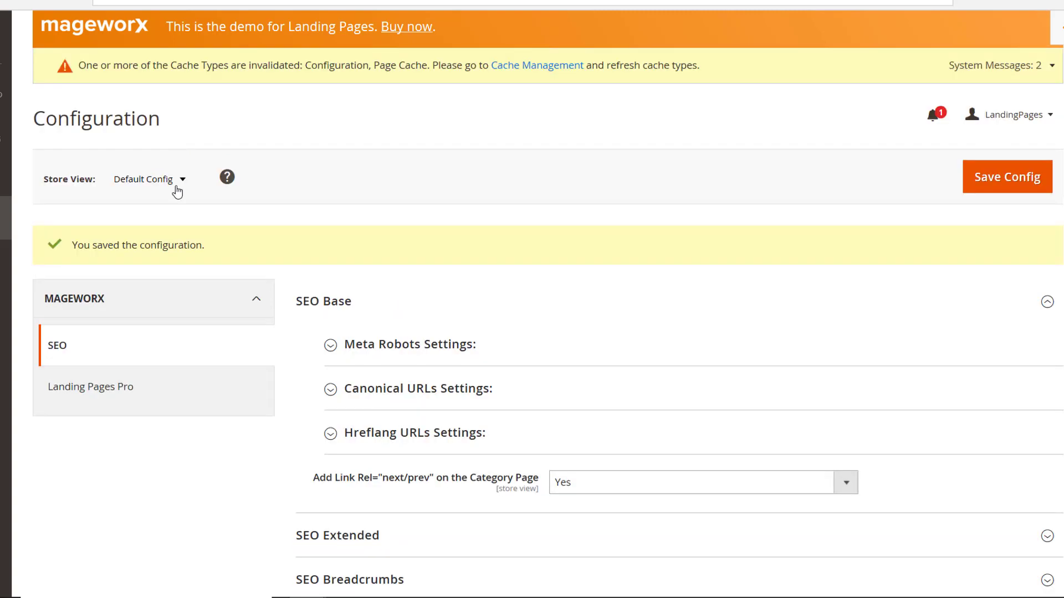
Step: Switch to the store view scope and pick the Hreflang URLs Scope value
{"action": "left_click", "coordinate": [150, 180]}
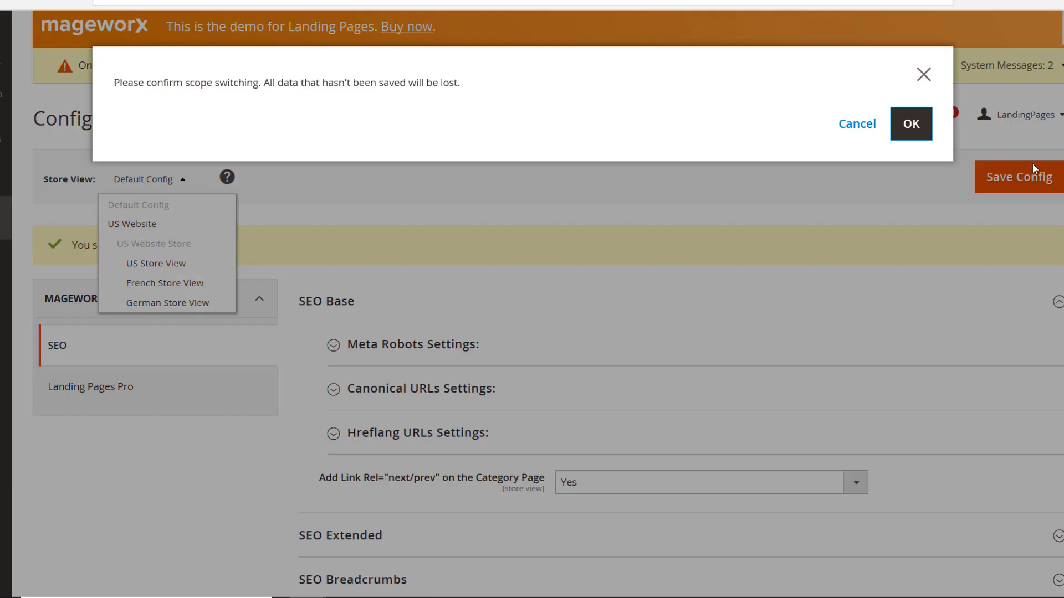
{"action": "left_click", "coordinate": [911, 124]}
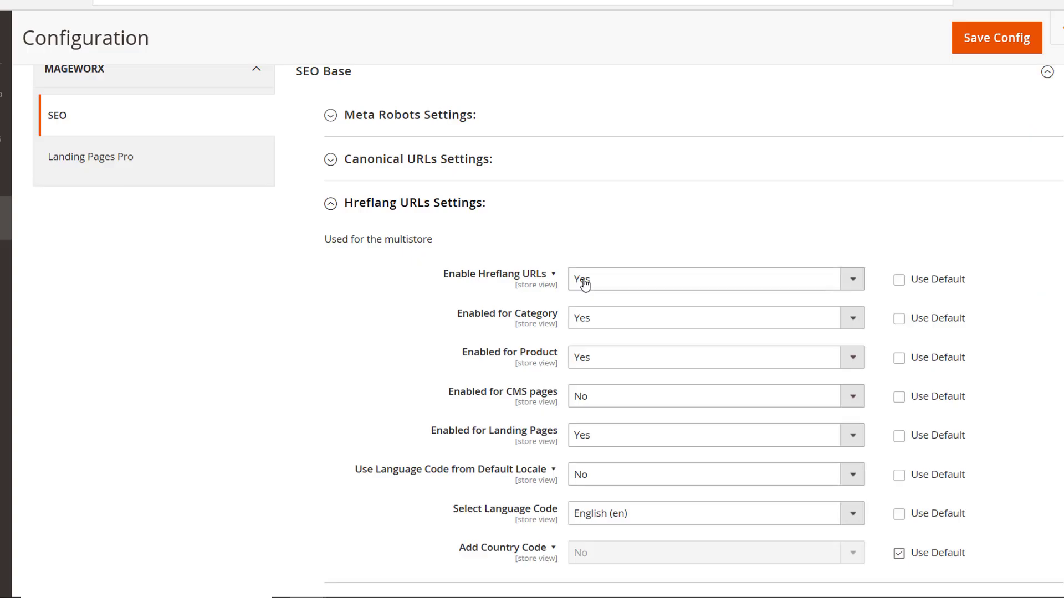
{"action": "left_click", "coordinate": [714, 279]}
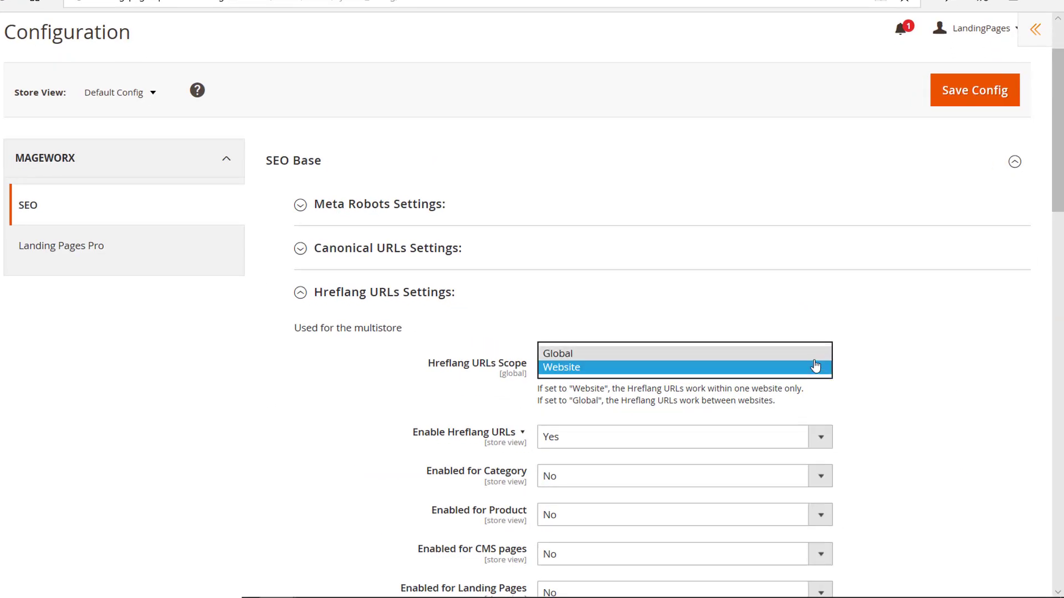
{"action": "left_click", "coordinate": [557, 354]}
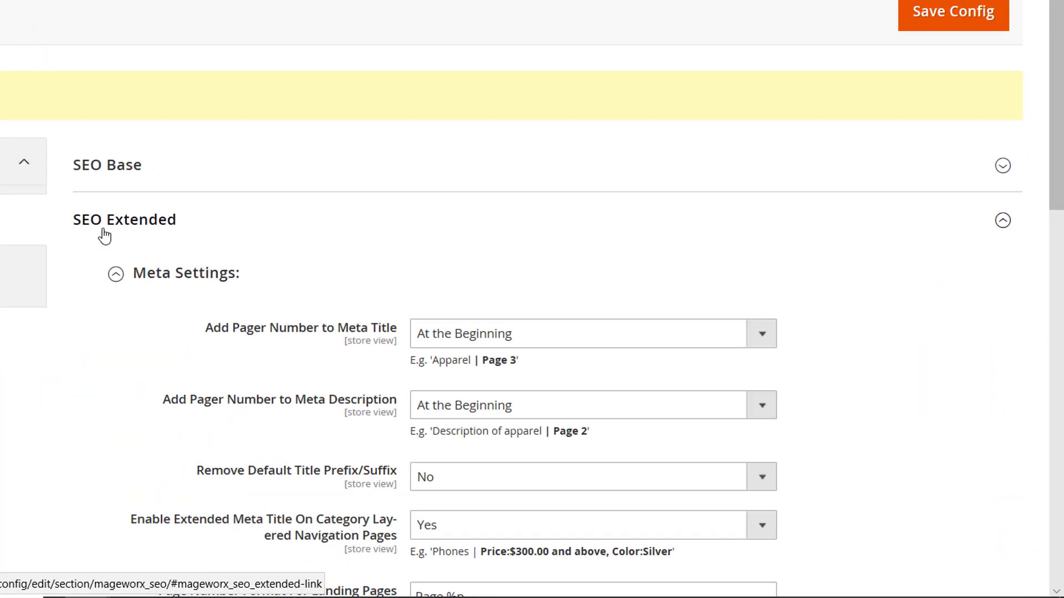
Step: Review the Page %p number format and meta description pager placement, then collapse the SEO Markup groups
{"action": "scroll", "scroll_direction": "down", "scroll_amount": 3}
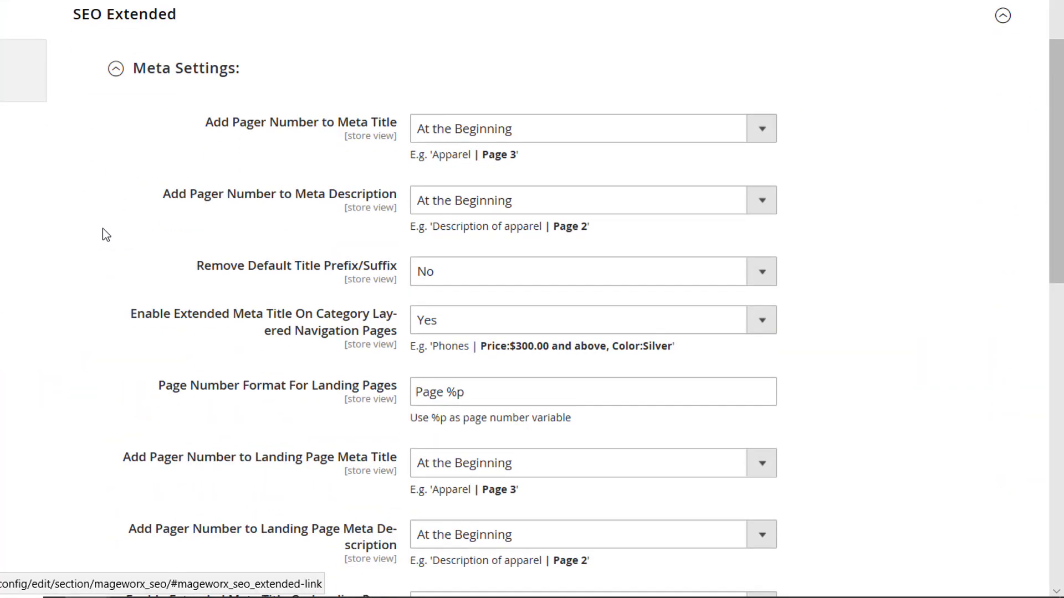
{"action": "mouse_move", "coordinate": [118, 266]}
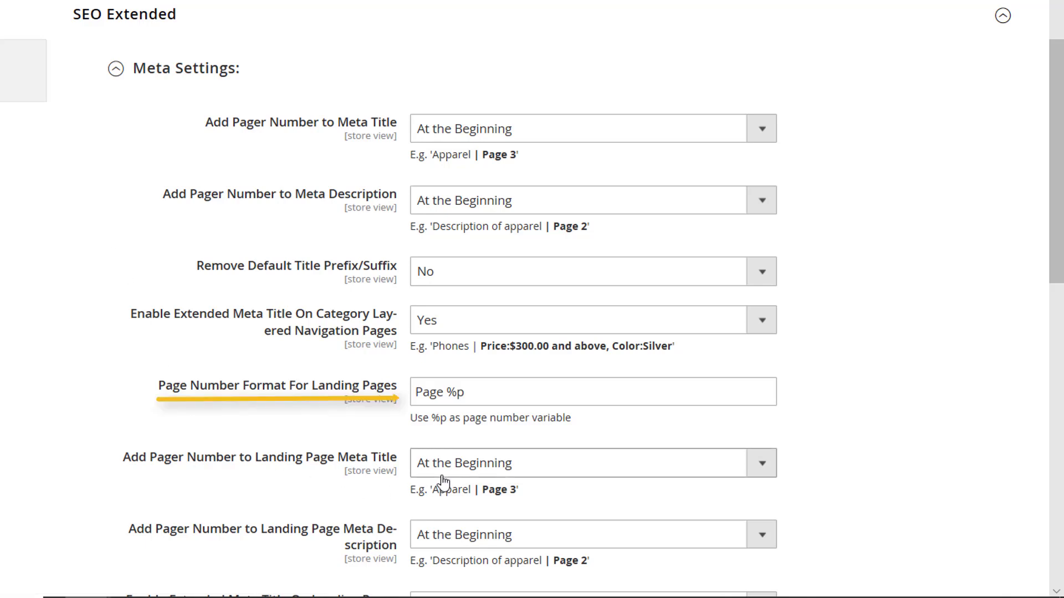
{"action": "left_click", "coordinate": [590, 403]}
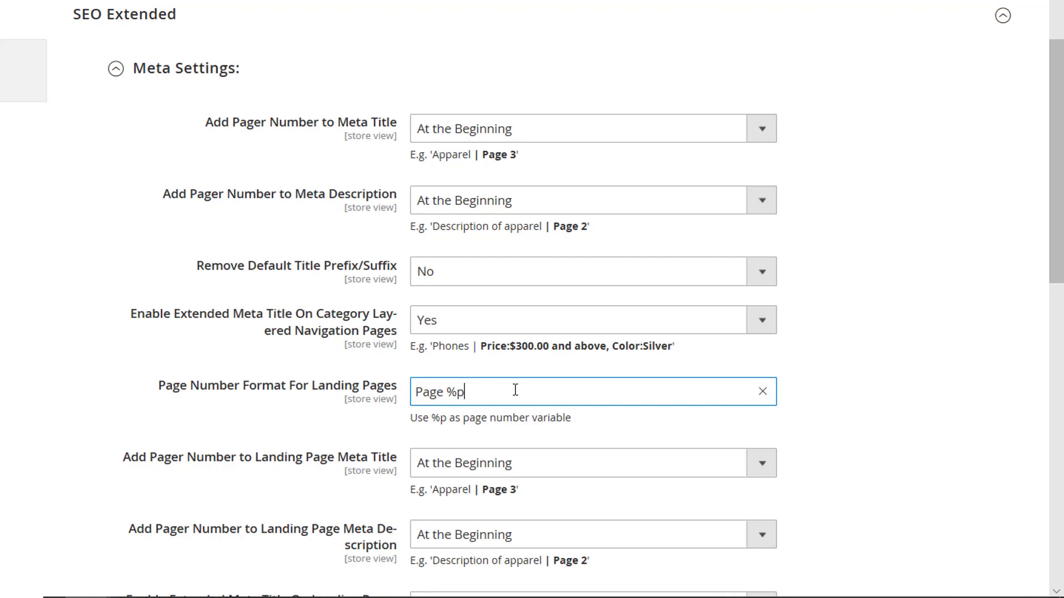
{"action": "scroll", "scroll_direction": "down", "scroll_amount": 3}
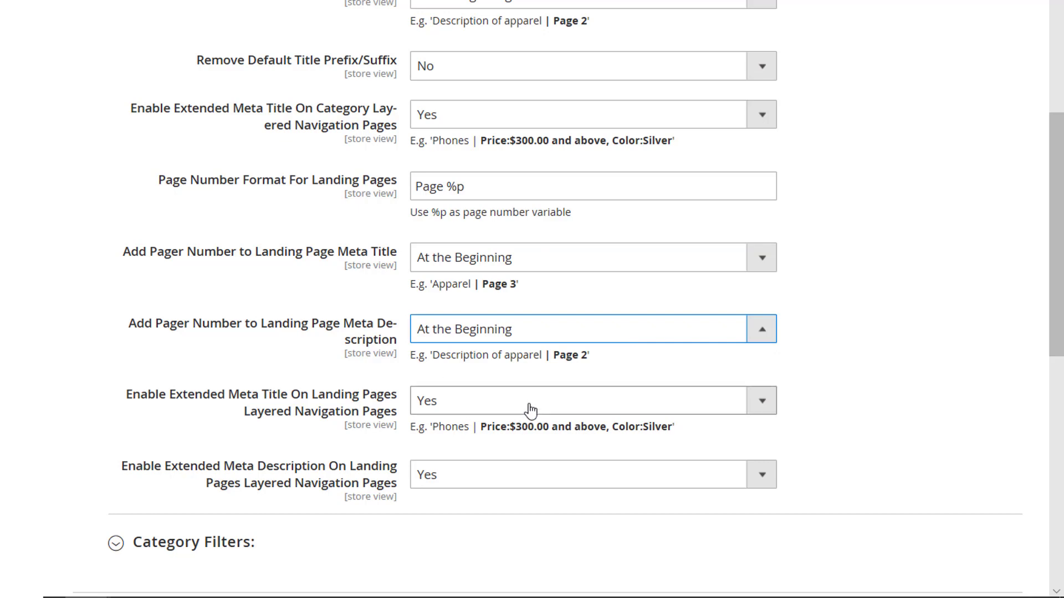
{"action": "left_click", "coordinate": [589, 474]}
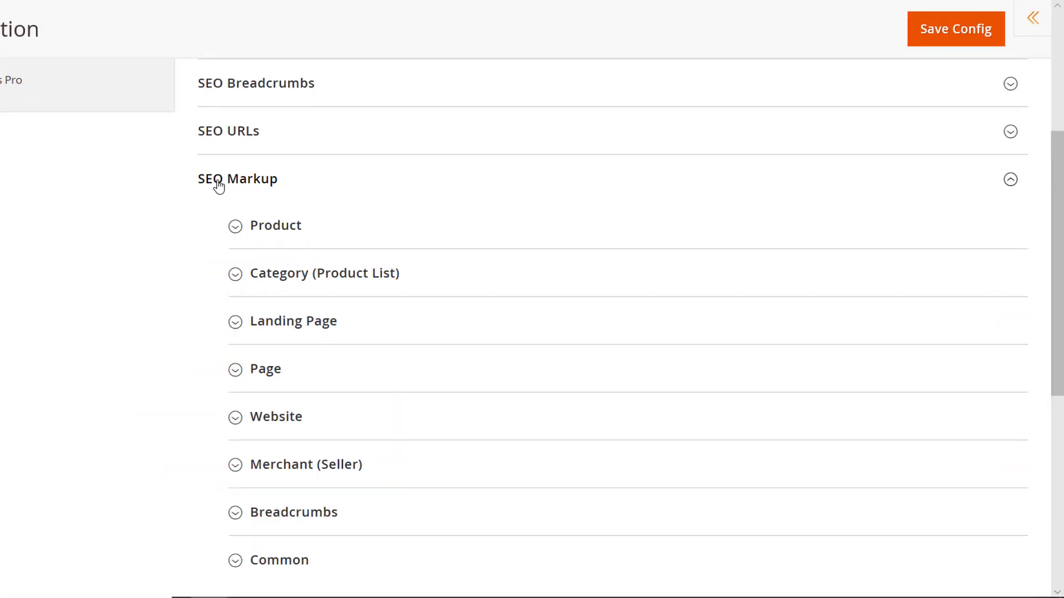
{"action": "left_click", "coordinate": [292, 322]}
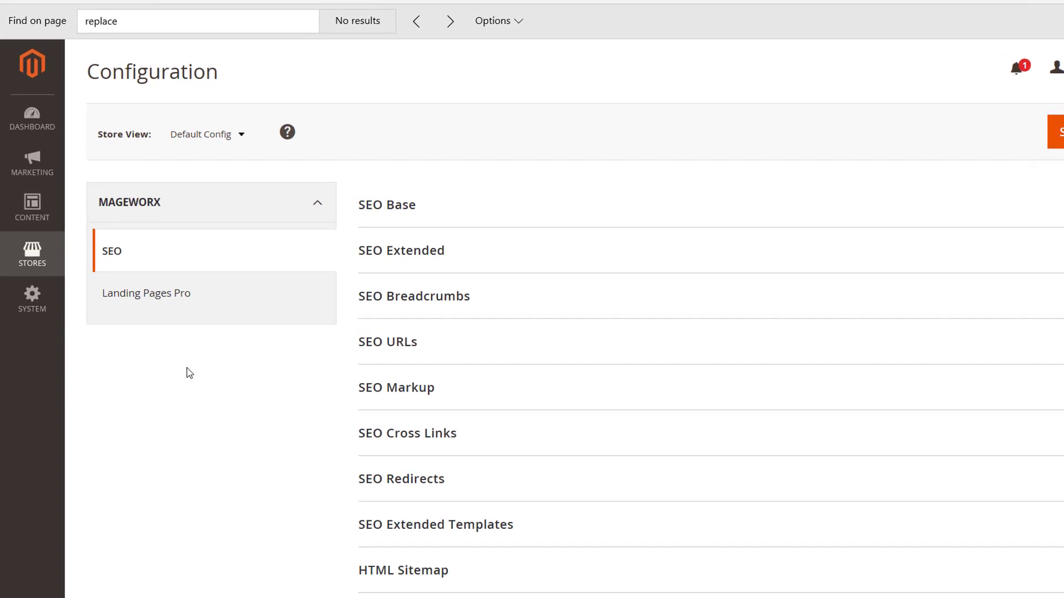
Step: Start a new cross link and check its Destination option for use in landing pages
{"action": "left_click", "coordinate": [32, 161]}
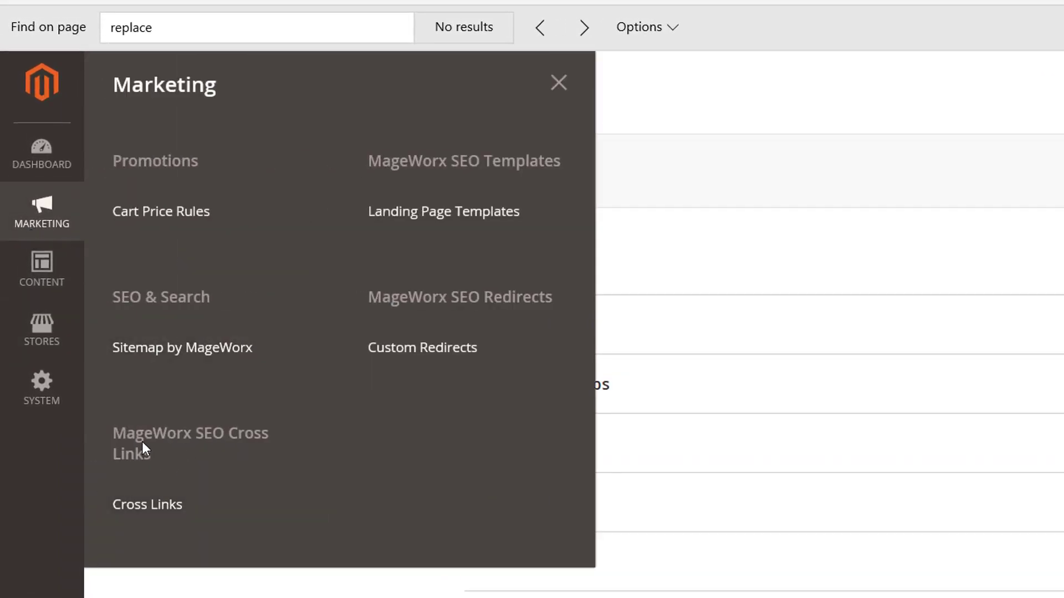
{"action": "left_click", "coordinate": [146, 505]}
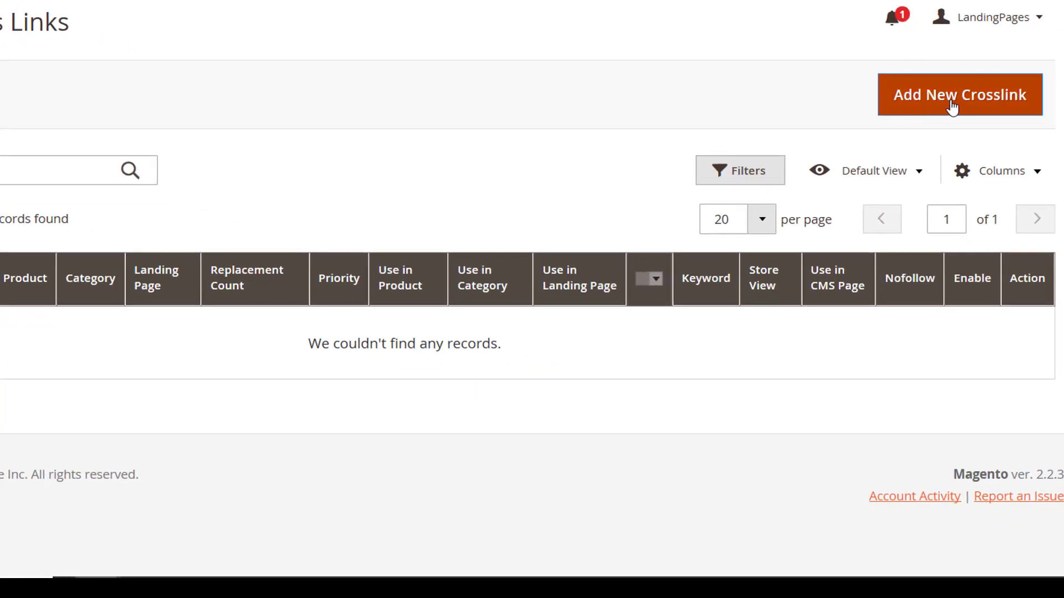
{"action": "left_click", "coordinate": [960, 94]}
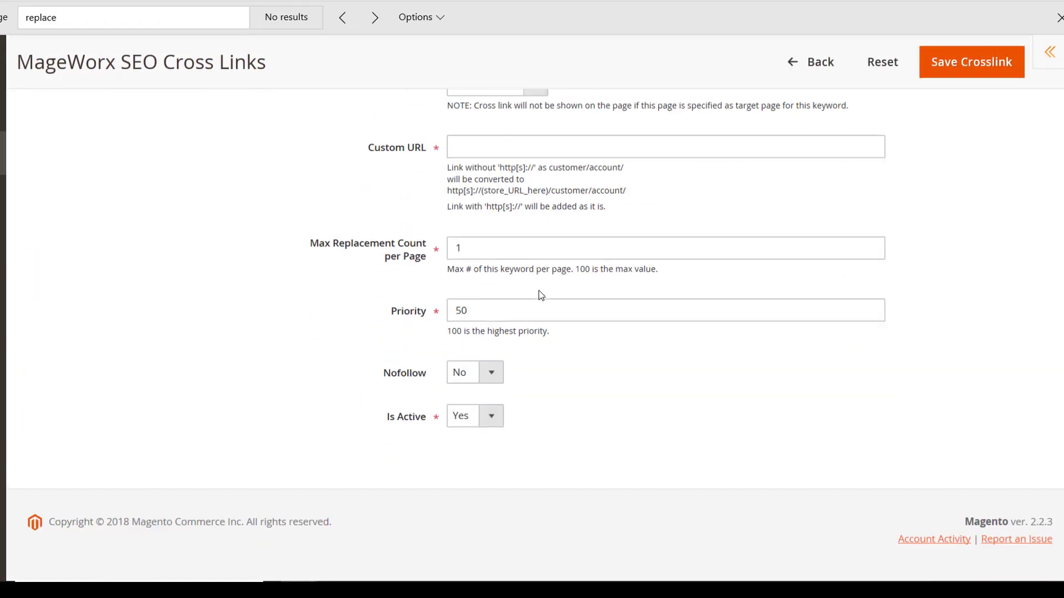
{"action": "left_click", "coordinate": [69, 316]}
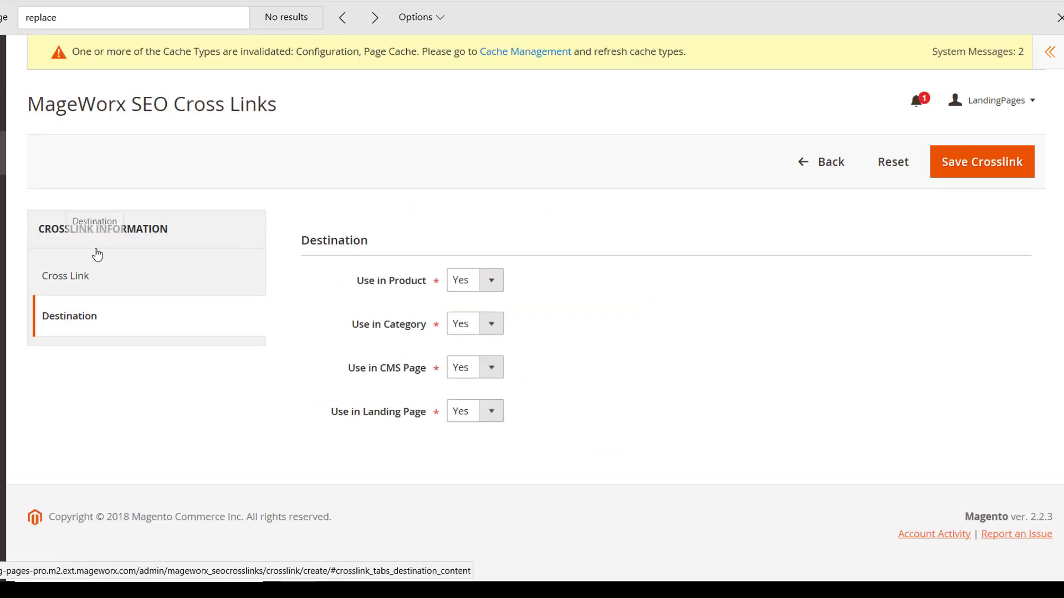
{"action": "mouse_move", "coordinate": [371, 408]}
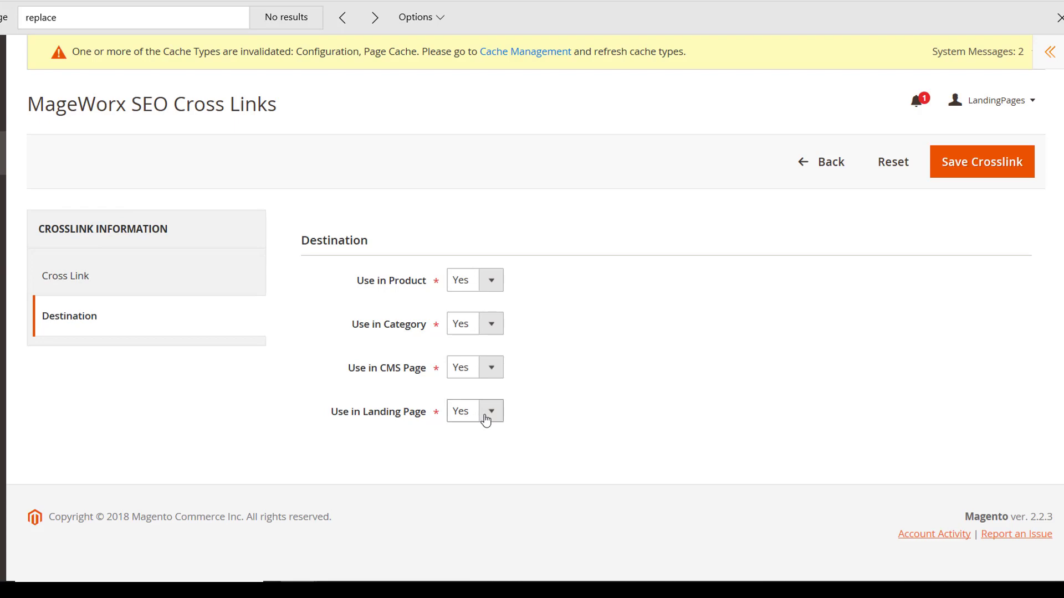
{"action": "left_click", "coordinate": [490, 410]}
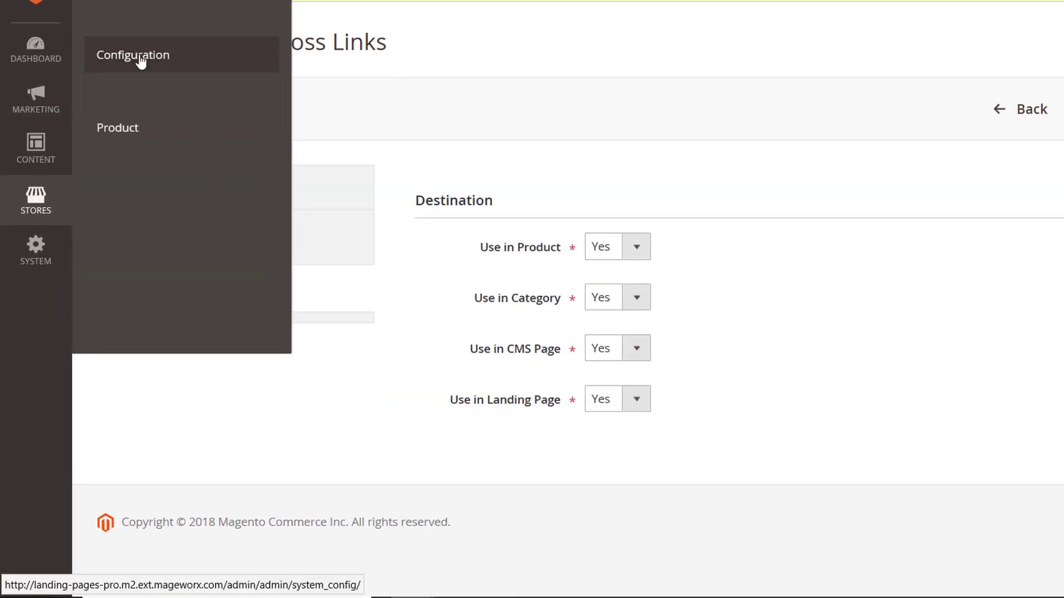
Step: View the SEO Cross Links settings showing a landing page replacement count of 2
{"action": "left_click", "coordinate": [133, 56]}
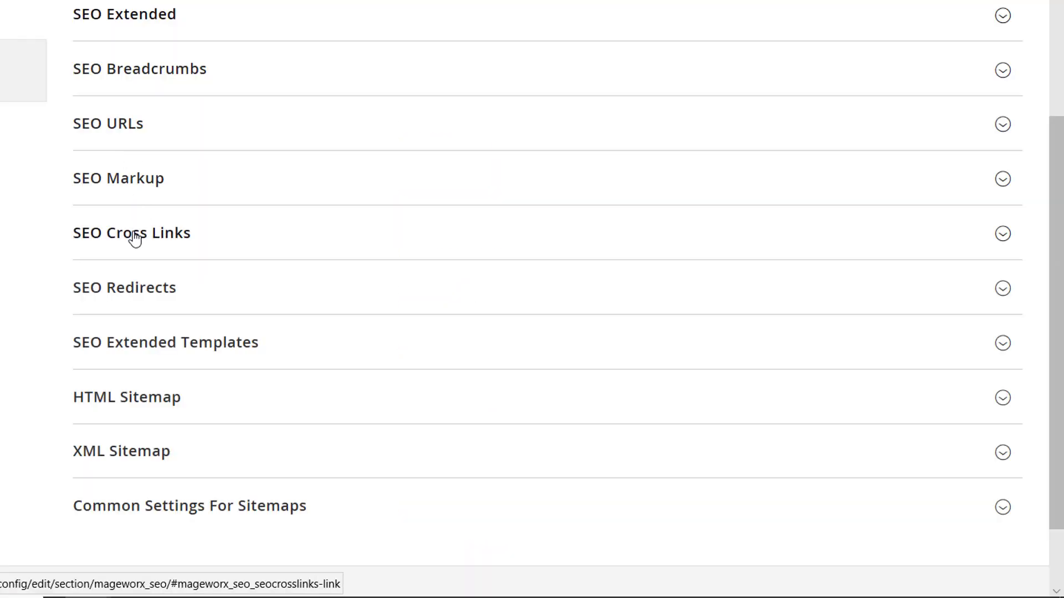
{"action": "left_click", "coordinate": [130, 233]}
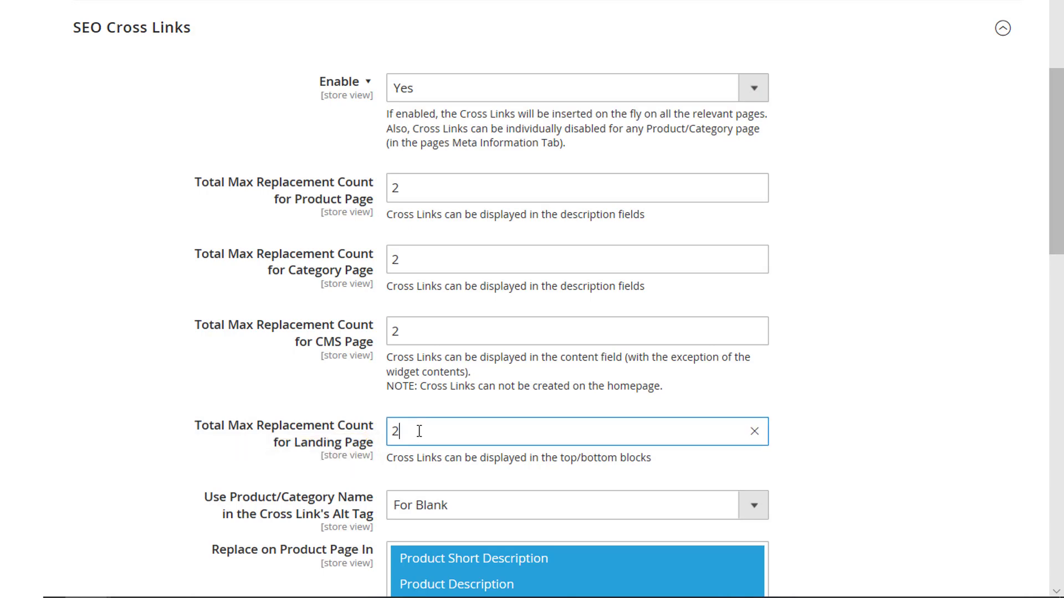
{"action": "scroll", "scroll_direction": "down", "scroll_amount": 3}
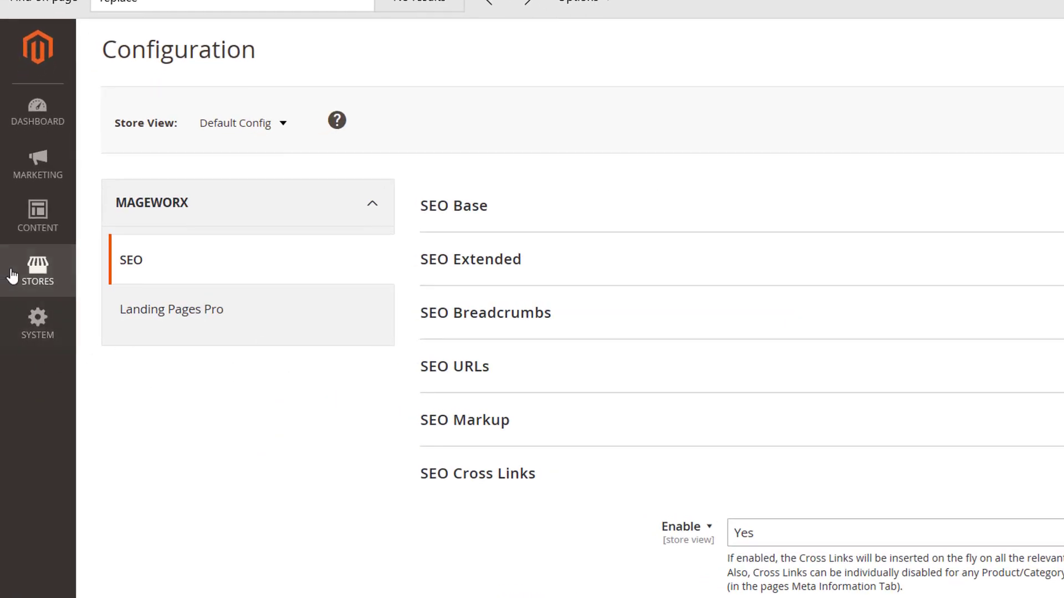
{"action": "left_click", "coordinate": [32, 164]}
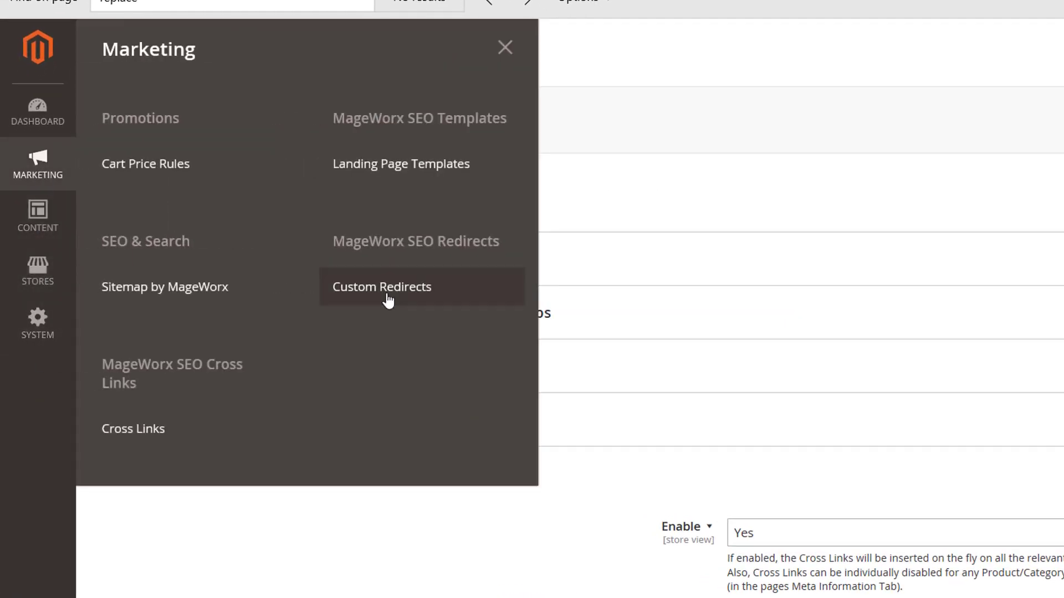
{"action": "left_click", "coordinate": [381, 286]}
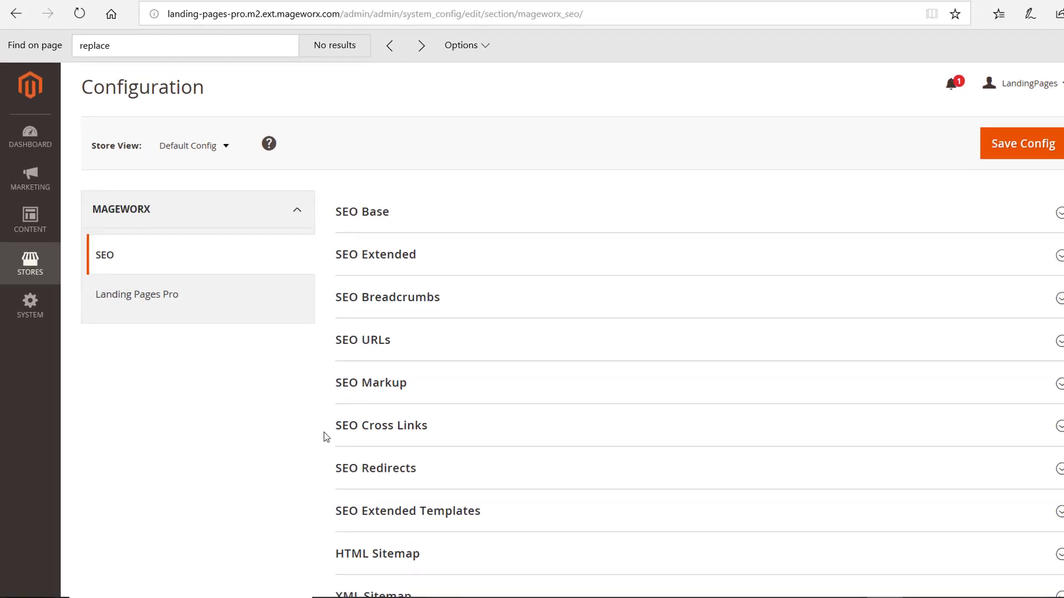
{"action": "mouse_move", "coordinate": [31, 175]}
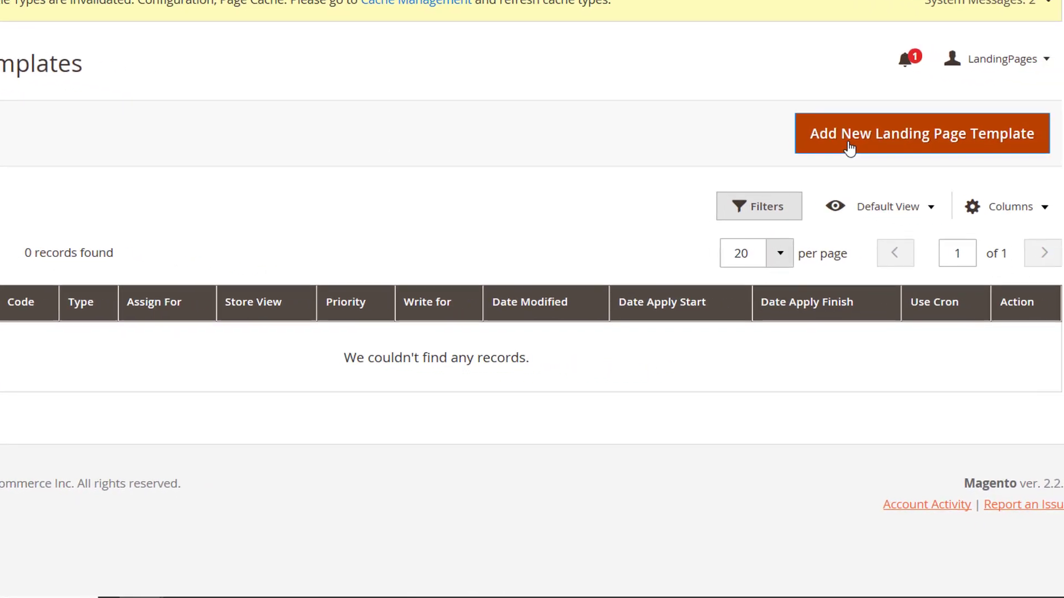
Step: Create template New with rule 'This summer, purchase [color] [model] [brand] for only [price].' and return to the grid
{"action": "left_click", "coordinate": [922, 133]}
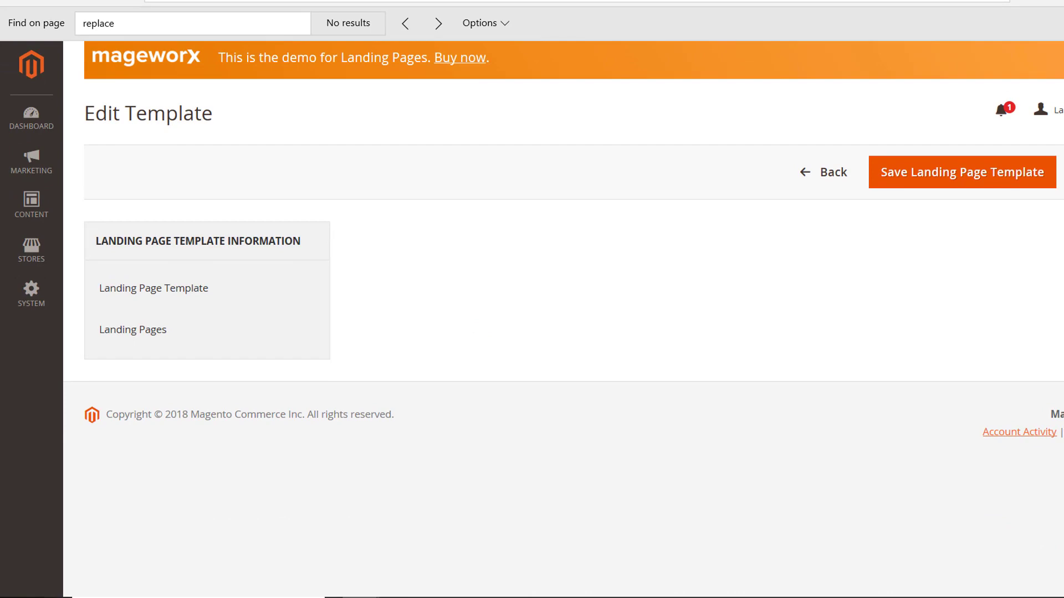
{"action": "left_click", "coordinate": [152, 288]}
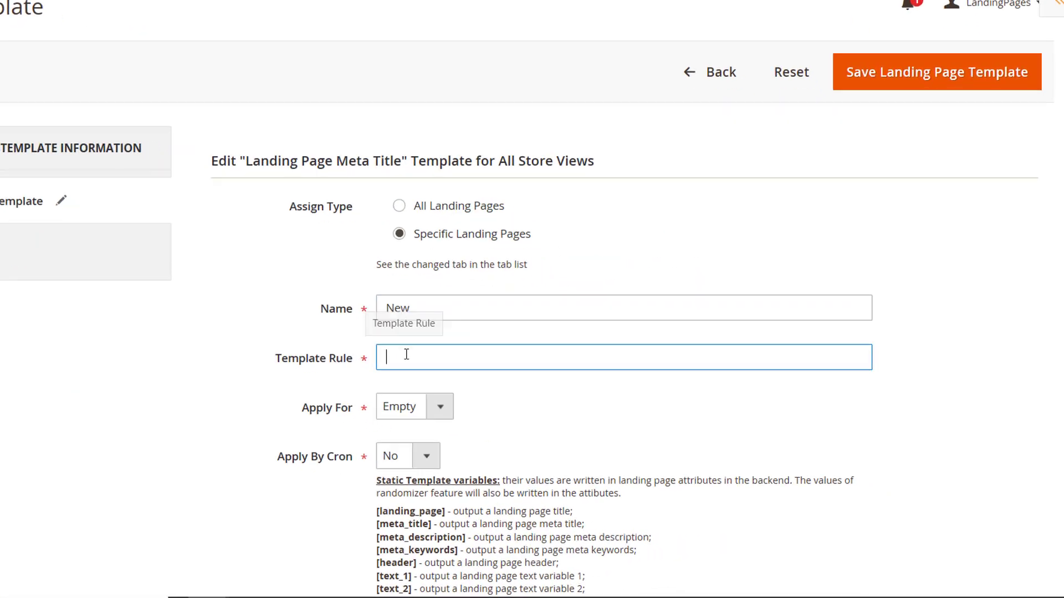
{"action": "type", "text": "This summer, purchase [color] [model] [brand] for only [price]."}
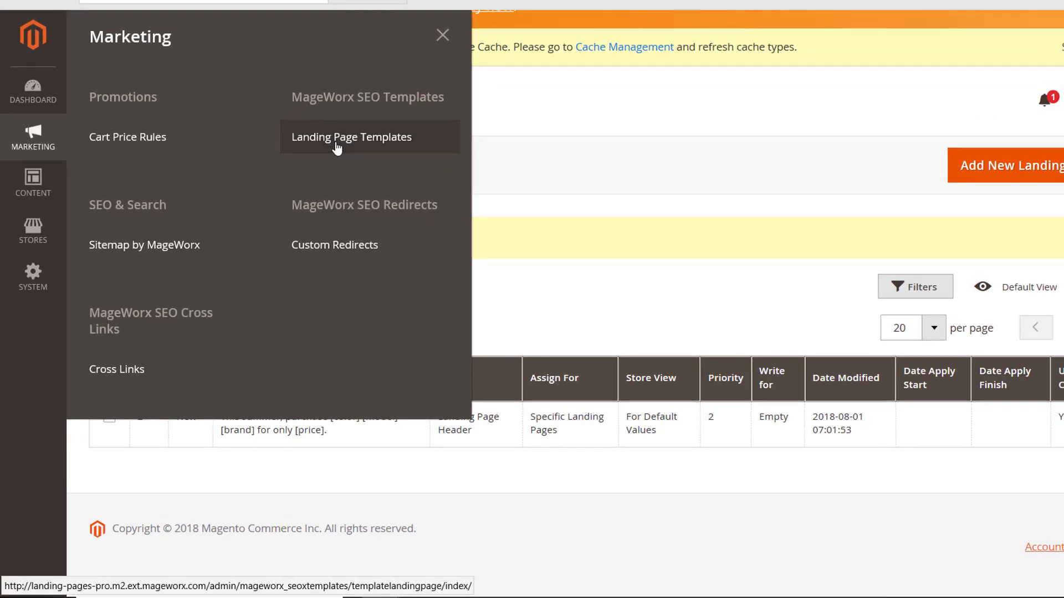
{"action": "left_click", "coordinate": [351, 137]}
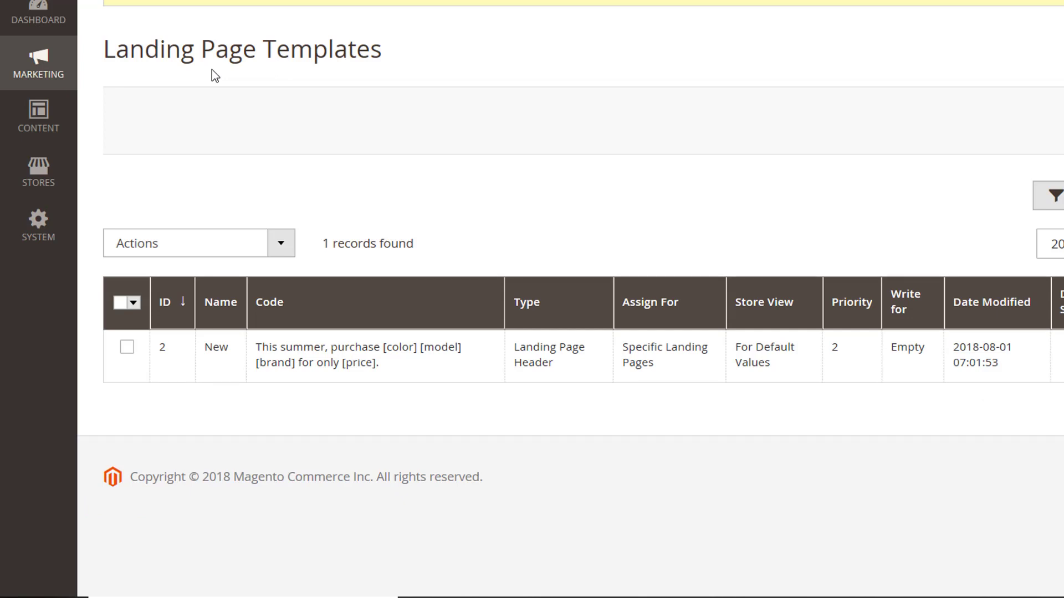
Step: Expand the XML Sitemap settings in the store configuration
{"action": "left_click", "coordinate": [38, 172]}
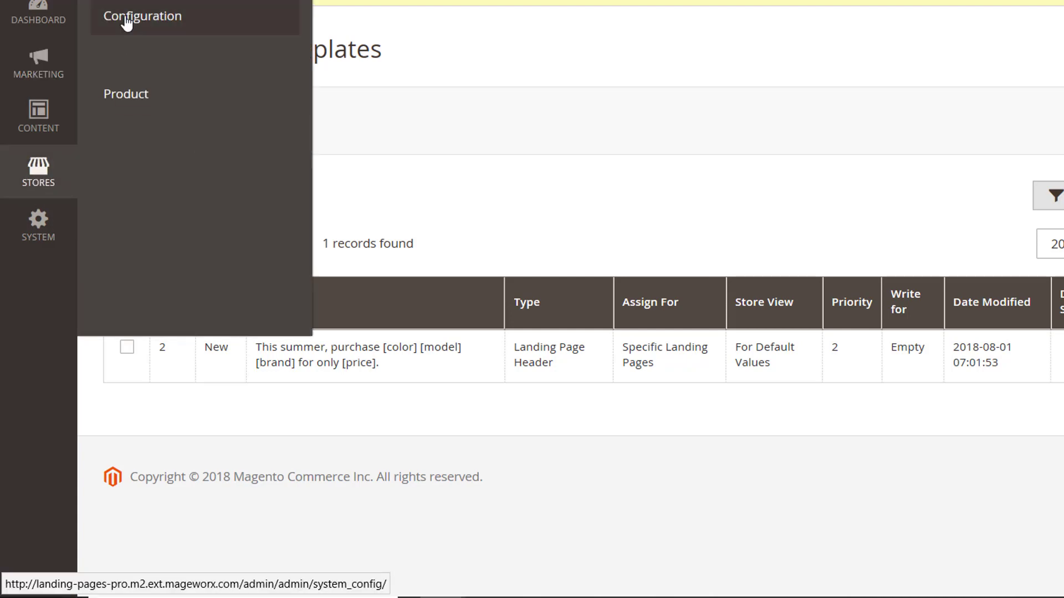
{"action": "left_click", "coordinate": [140, 15]}
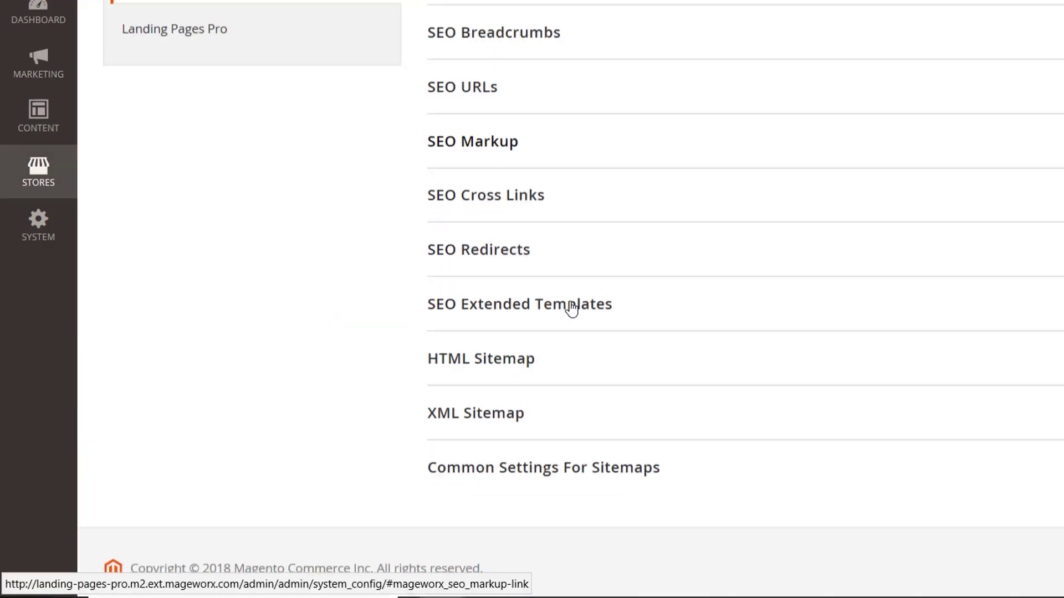
{"action": "left_click", "coordinate": [475, 412]}
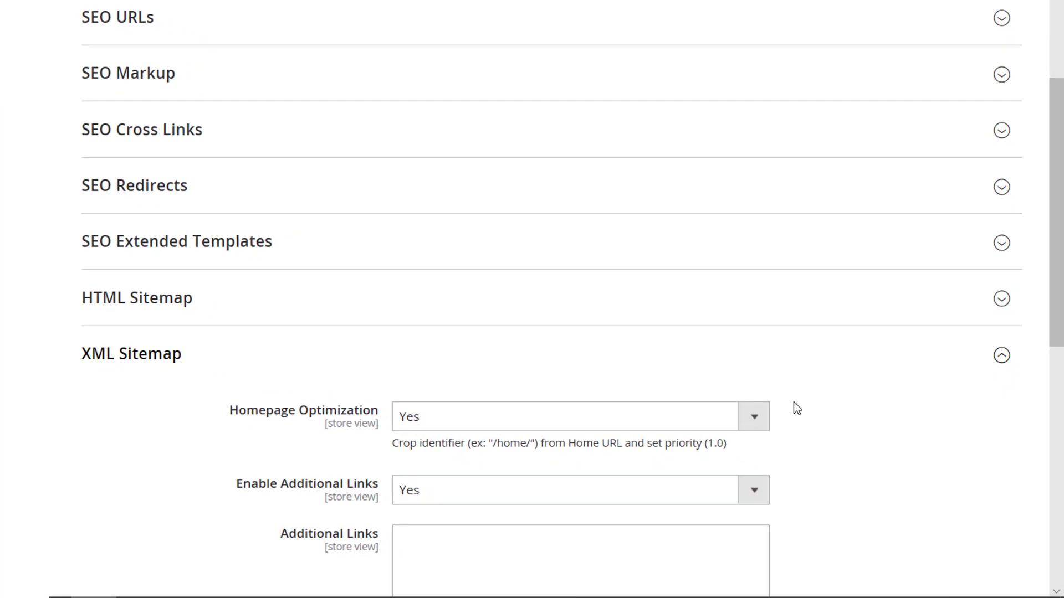